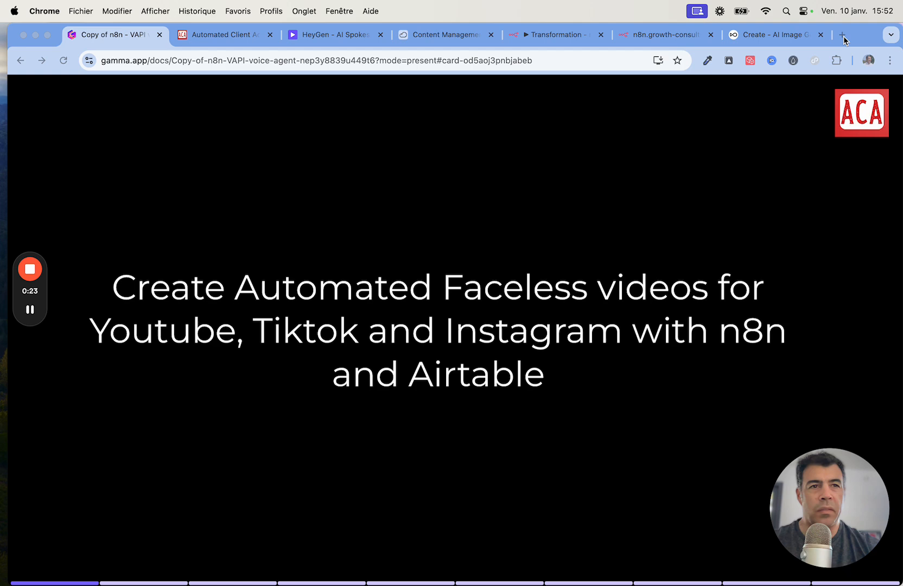
- Search 'heygen api documentation' in a new tab and open the docs.heygen.com Quick Start guide
click(843, 35)
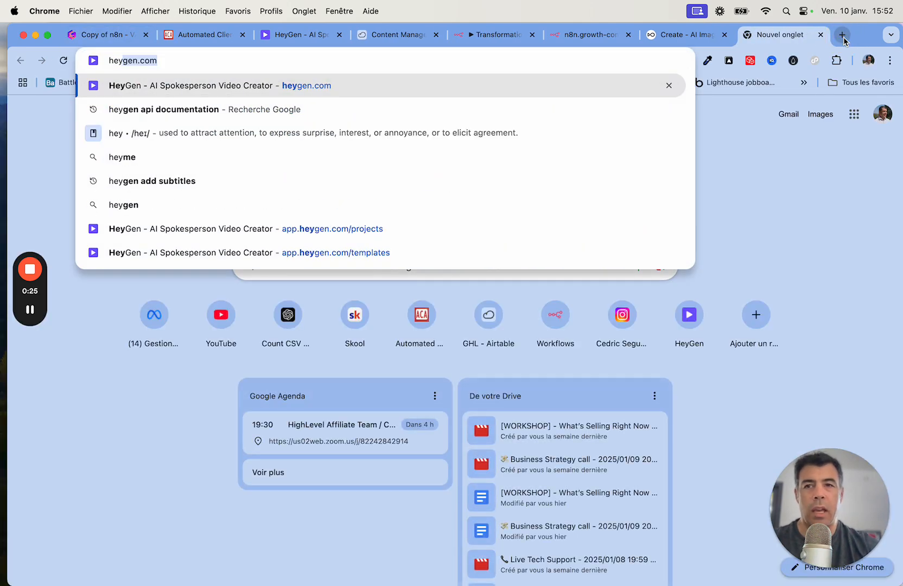
click(163, 110)
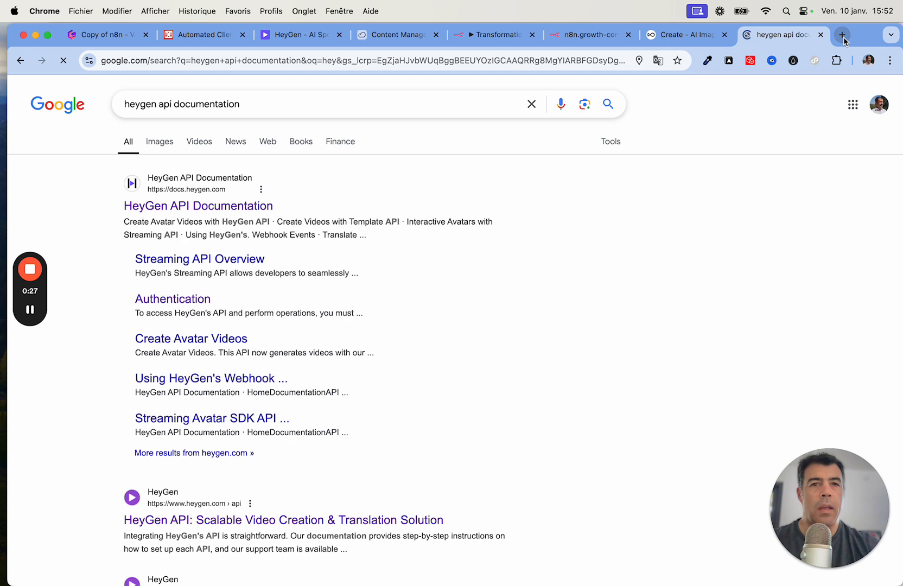
click(197, 206)
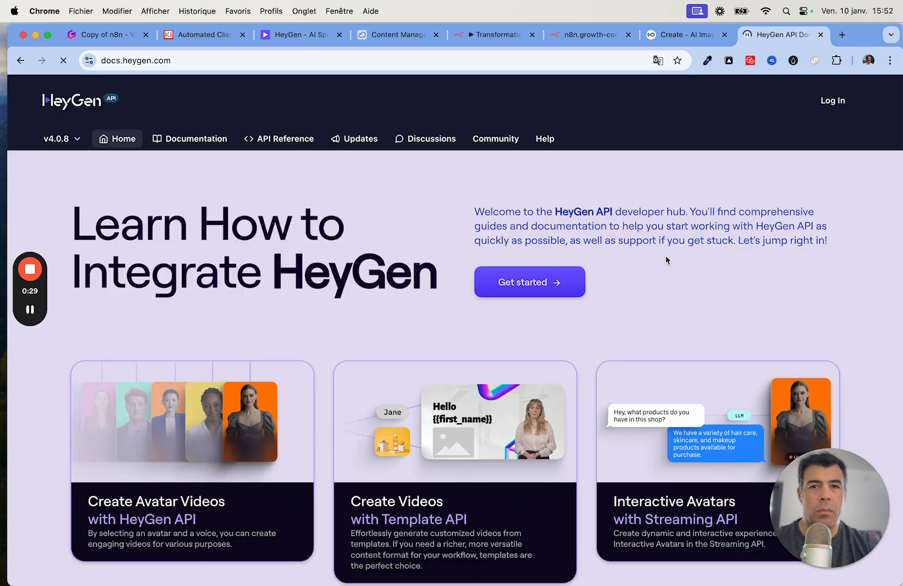
click(189, 138)
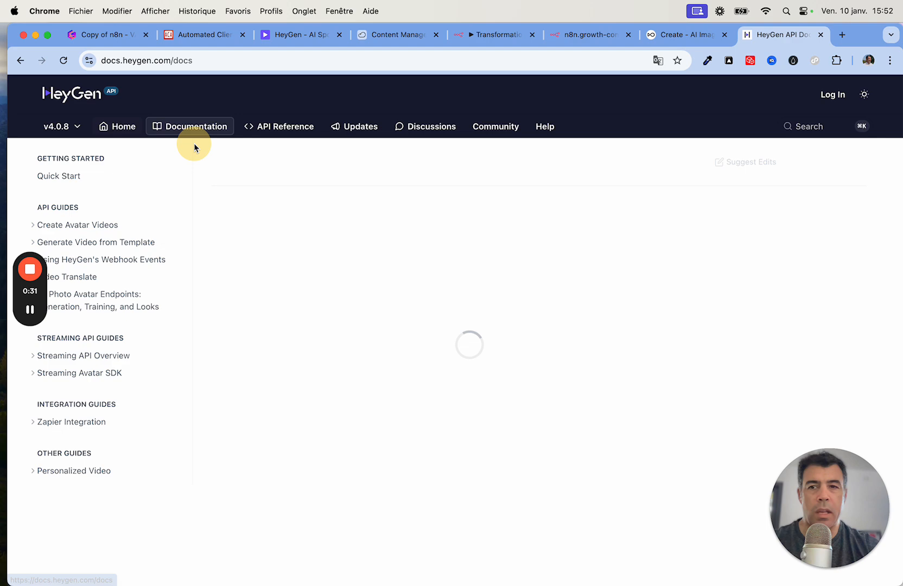
click(59, 175)
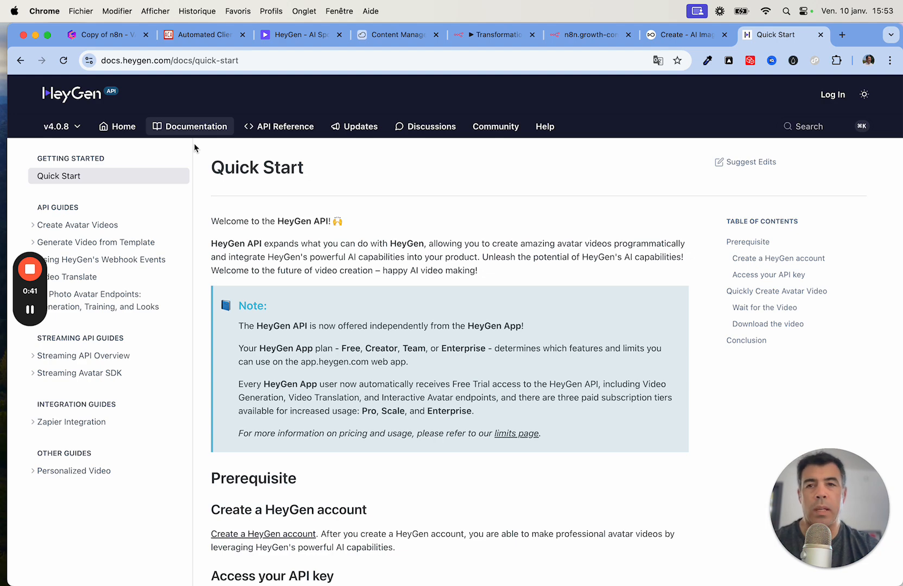
- Show the Sub-worflows view of the Automations table in the Content Management Database
click(397, 35)
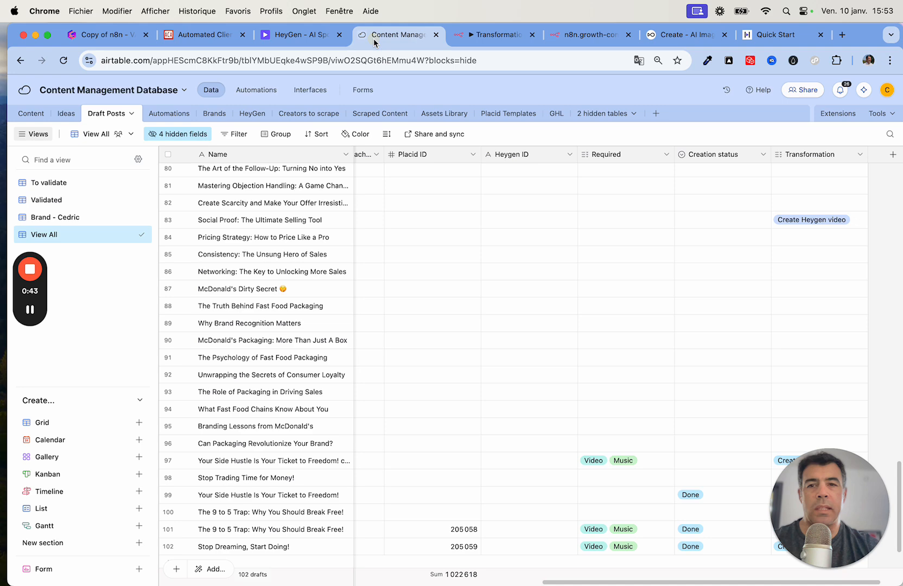
mouse_move(133, 127)
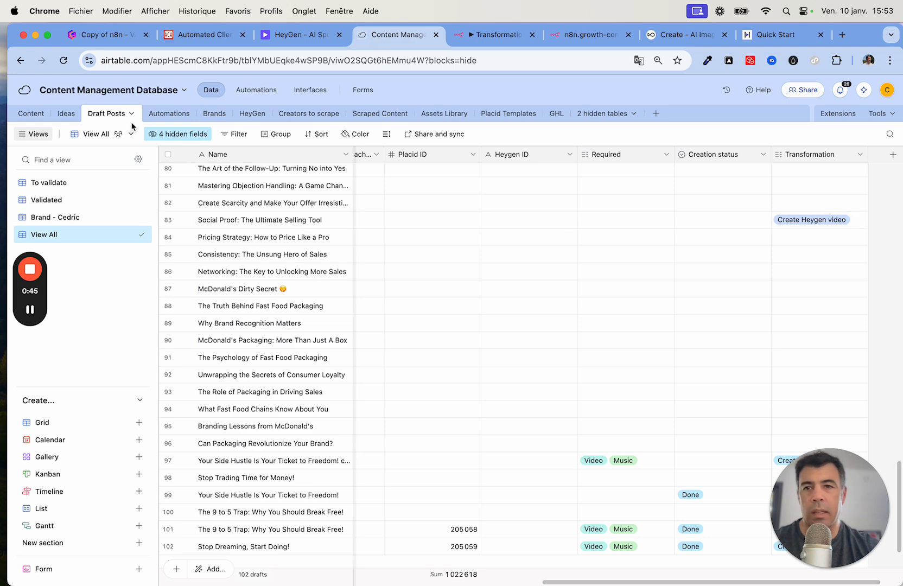
click(158, 113)
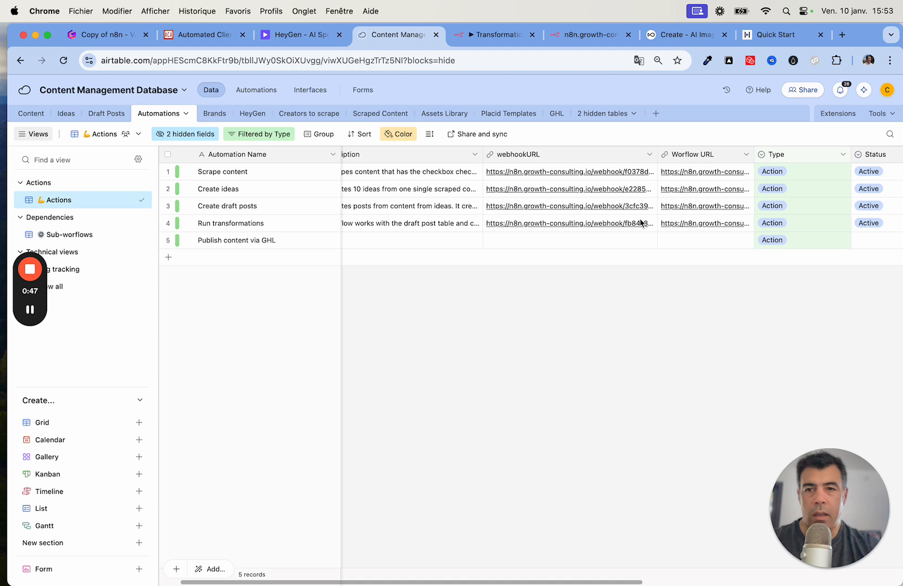
click(70, 234)
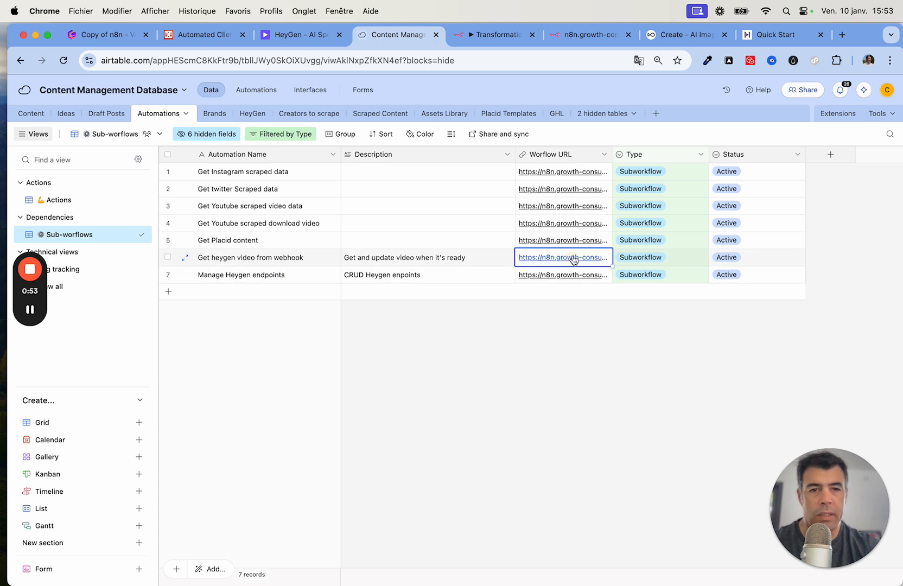
- Open the Get Heygen video Webhook workflow and inspect its Airtable search, Airtable update and Webhook nodes
click(563, 257)
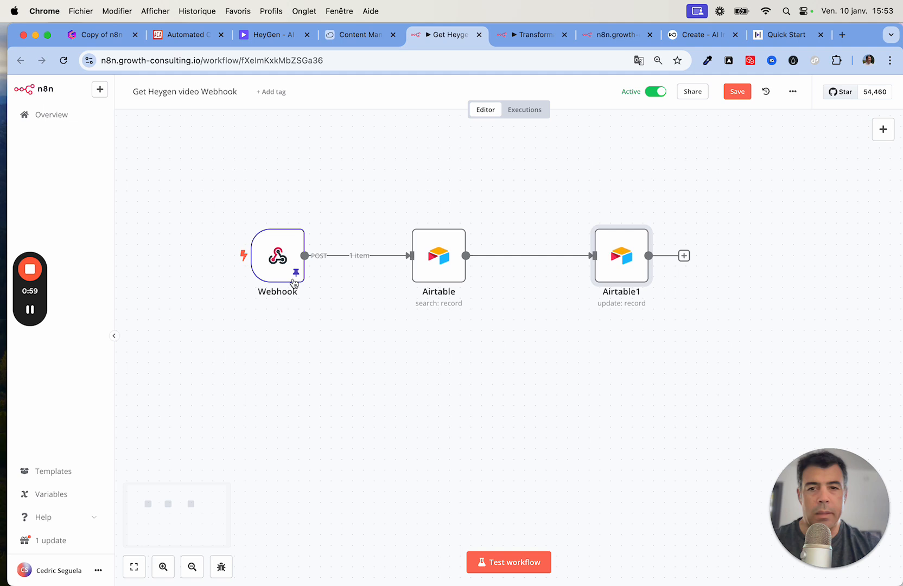
mouse_move(294, 267)
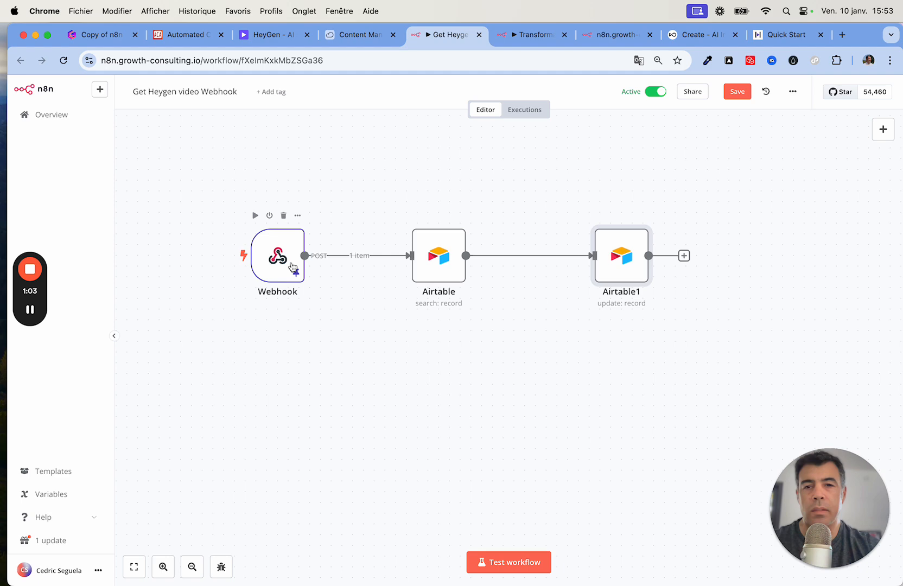
double_click(438, 256)
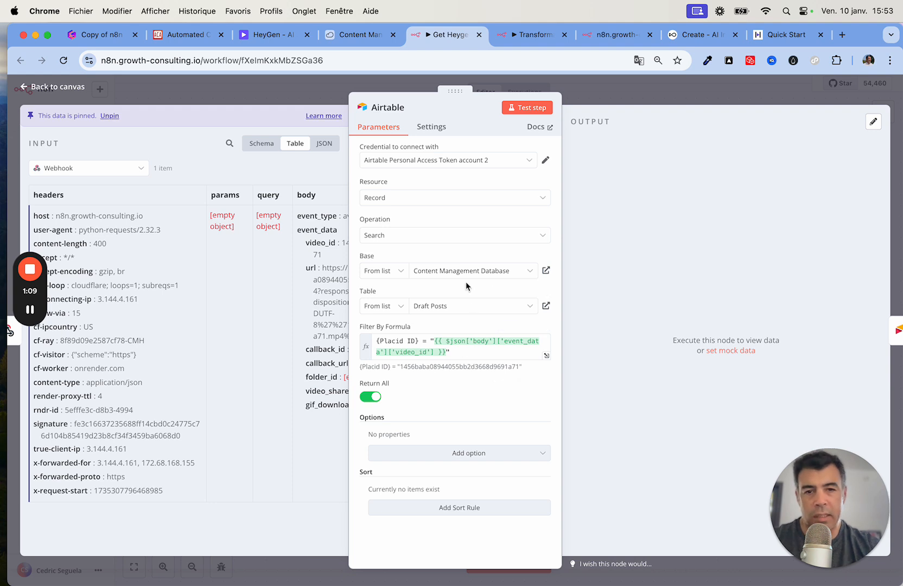
click(453, 348)
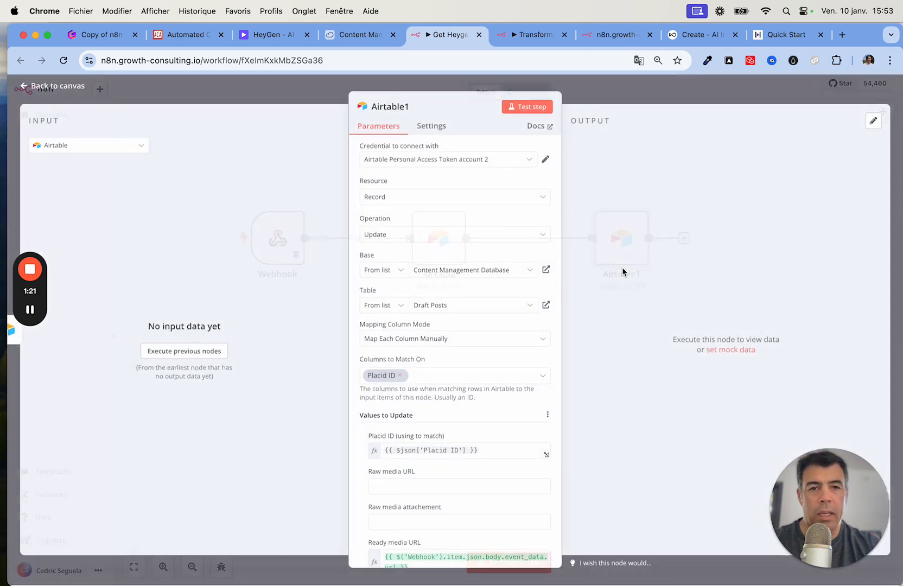
scroll(down, 3)
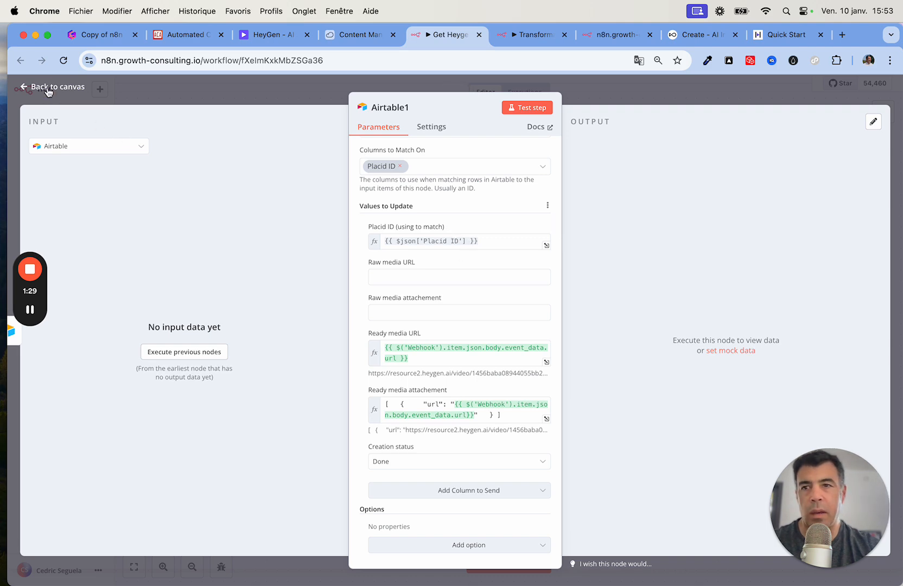
click(51, 87)
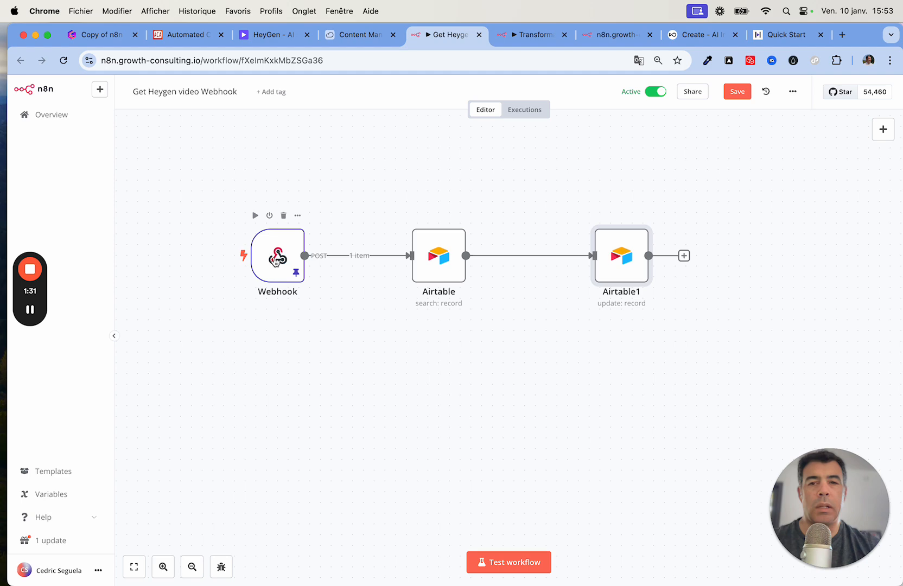
double_click(278, 255)
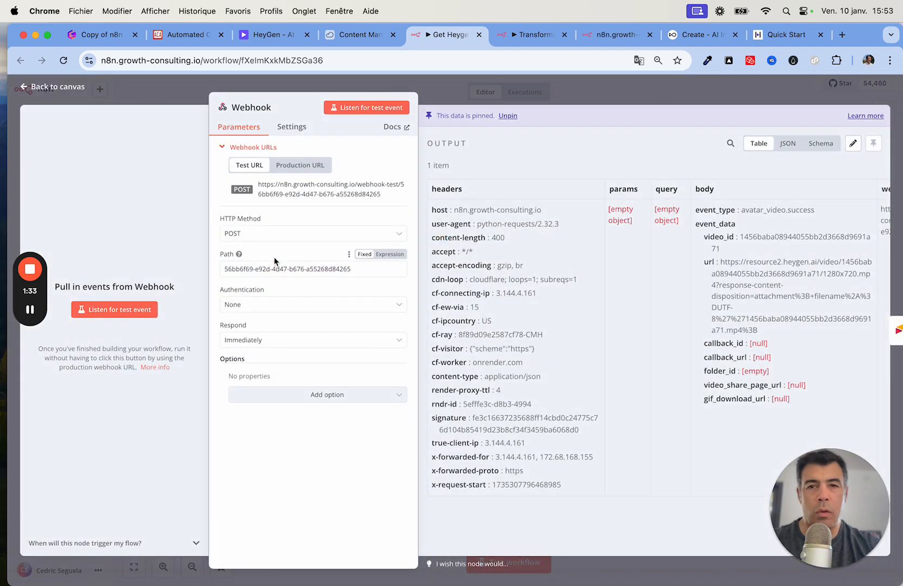
mouse_move(332, 190)
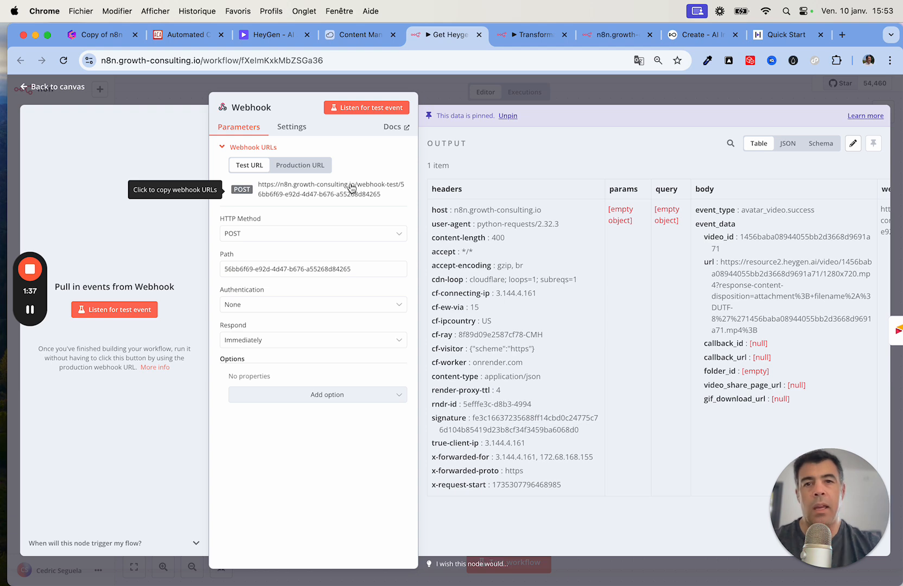
mouse_move(389, 200)
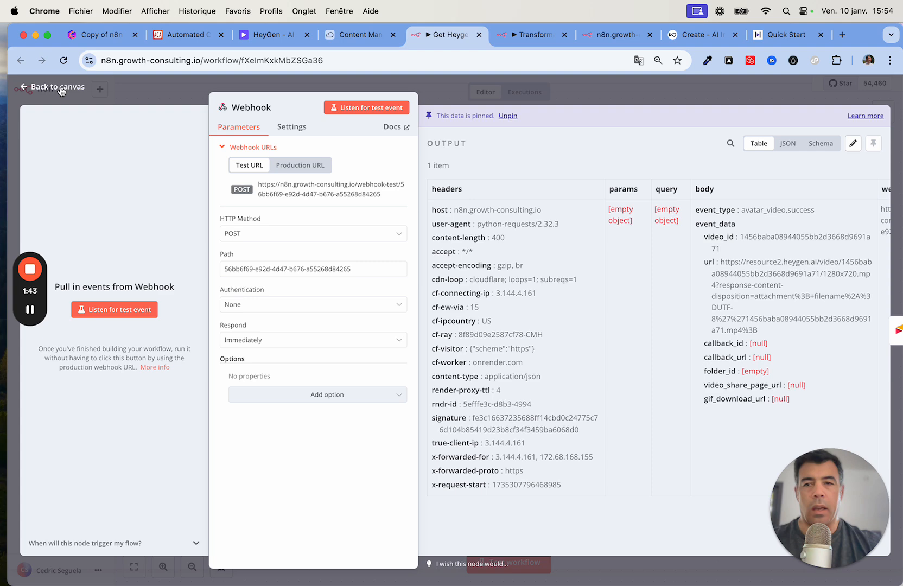
click(56, 86)
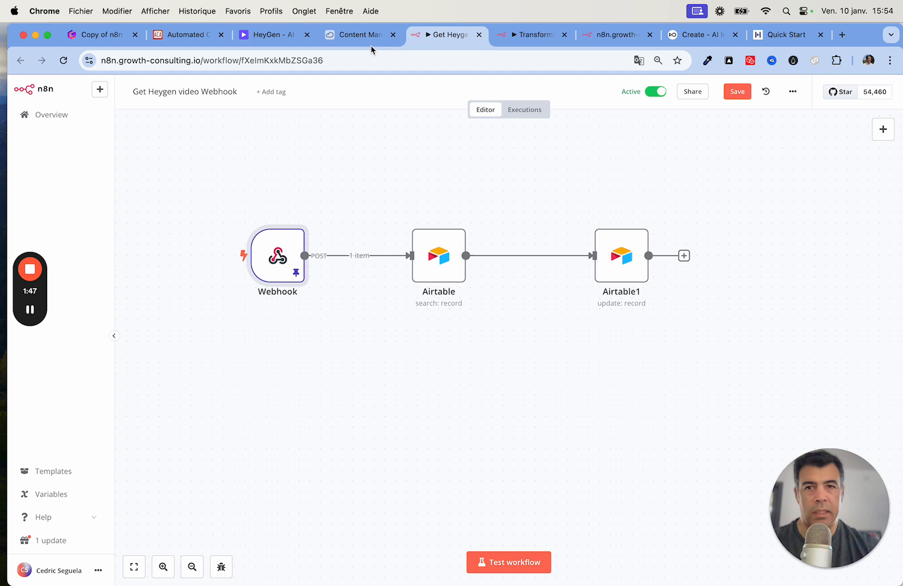
- Return to the Airtable automations list and follow the Manage Heygen endpoints workflow link
click(358, 35)
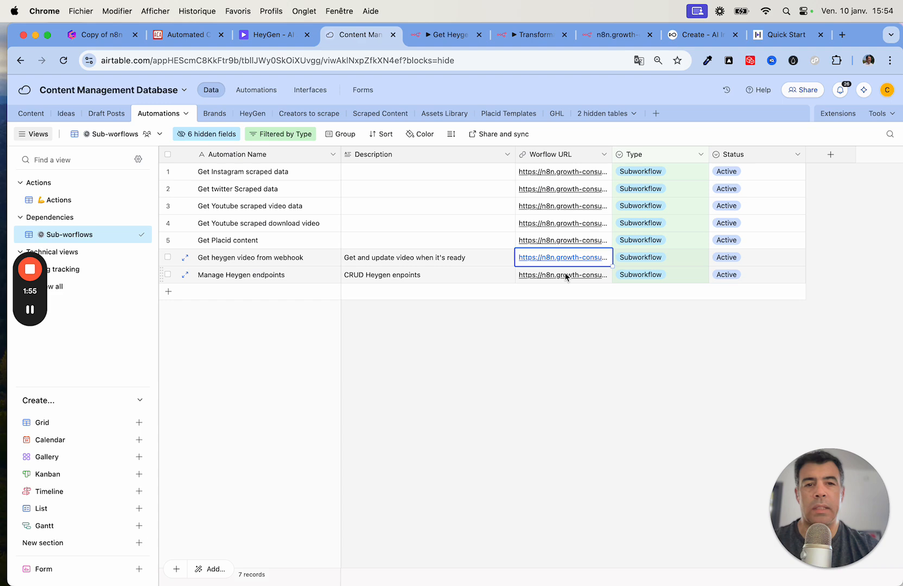
click(562, 256)
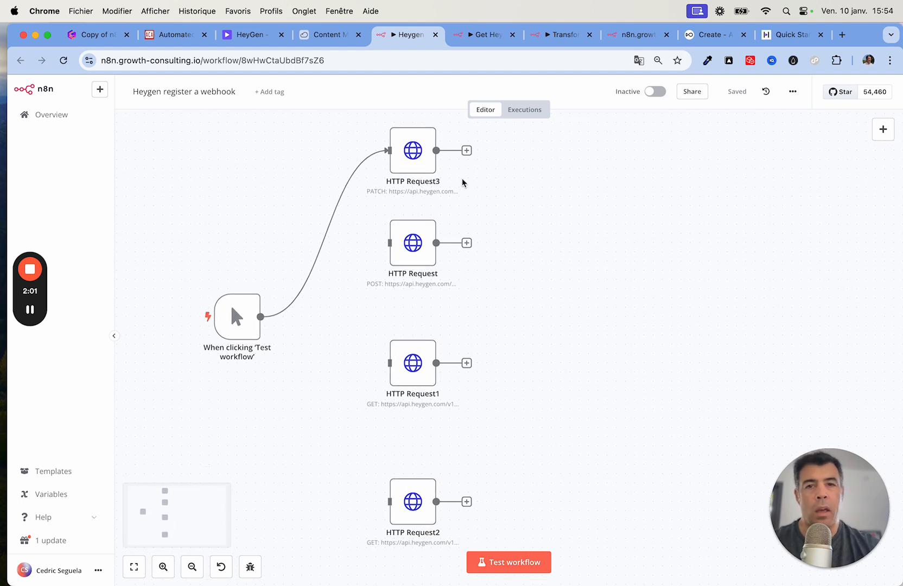
- Inspect the PATCH endpoint-update and POST endpoint-add HeyGen request nodes
double_click(413, 150)
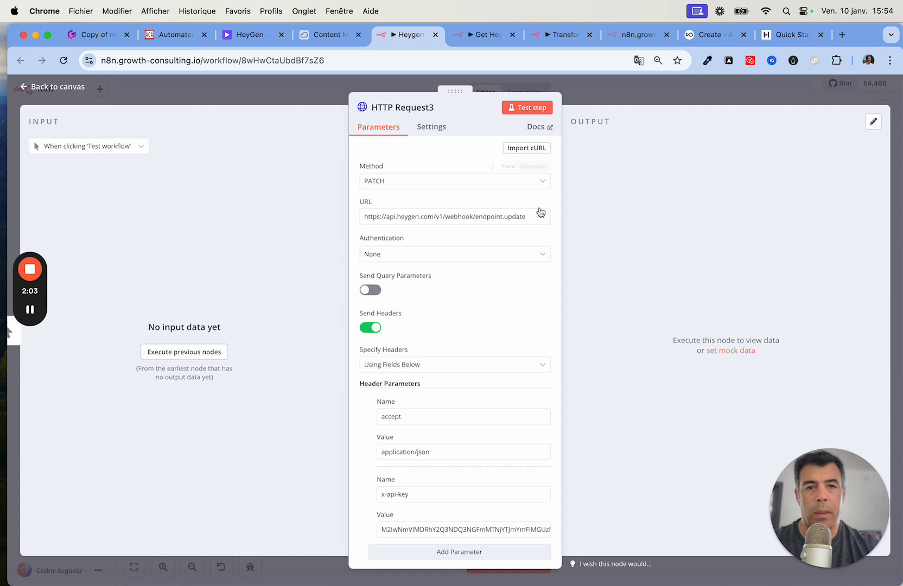
mouse_move(483, 230)
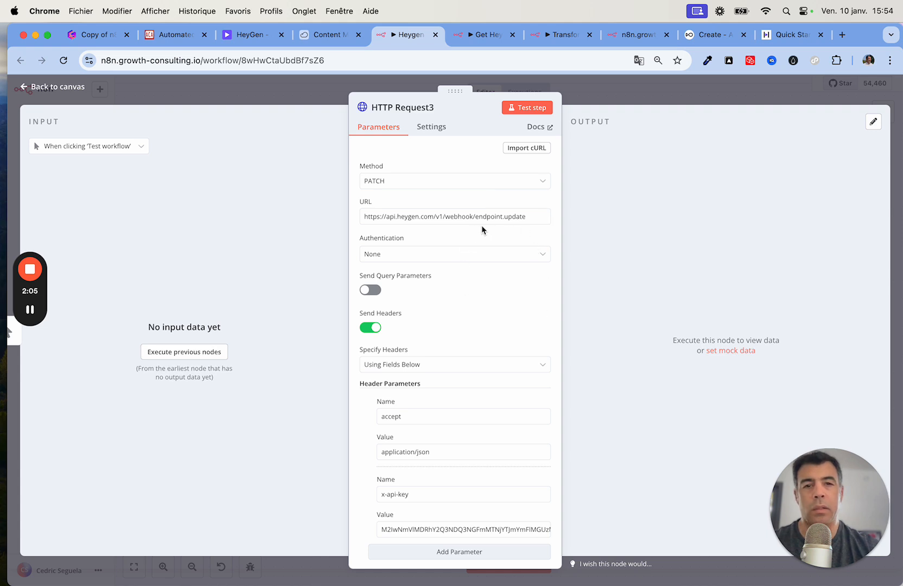
scroll(down, 3)
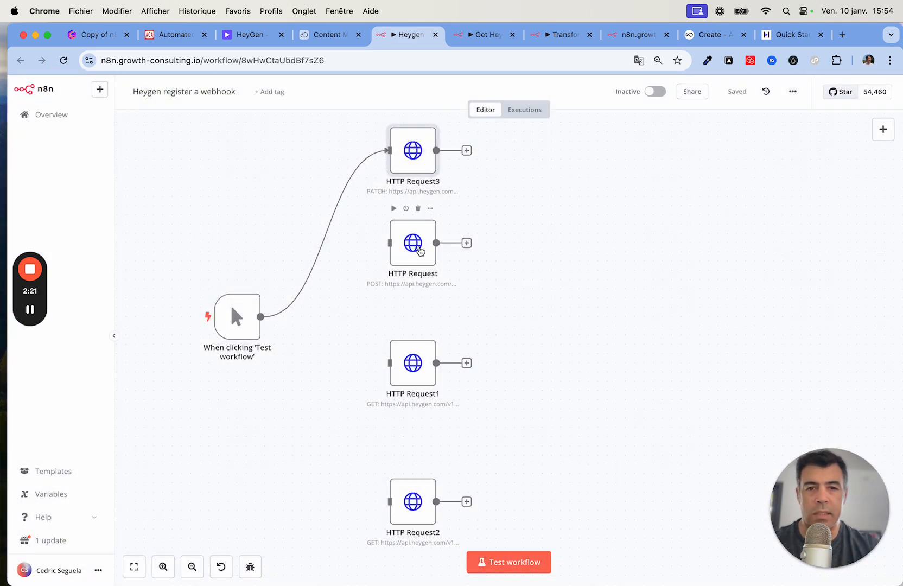
double_click(413, 242)
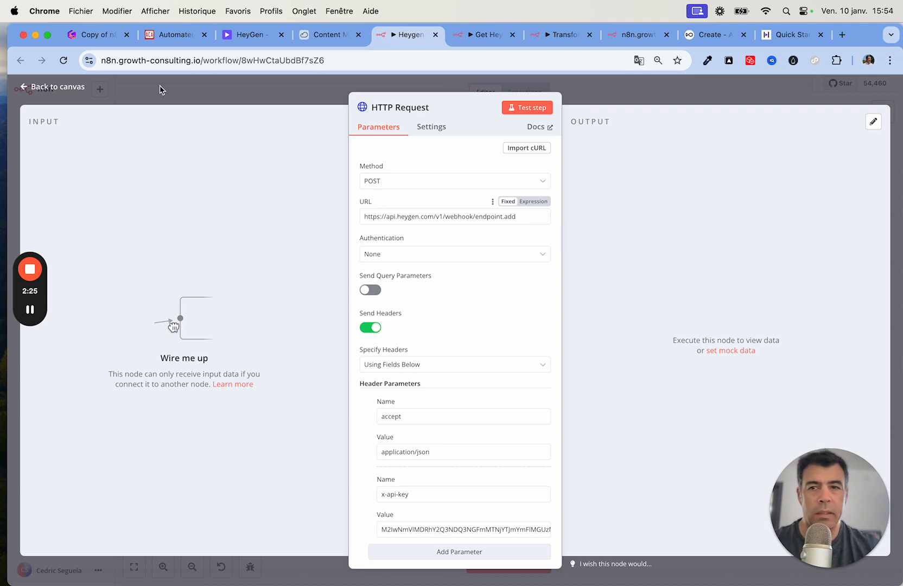
click(51, 87)
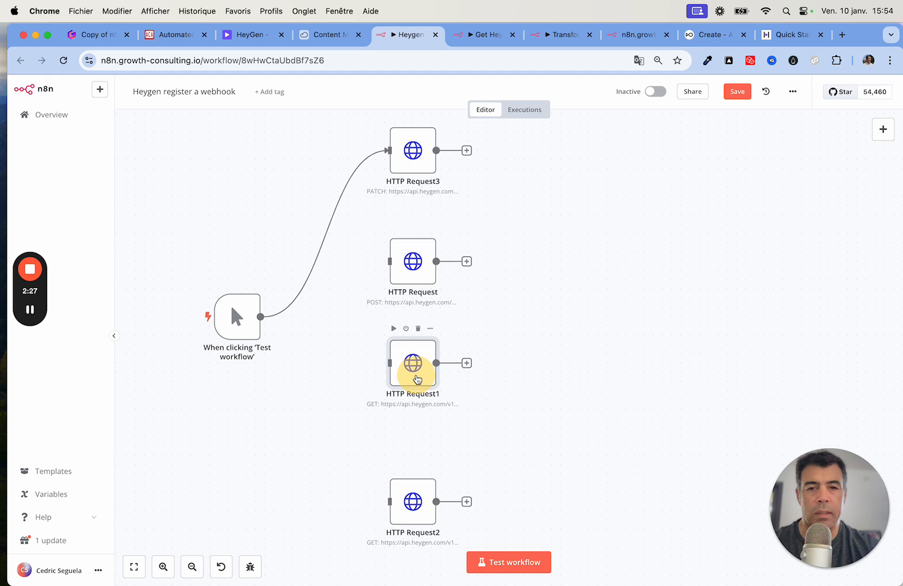
- Run the GET endpoint-list request to retrieve registered webhook IDs and URLs, then view HTTP Request2
double_click(413, 363)
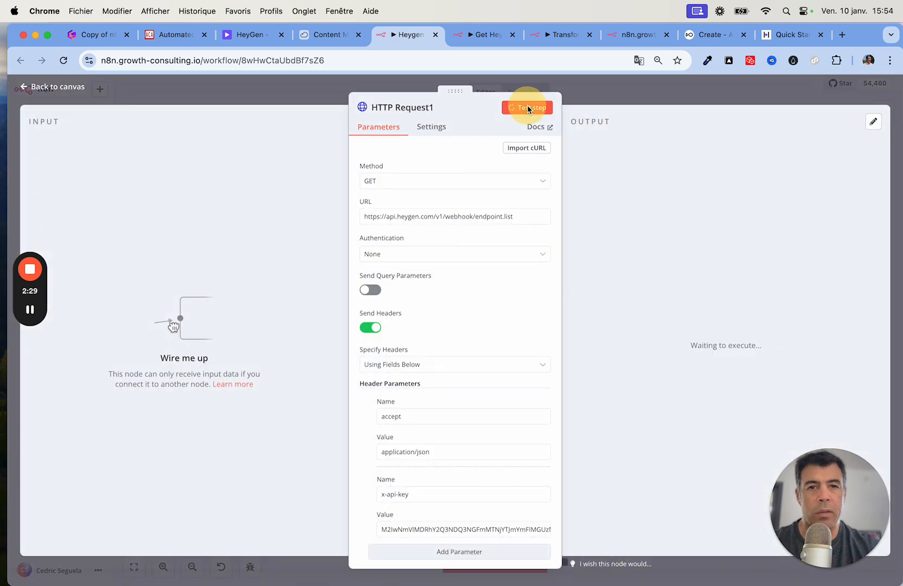
click(527, 107)
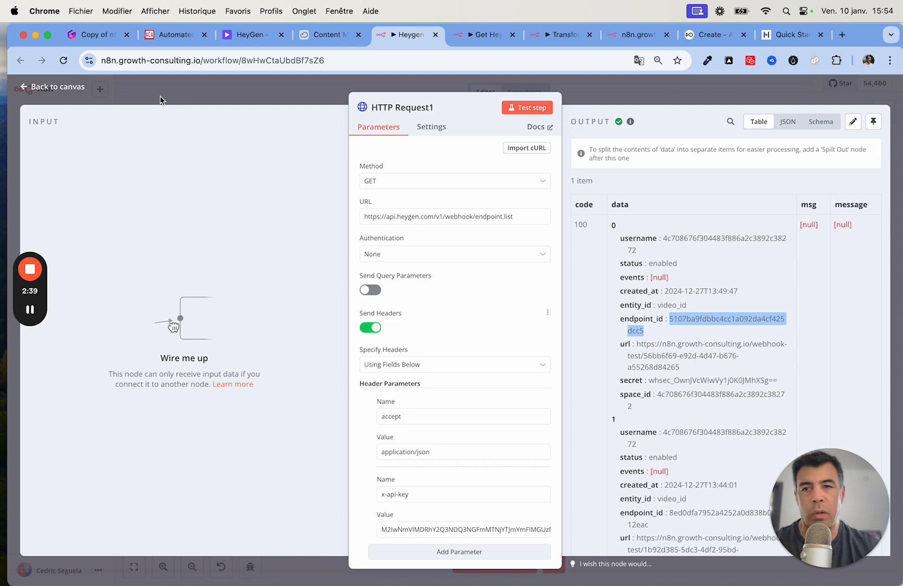
click(51, 87)
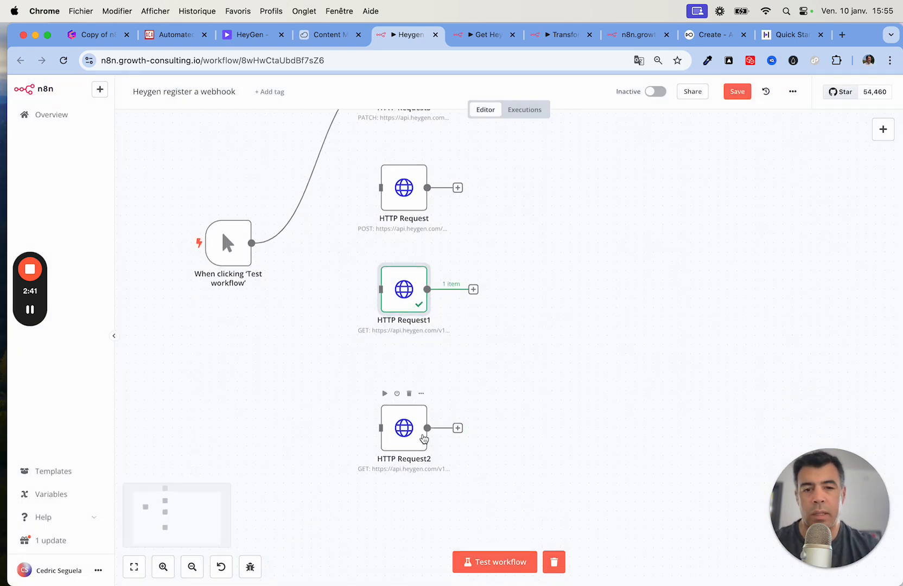
double_click(403, 429)
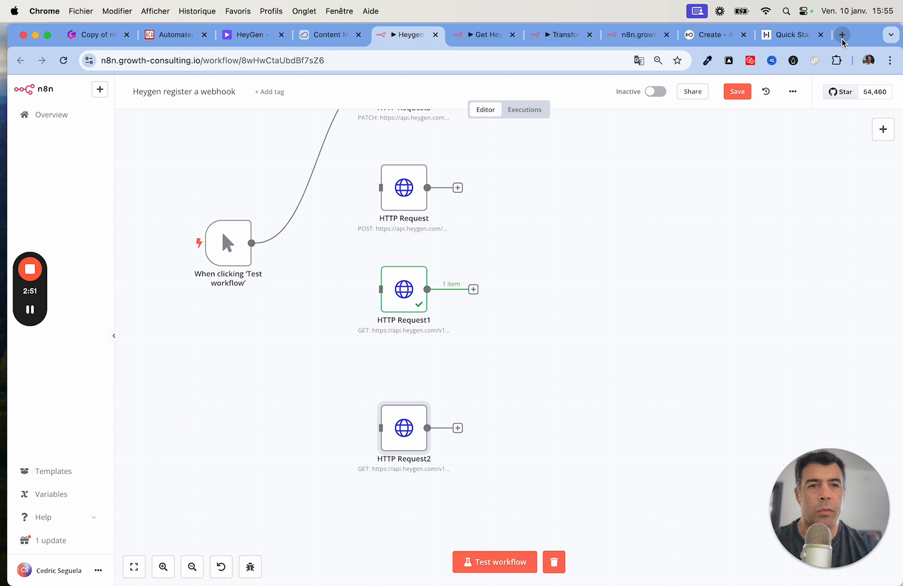
- Open the Skool ACA community in a new tab, then return to the OpenArt tab
click(842, 35)
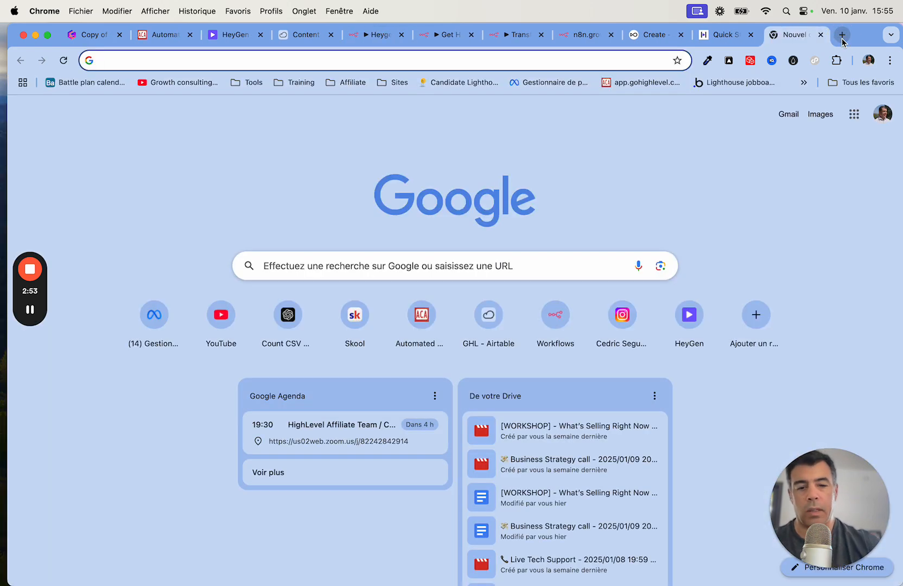
click(354, 315)
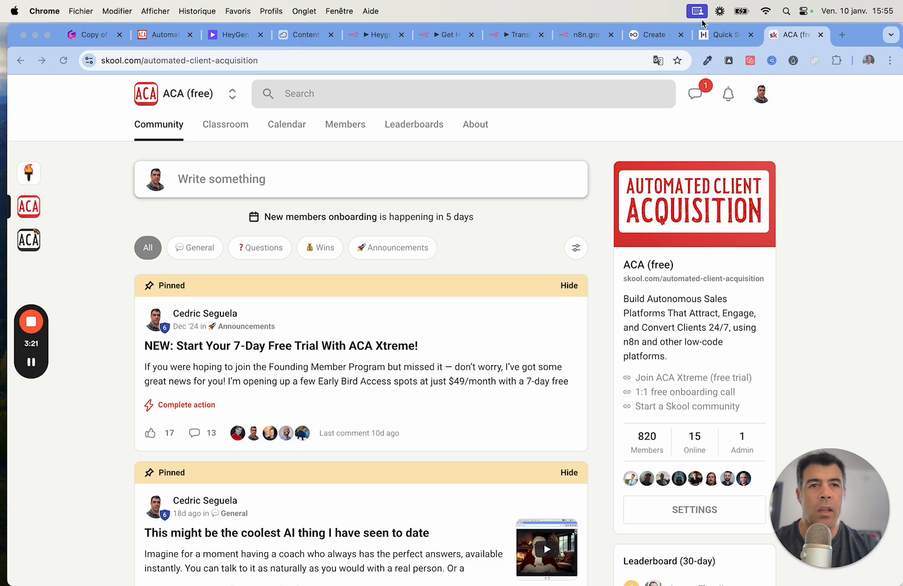
click(653, 34)
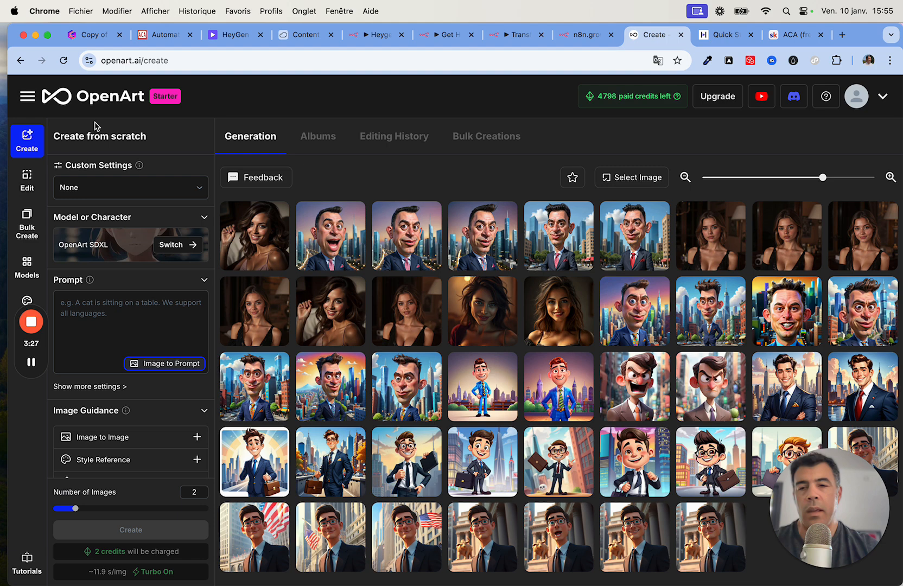
mouse_move(538, 247)
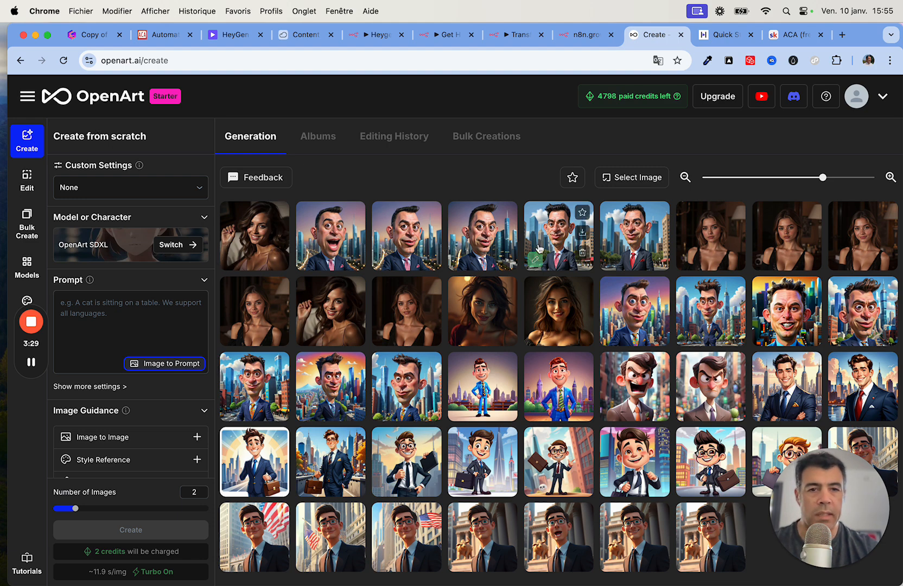
mouse_move(486, 224)
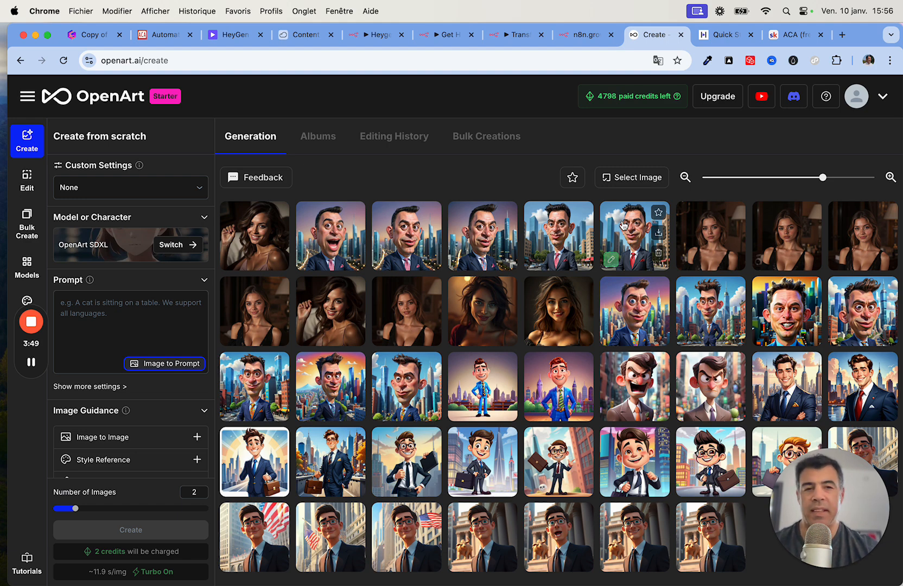
- Review the caricature prompts, use the blue-suit image for Image to Image, and download it
click(633, 235)
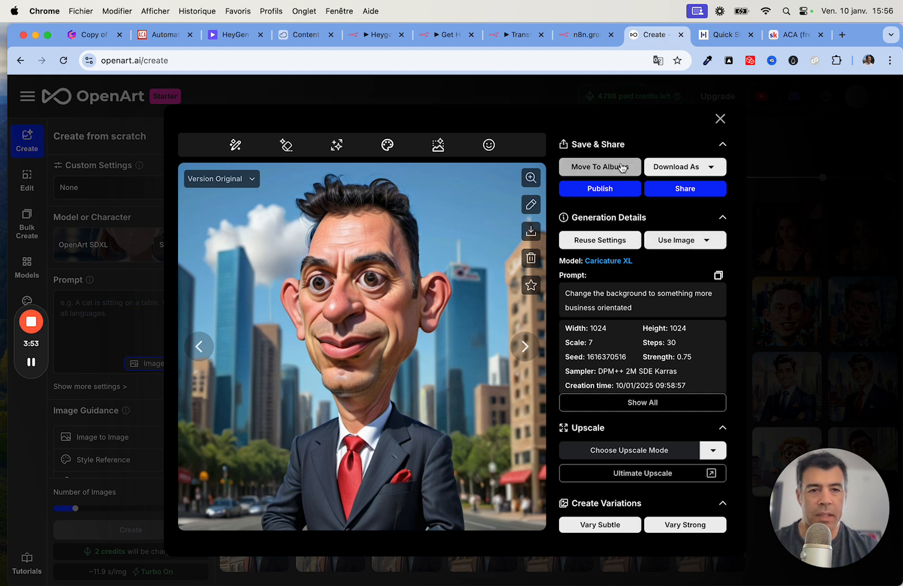
click(641, 403)
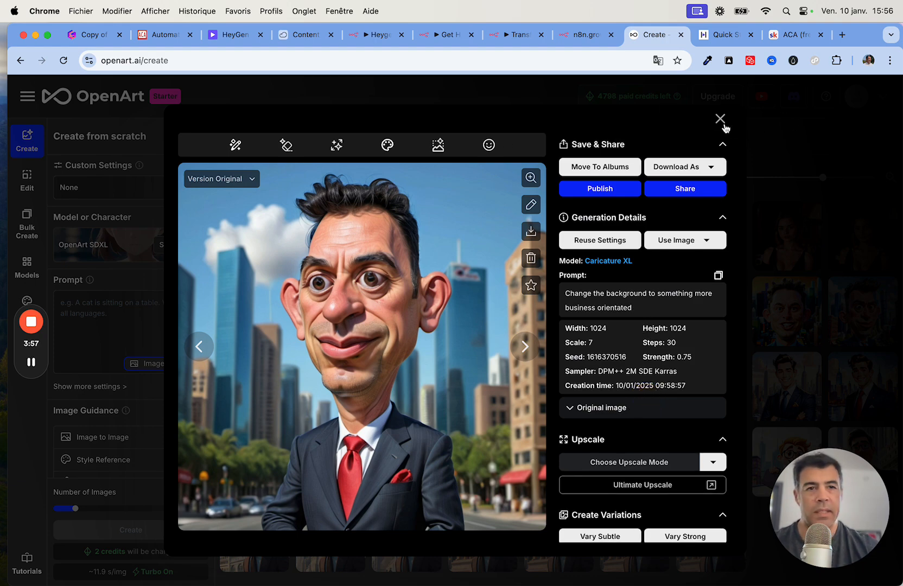
click(720, 119)
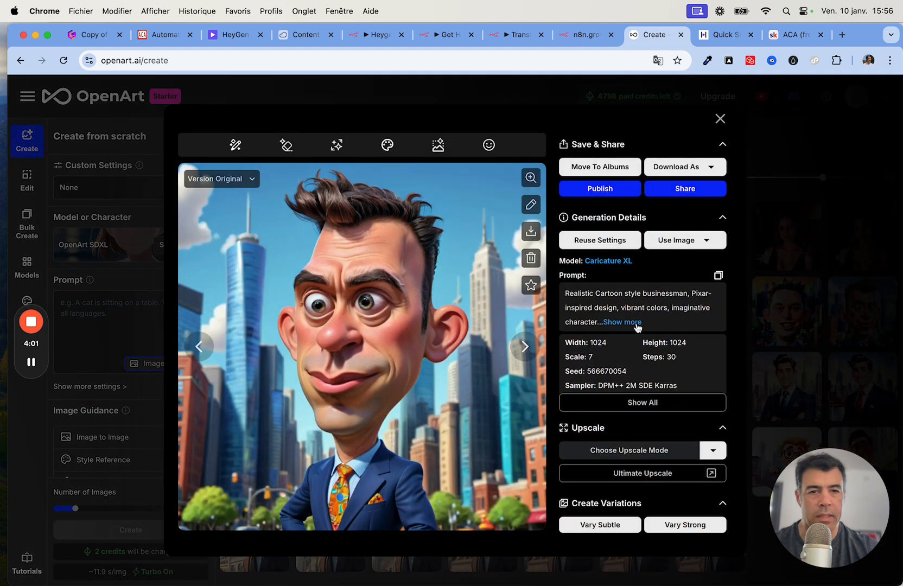
click(621, 322)
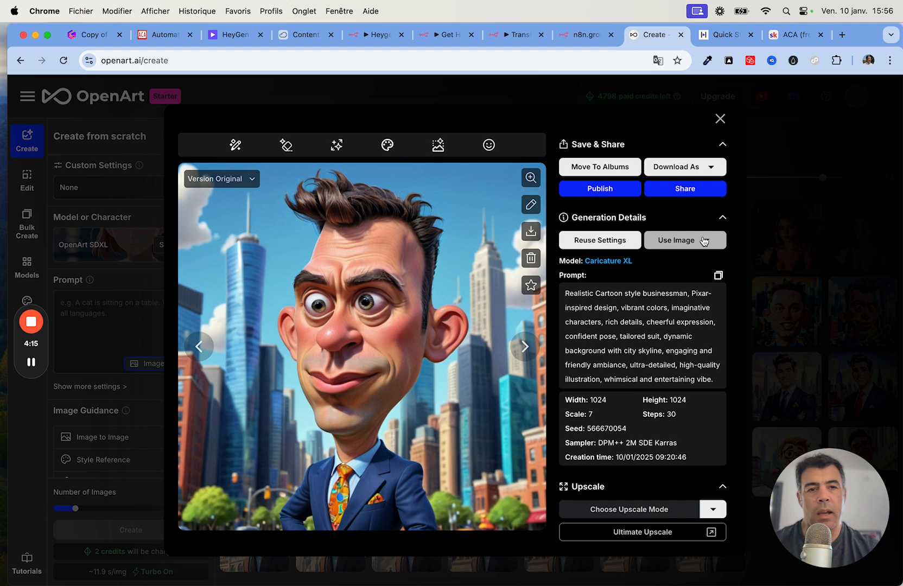
click(676, 240)
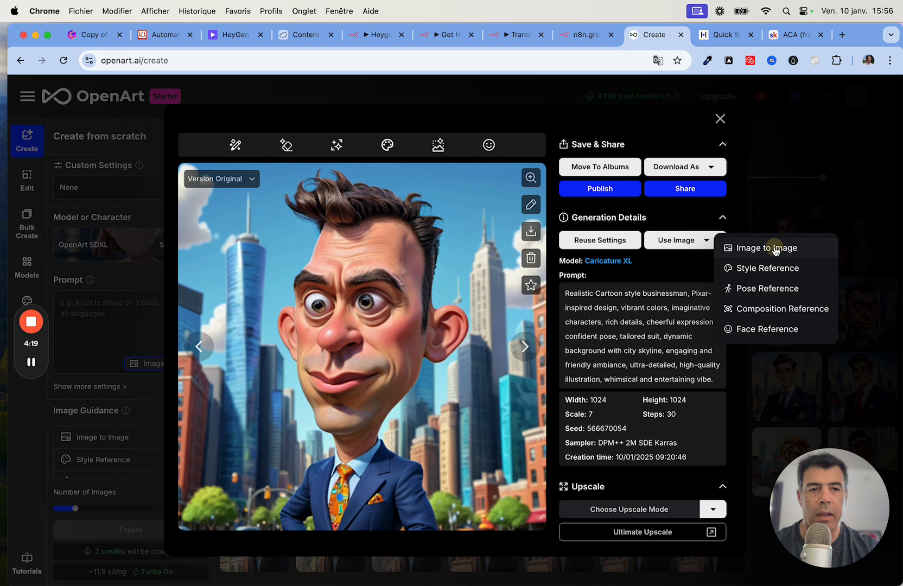
click(768, 248)
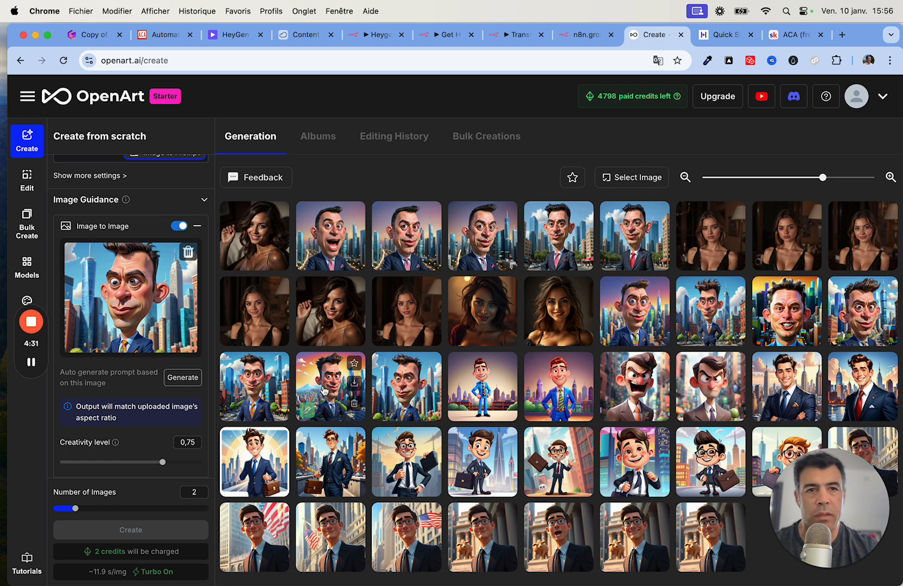
mouse_move(726, 35)
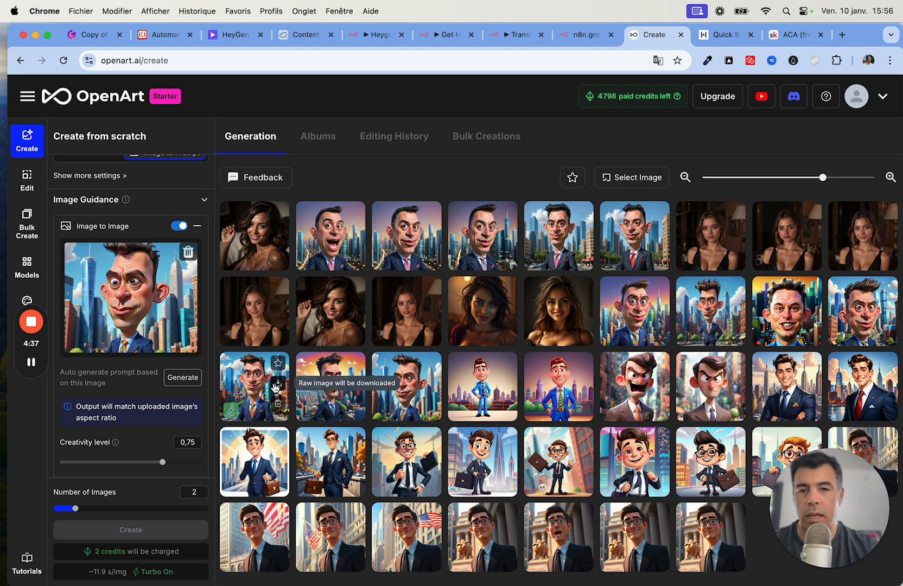
click(845, 60)
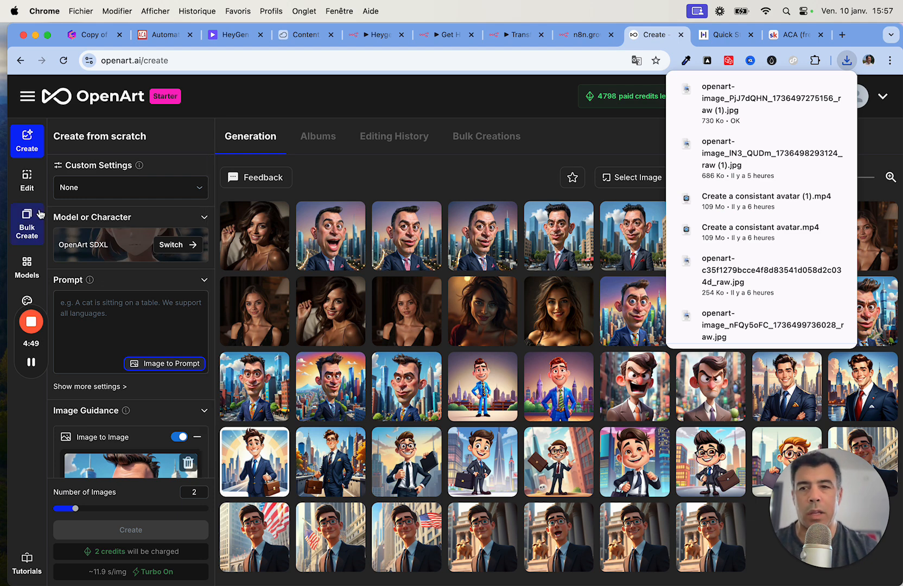
- Upload the newest openart-image file into OpenArt's editor and apply the Wink face expression
click(27, 181)
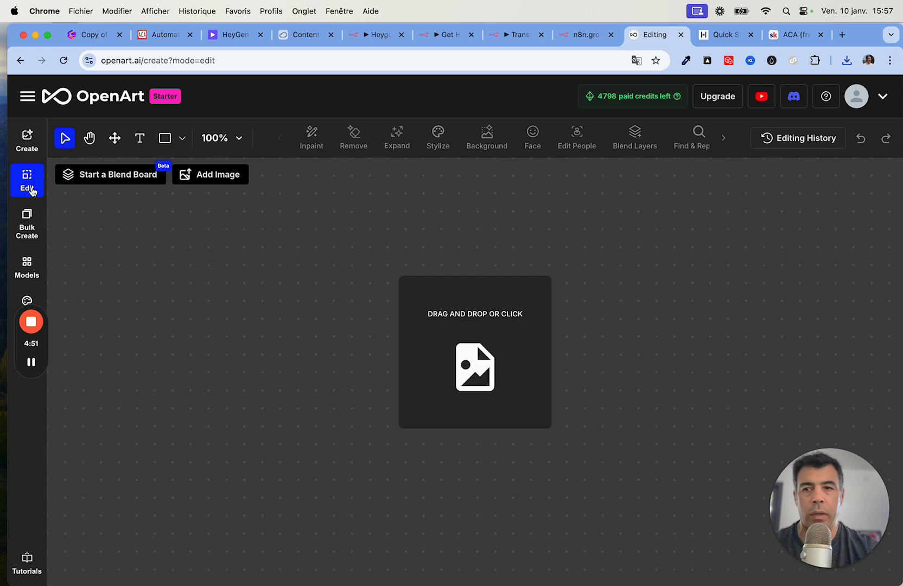
click(474, 352)
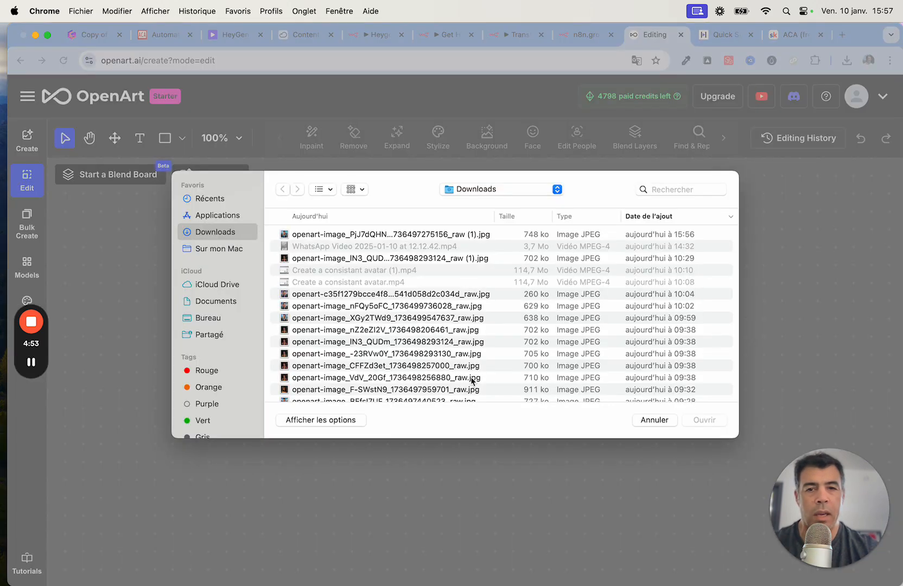
click(392, 234)
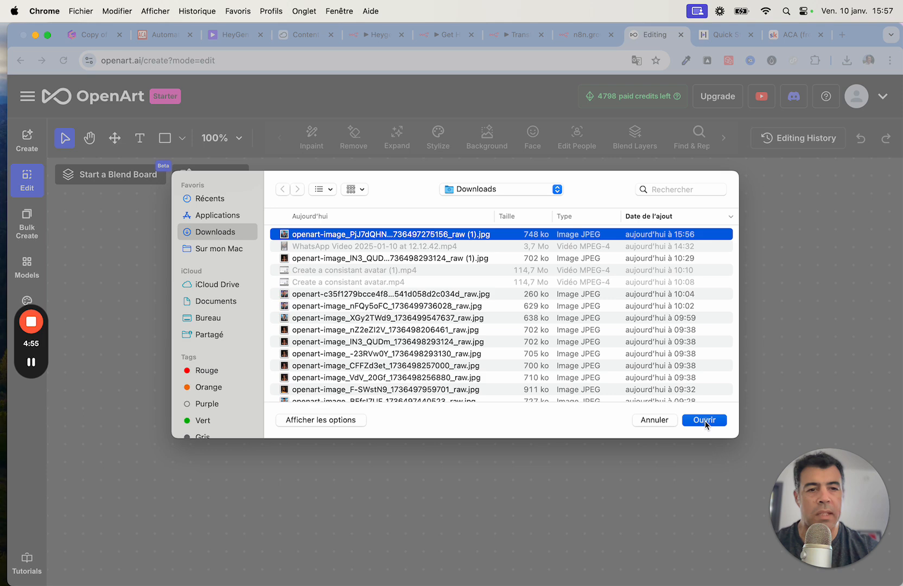
click(704, 420)
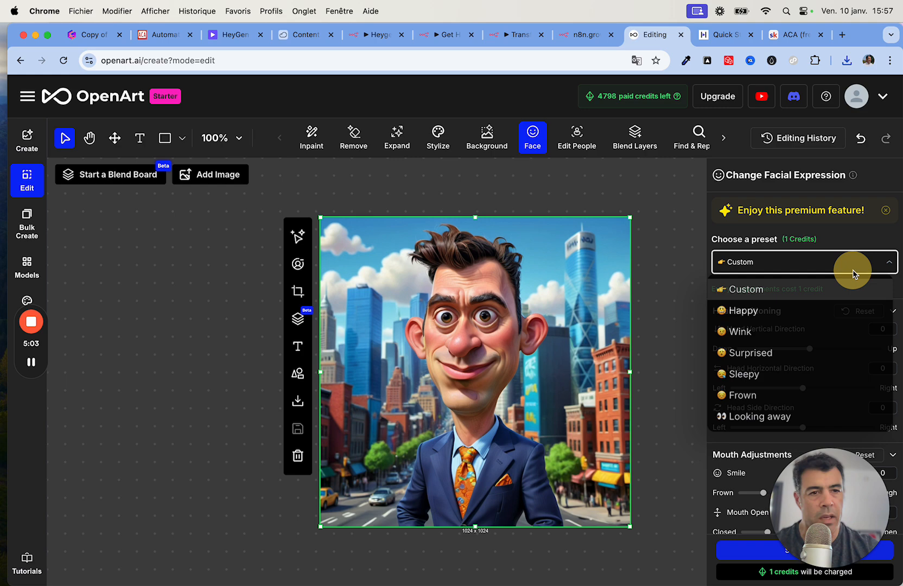
click(744, 331)
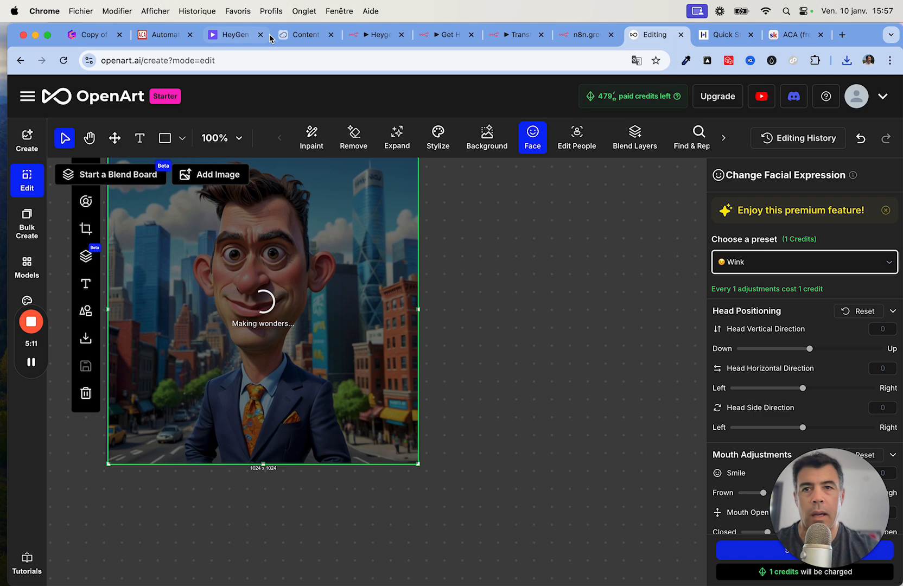
click(233, 35)
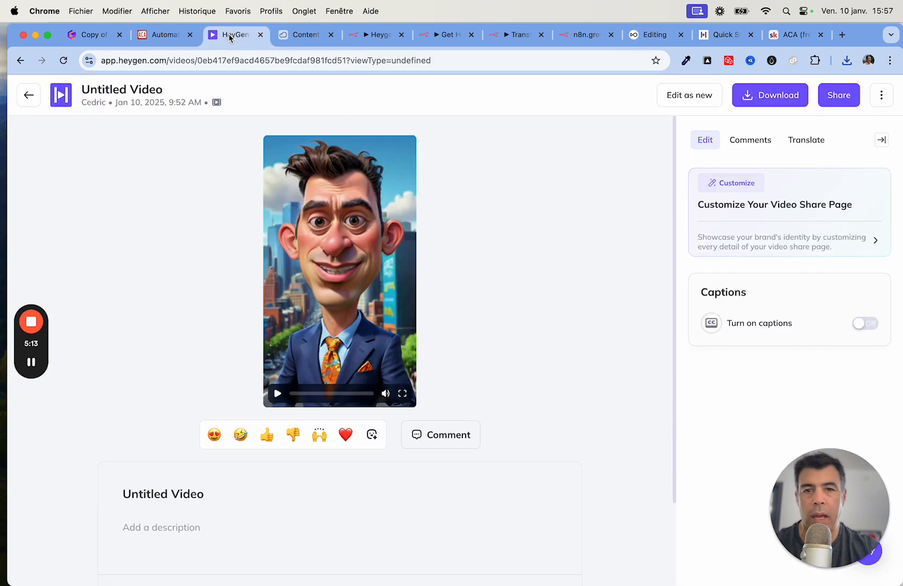
click(28, 95)
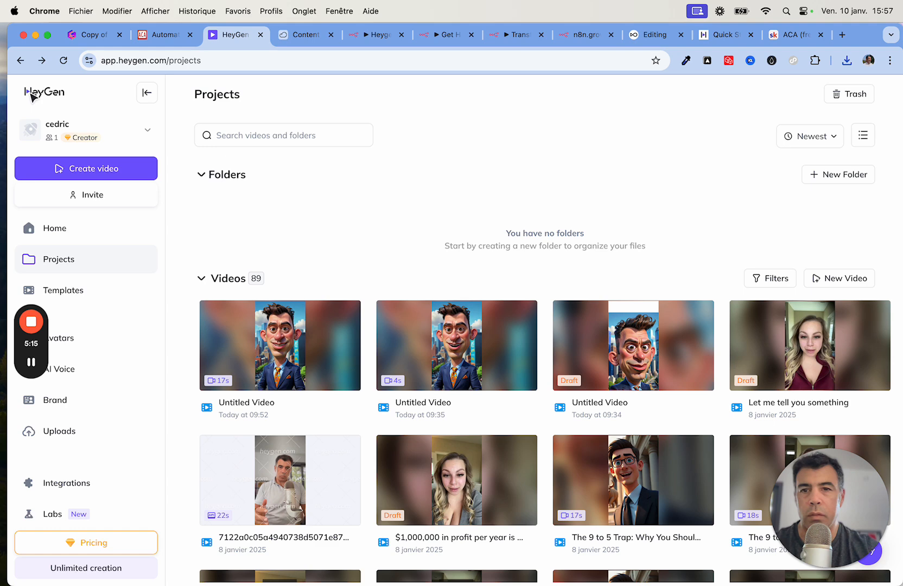
mouse_move(103, 338)
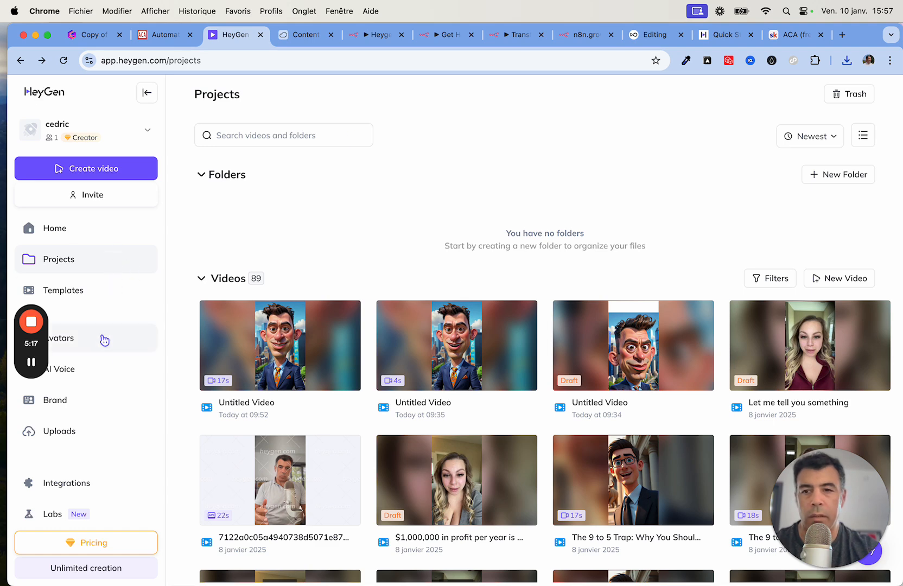
click(57, 338)
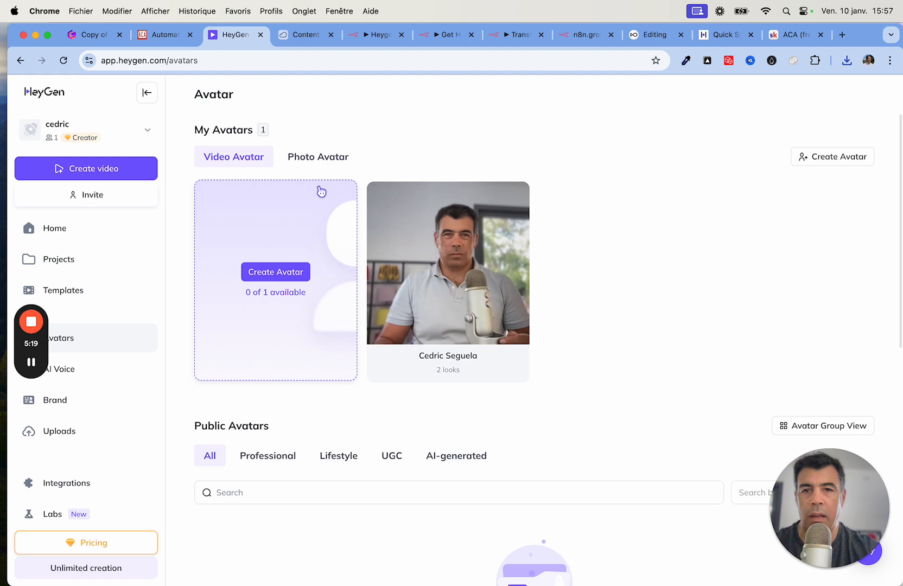
click(318, 157)
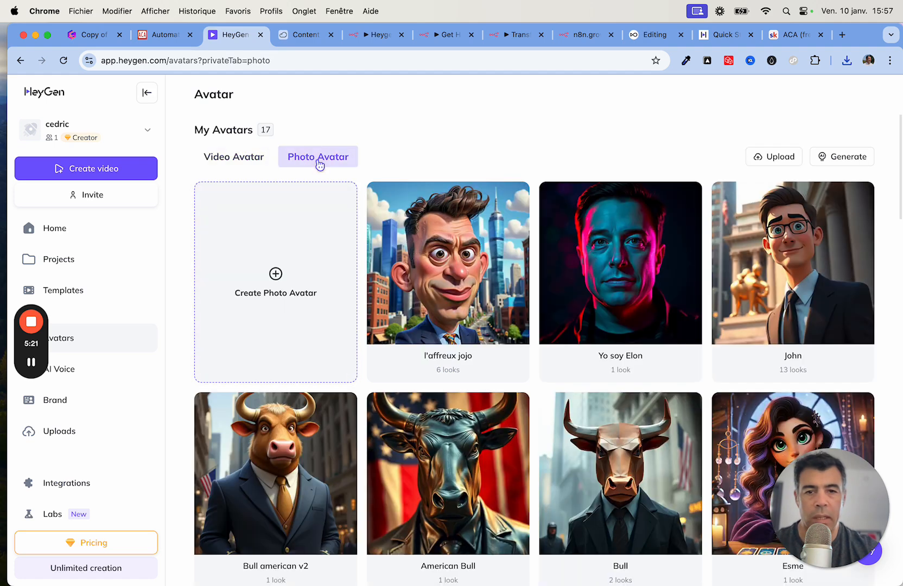
click(448, 263)
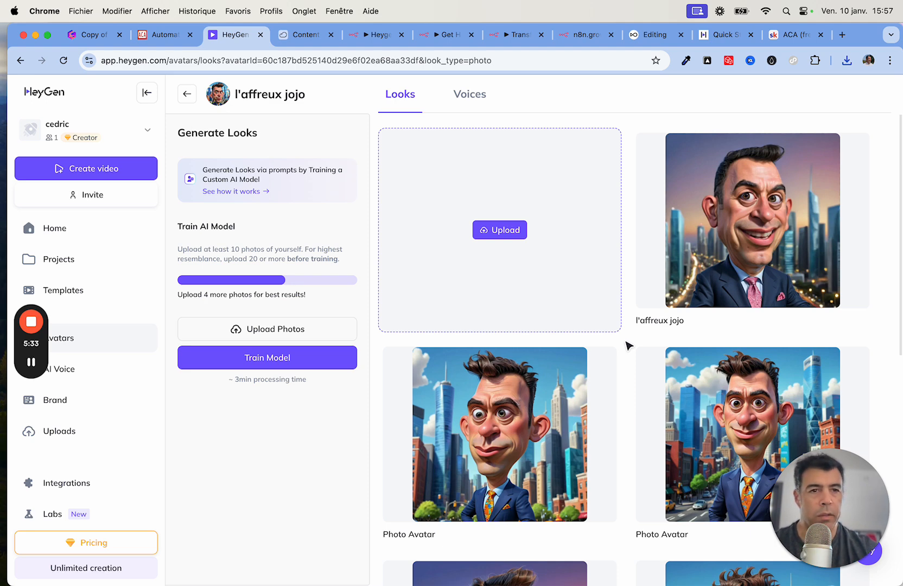
mouse_move(194, 268)
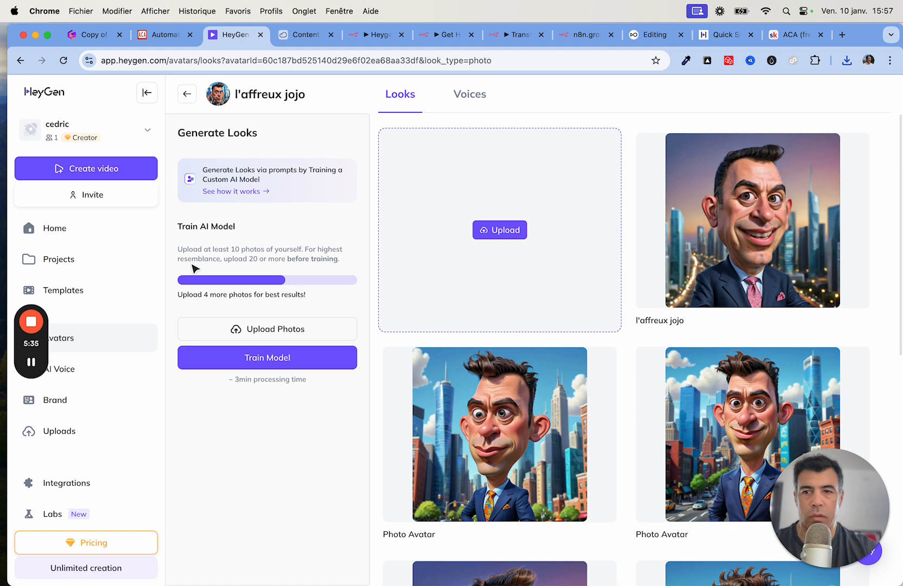
click(58, 259)
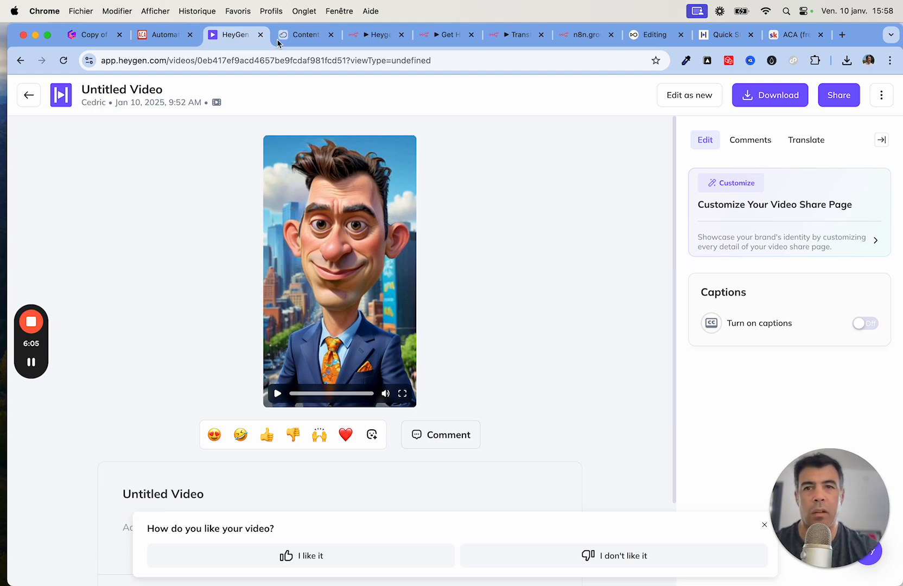
click(305, 35)
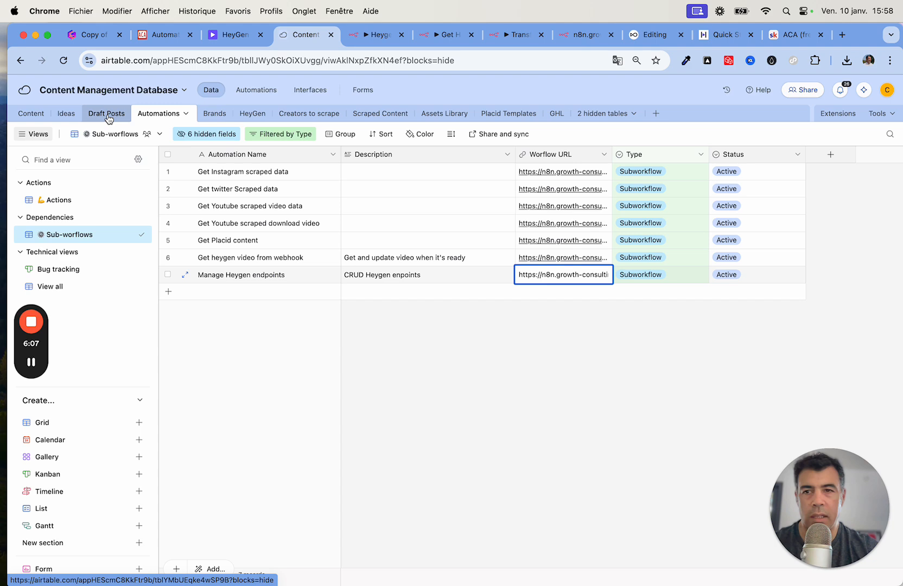
- Open the Draft Posts table, expand row 101's post content to read it, then close it
click(106, 113)
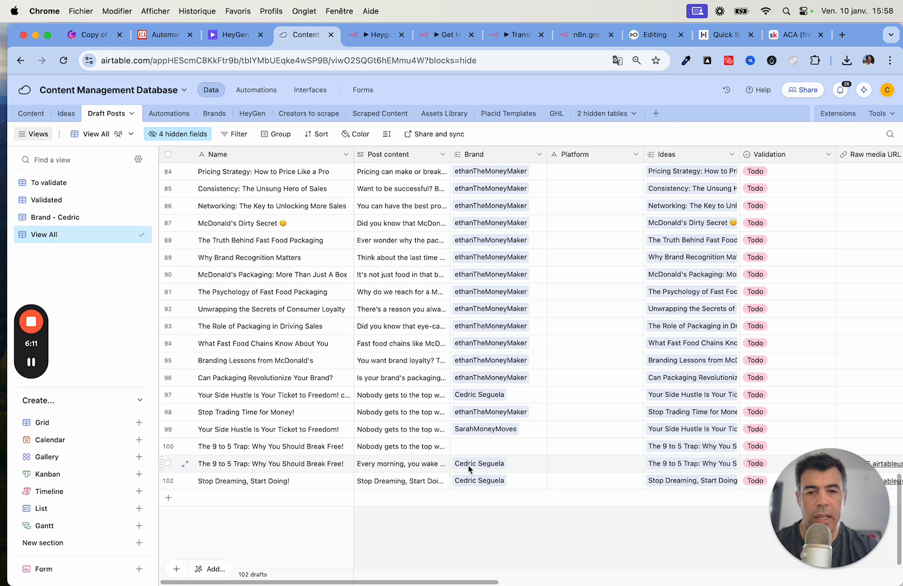
click(270, 463)
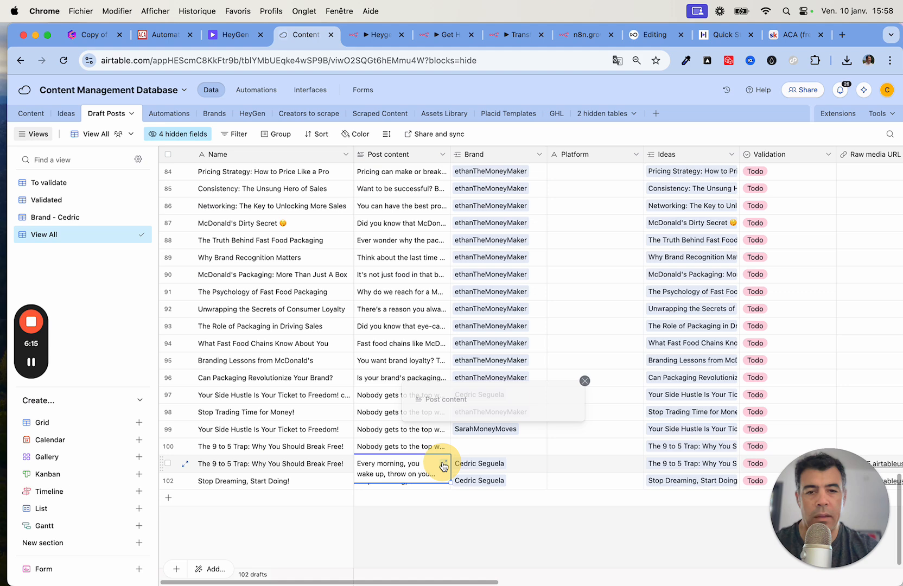
click(442, 466)
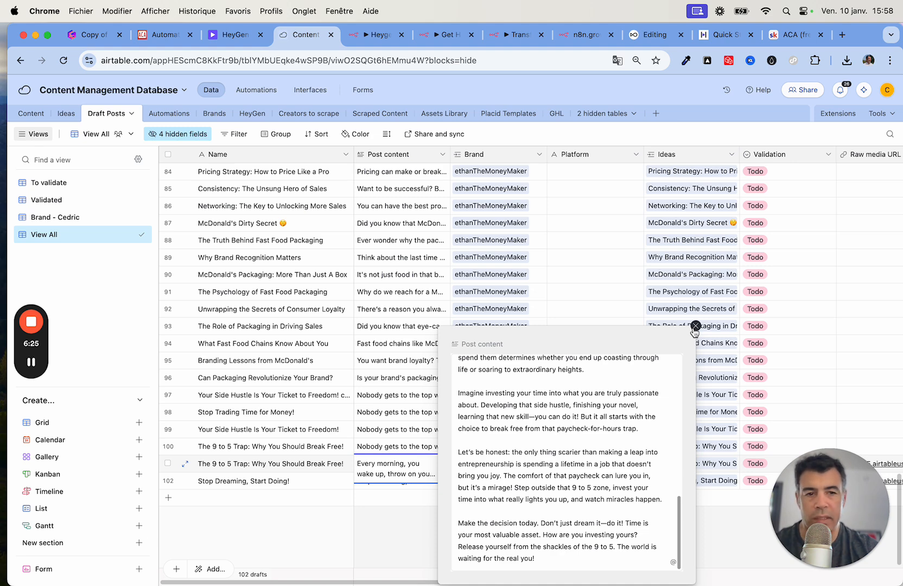
click(695, 326)
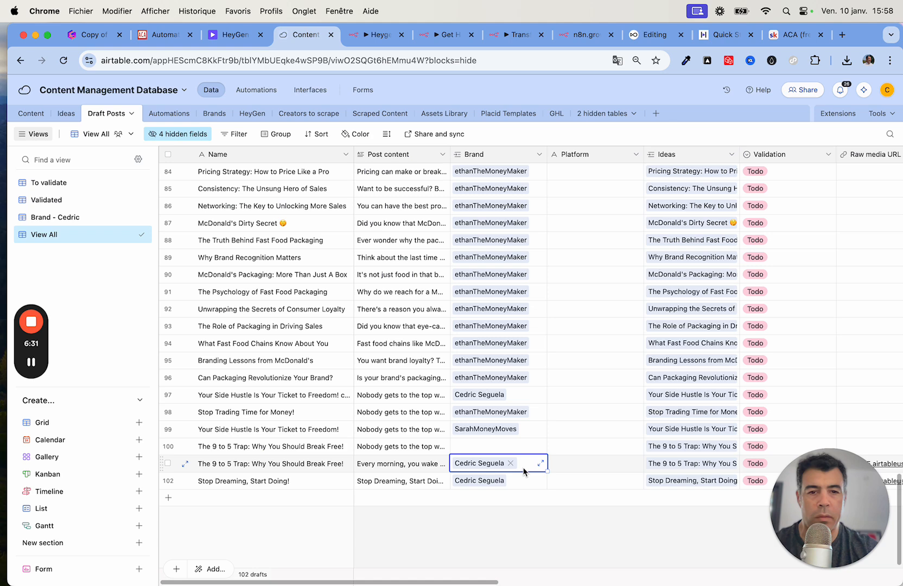
mouse_move(608, 466)
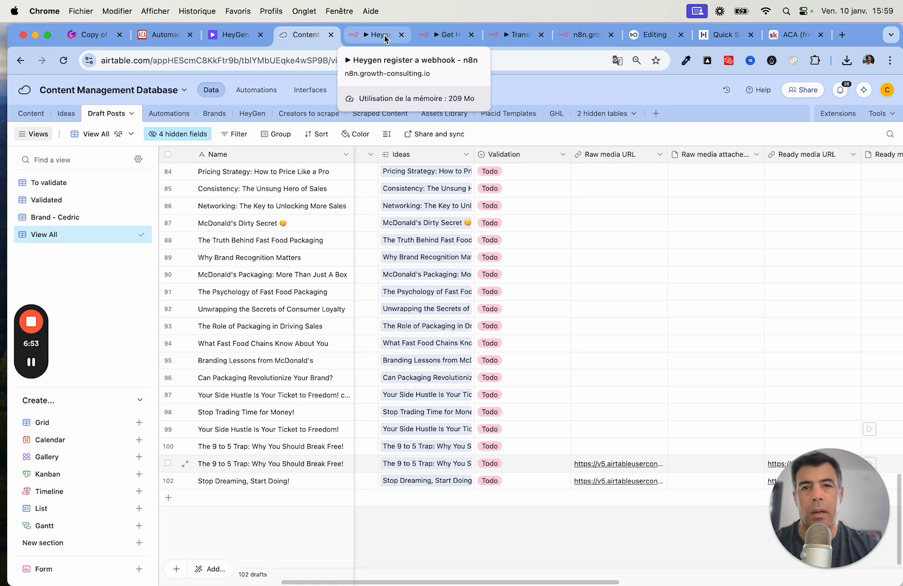
- Revisit the Get Heygen video Webhook tab, then open the Automations table's Actions view in Airtable
click(446, 35)
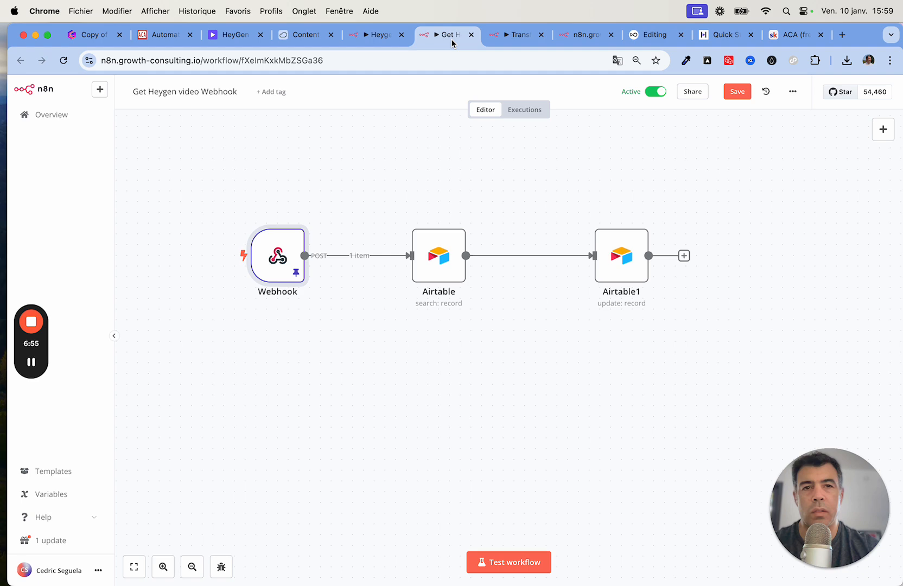
click(305, 35)
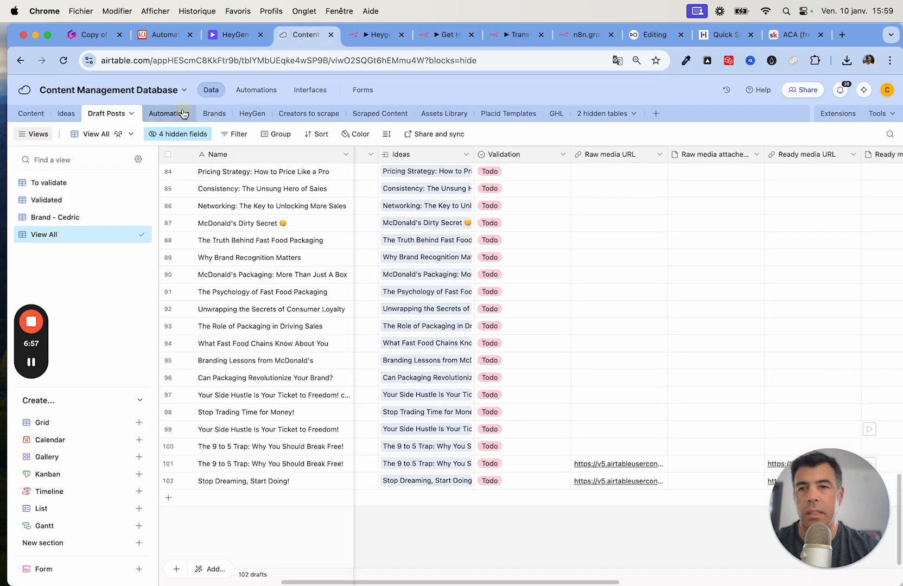
click(162, 113)
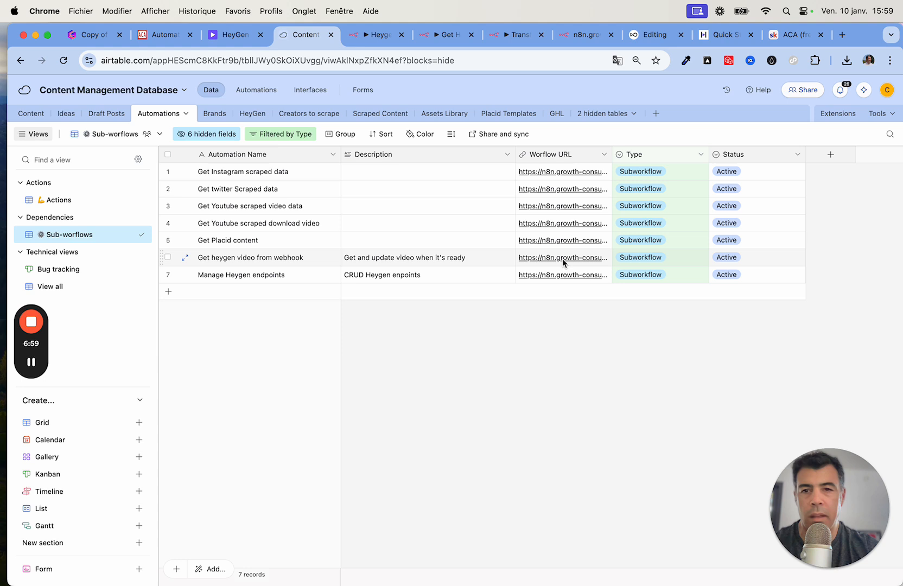
mouse_move(242, 263)
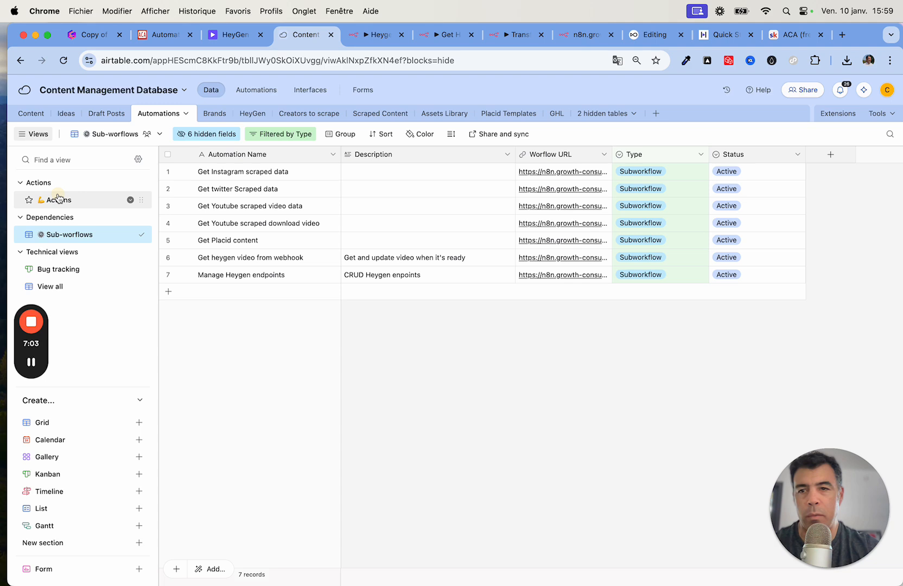
click(57, 199)
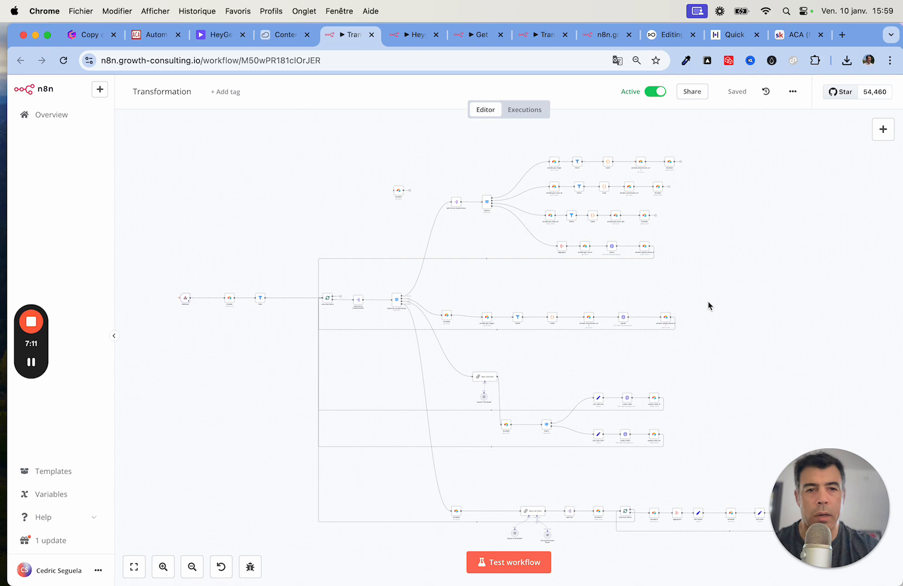
- Zoom to the workflow start and open the Filter excluding In progress or Done posts
click(415, 155)
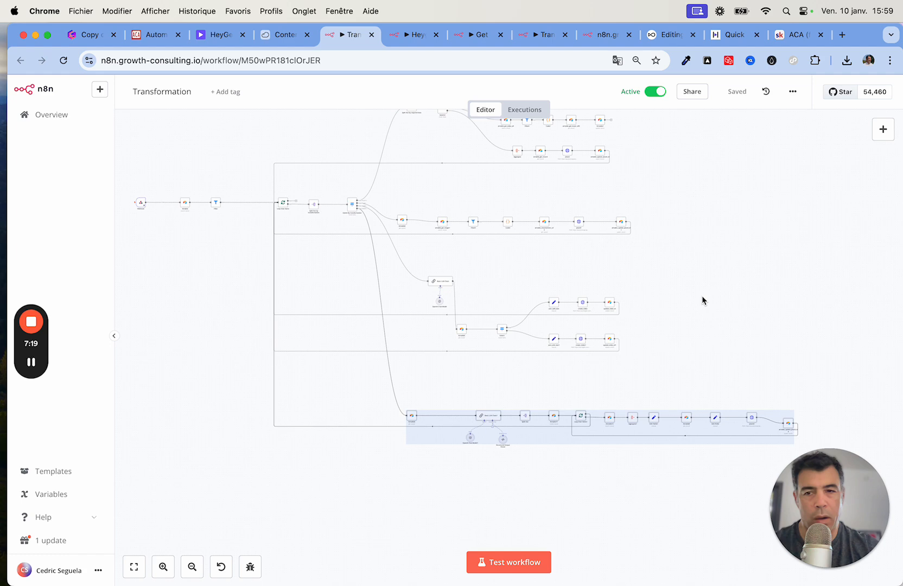
mouse_move(685, 322)
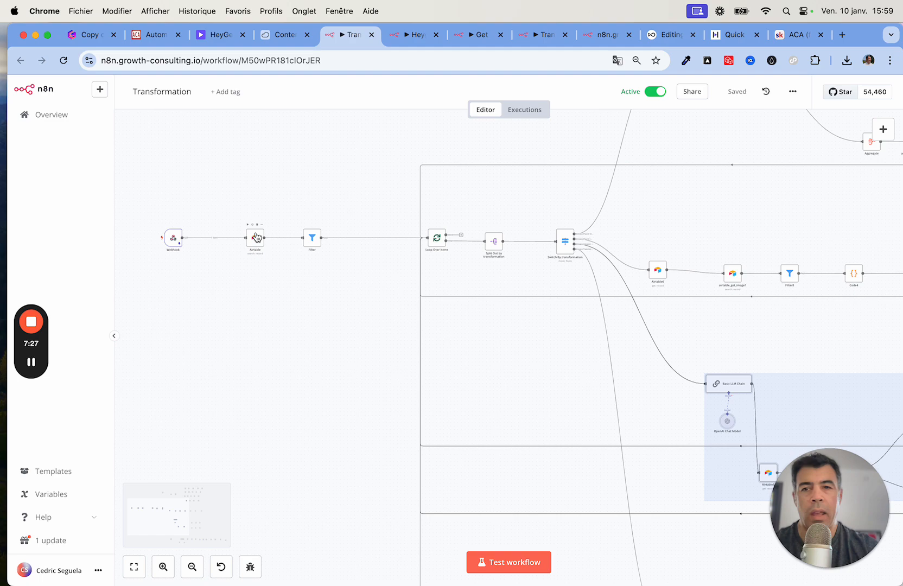
double_click(255, 237)
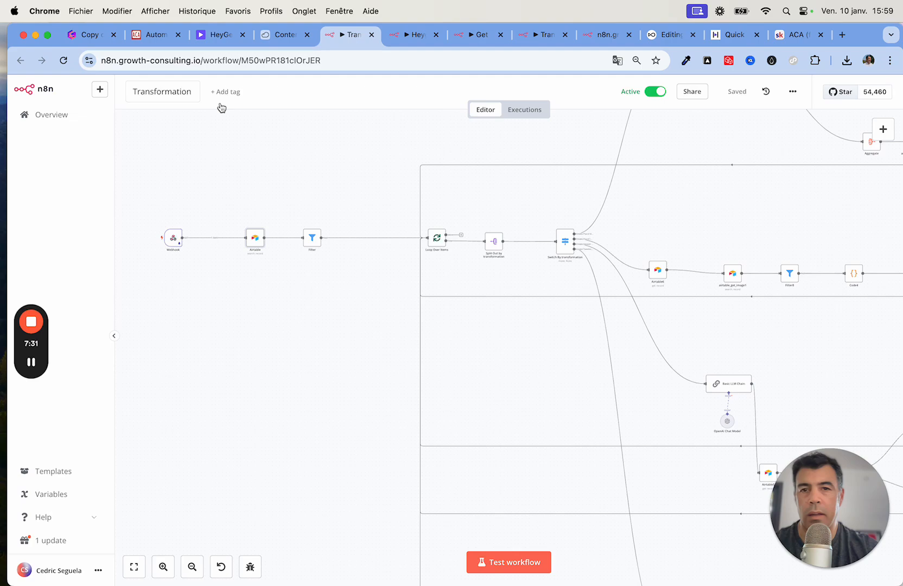
double_click(311, 238)
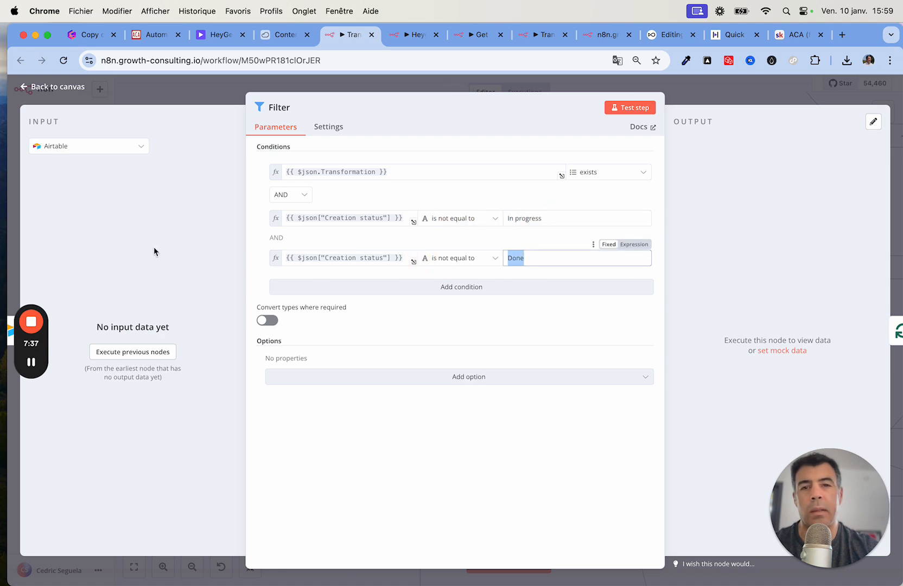
- Close the Filter and review the Switch By transformation routing rules
click(51, 87)
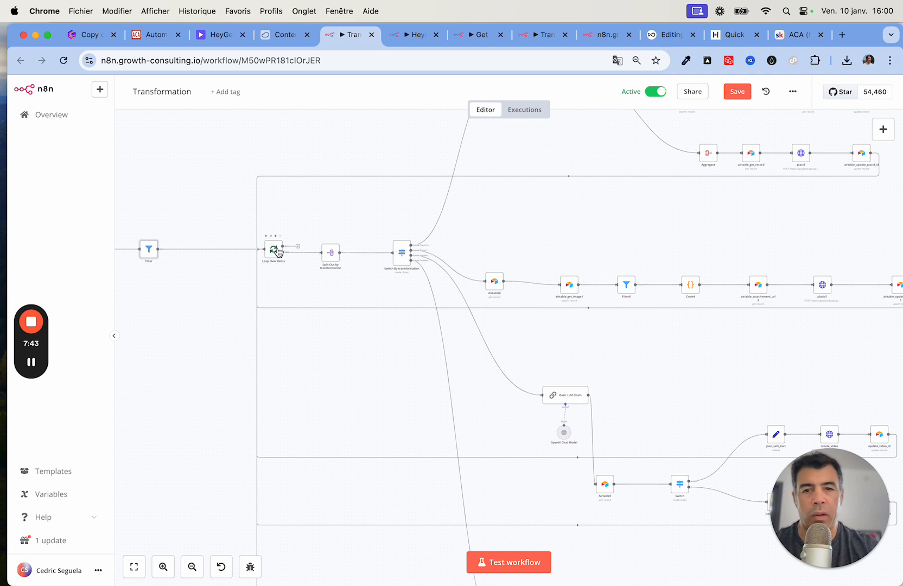
mouse_move(559, 252)
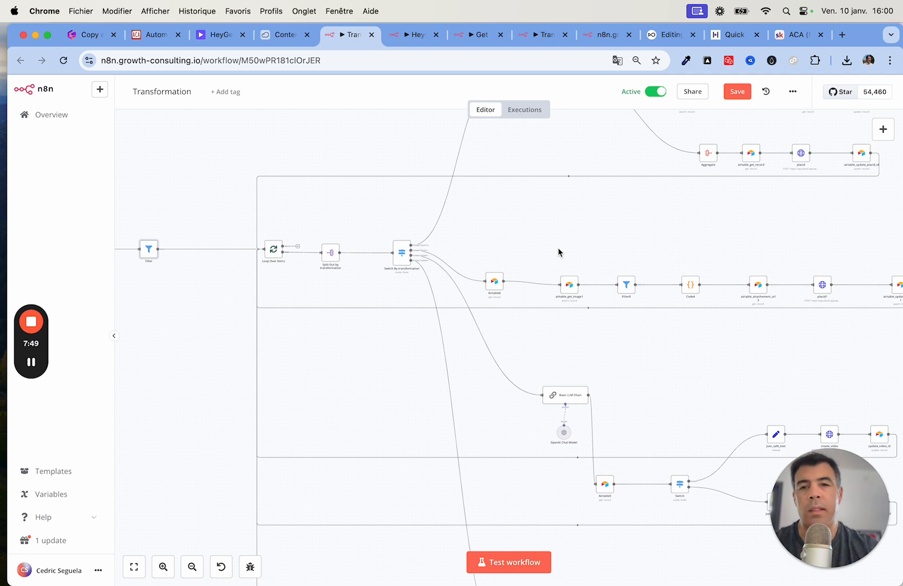
mouse_move(624, 250)
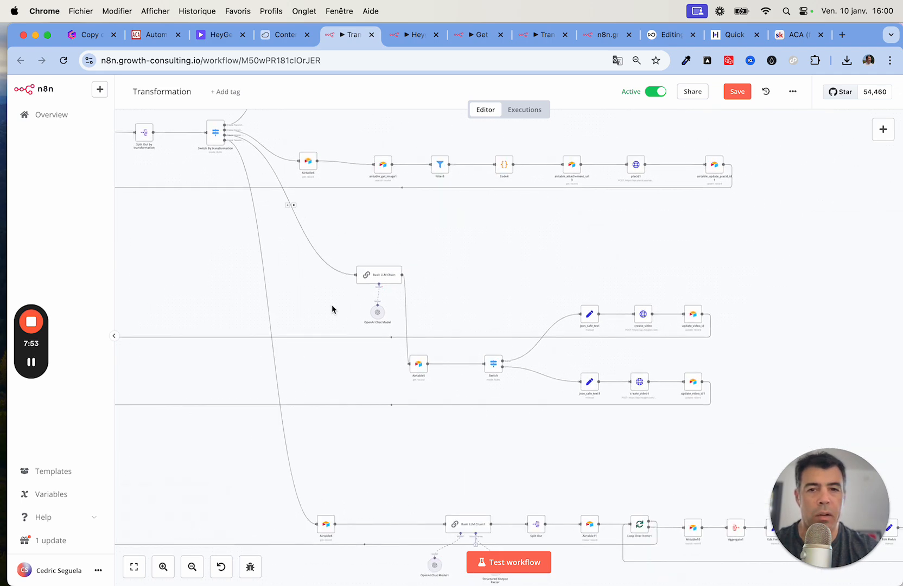
mouse_move(430, 223)
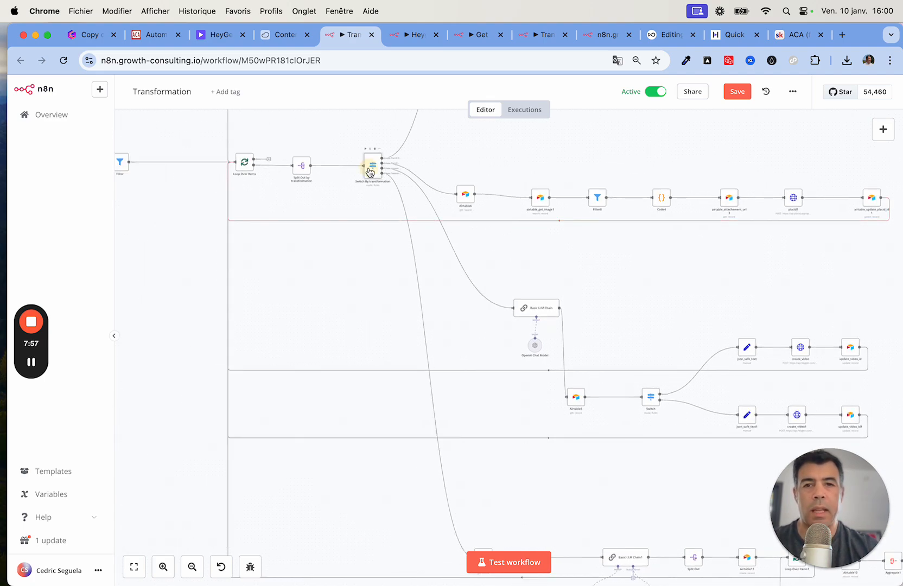
double_click(373, 166)
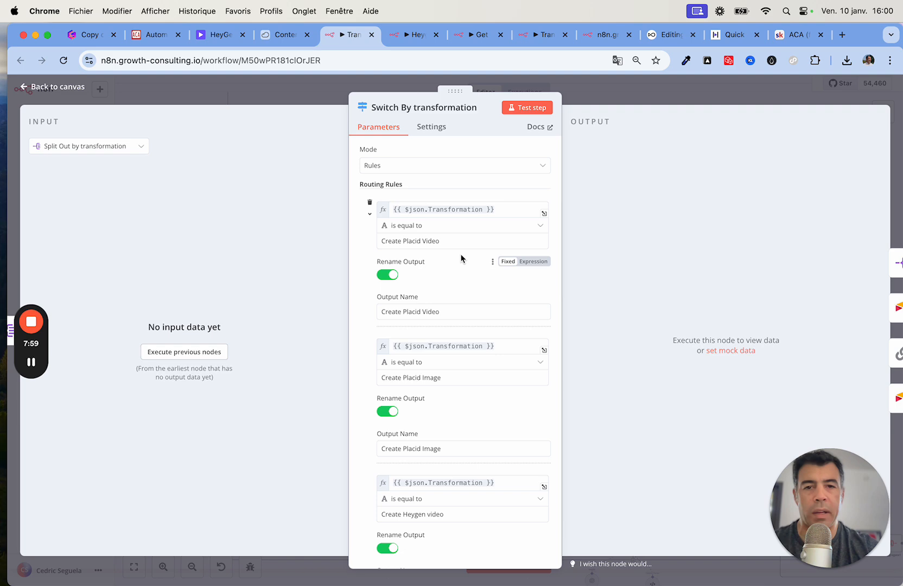
scroll(down, 3)
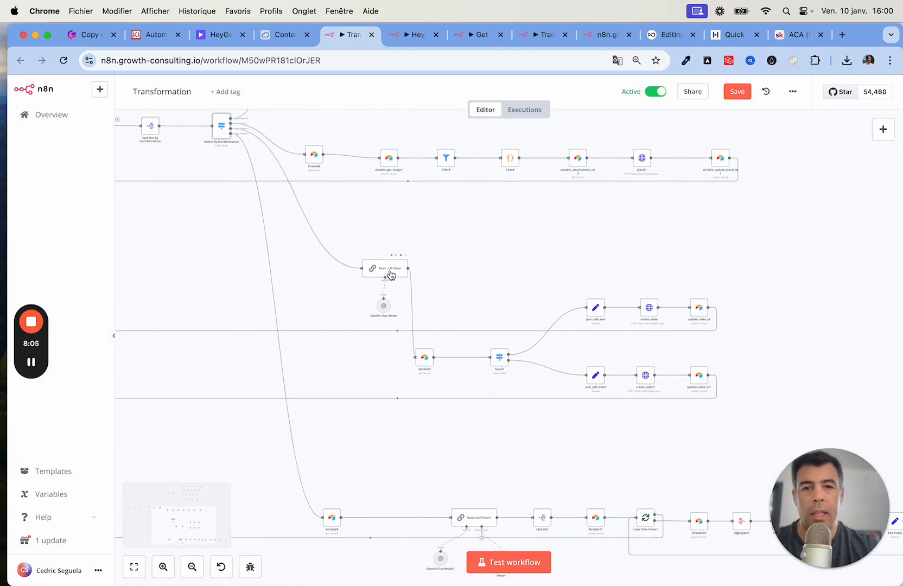
- Review the Basic LLM Chain spoken-text prompt and the Airtable5 Brands record lookup
double_click(384, 268)
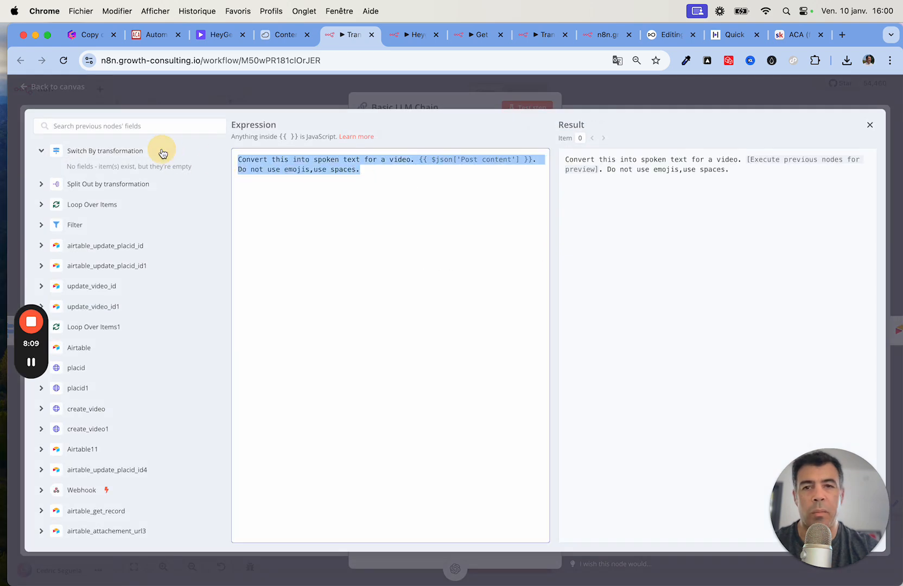
click(870, 124)
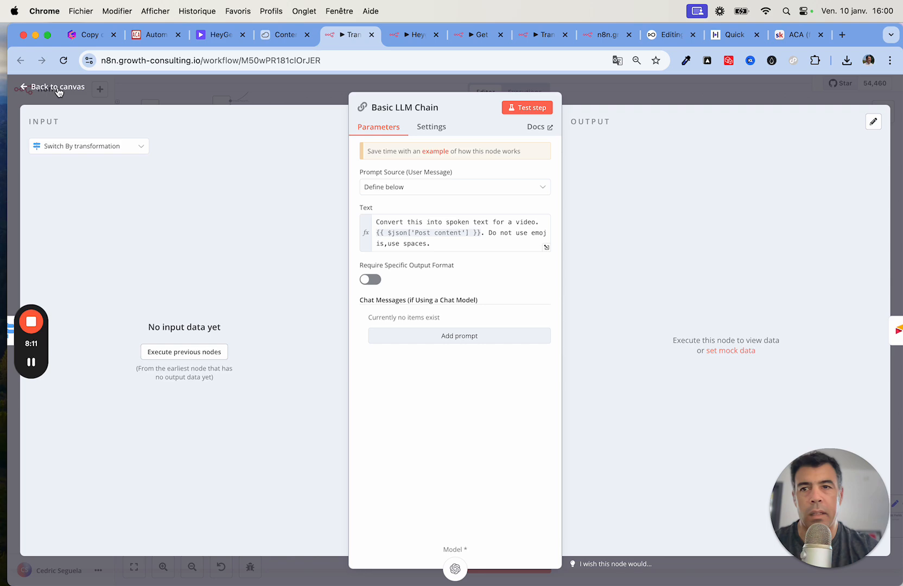
click(57, 87)
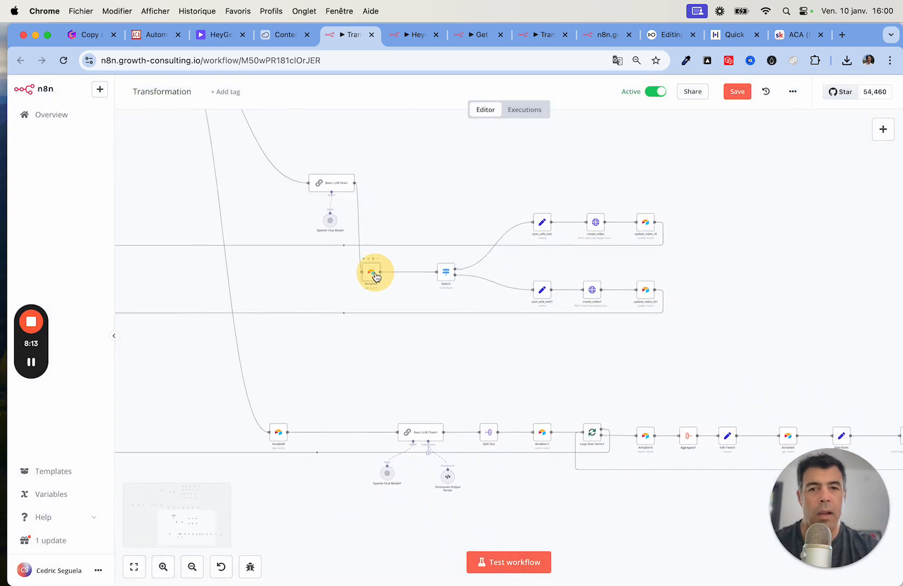
double_click(373, 271)
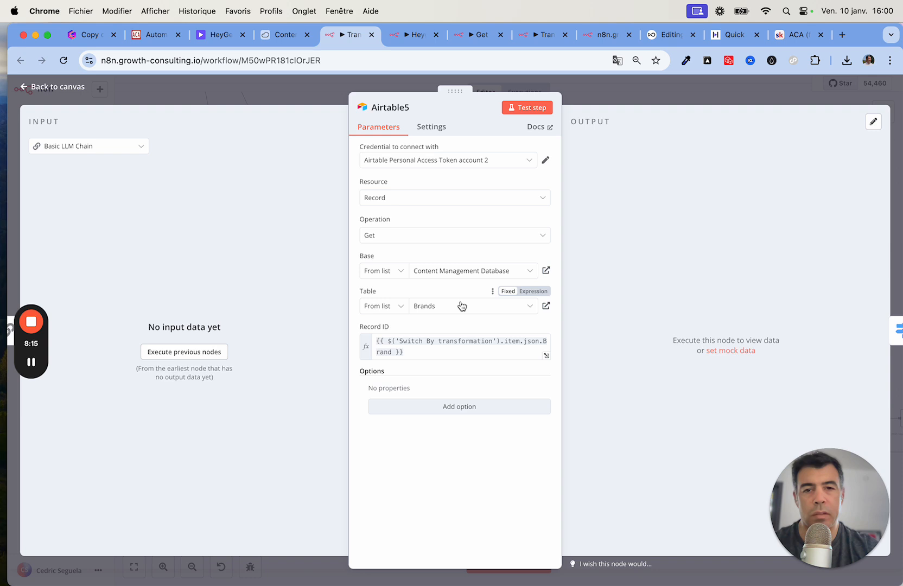
mouse_move(462, 306)
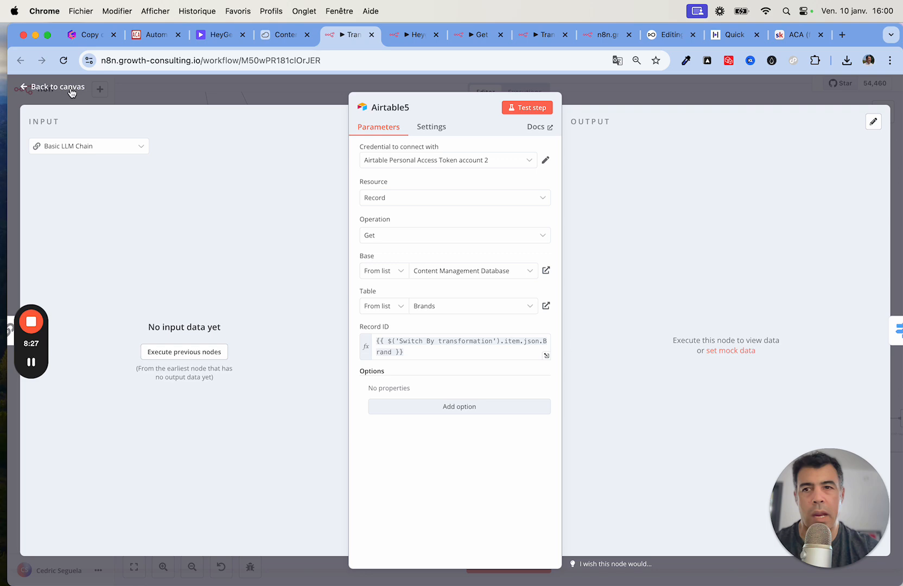
click(51, 87)
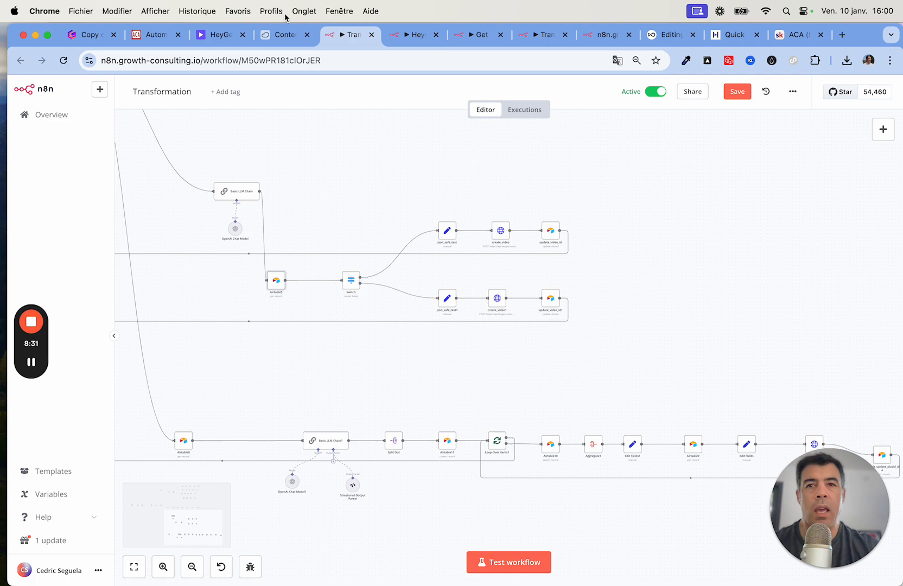
- Scan each brand's Heygen Avatar Vertical IDs and types in Airtable, then bring up HeyGen
click(282, 35)
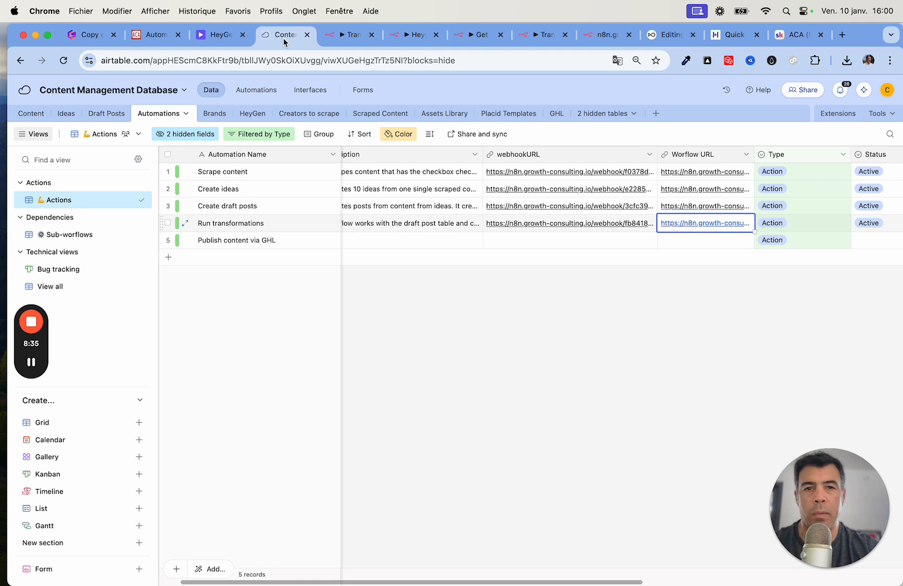
click(204, 114)
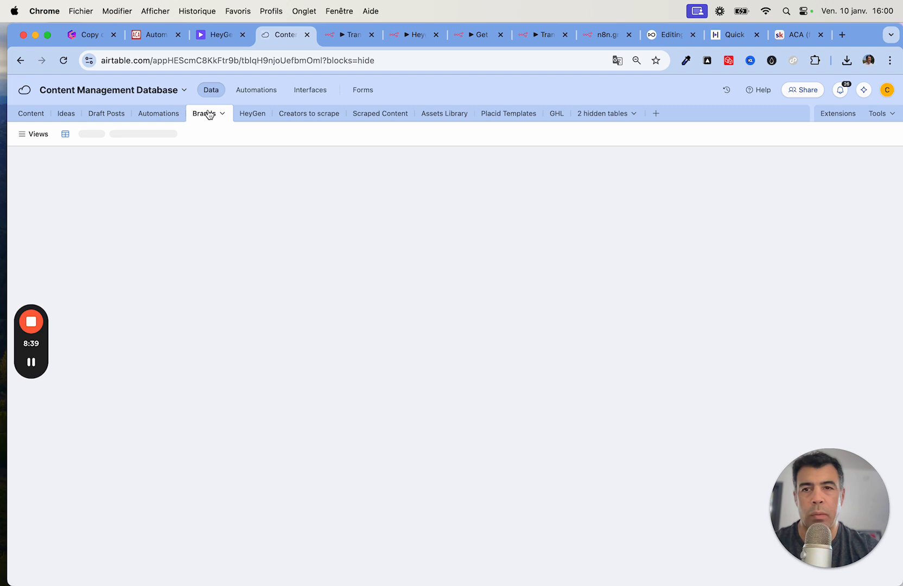
click(204, 114)
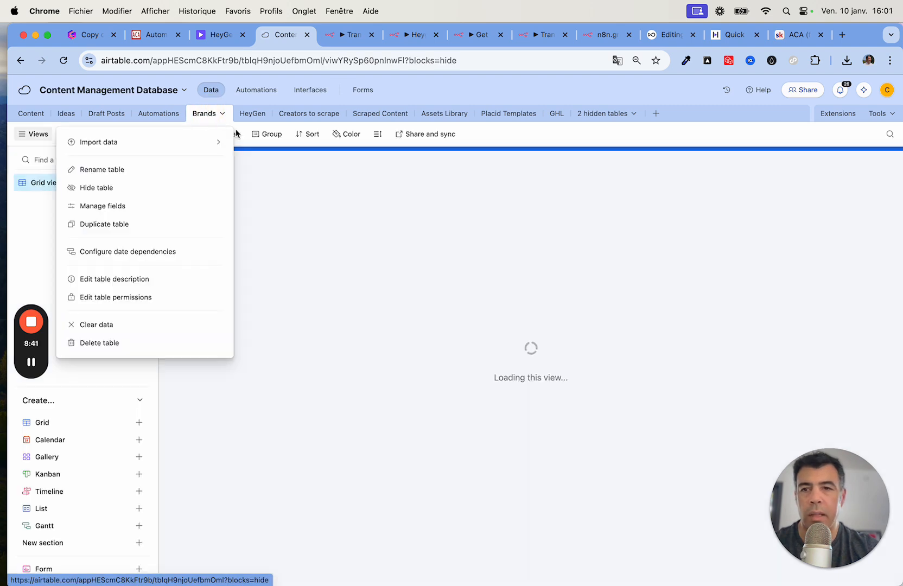
click(365, 250)
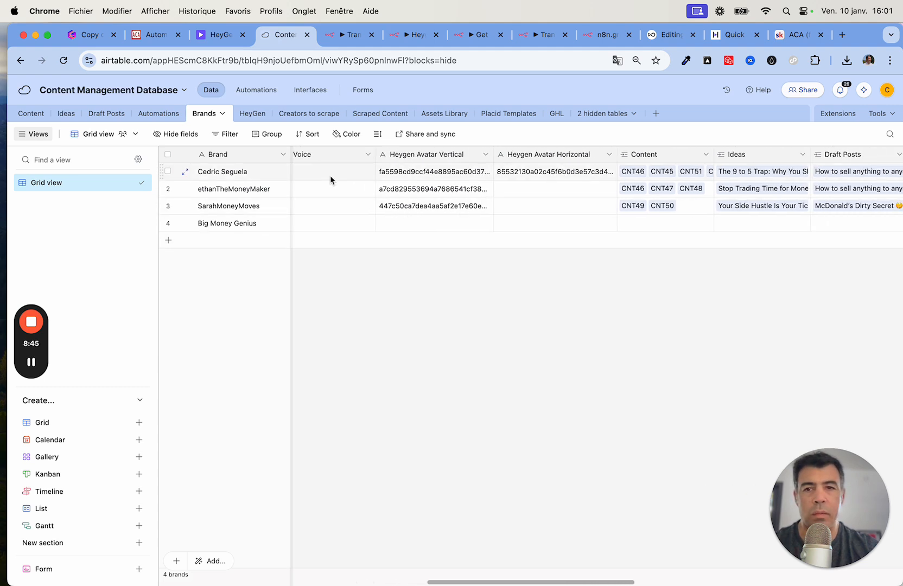
scroll(right, 3)
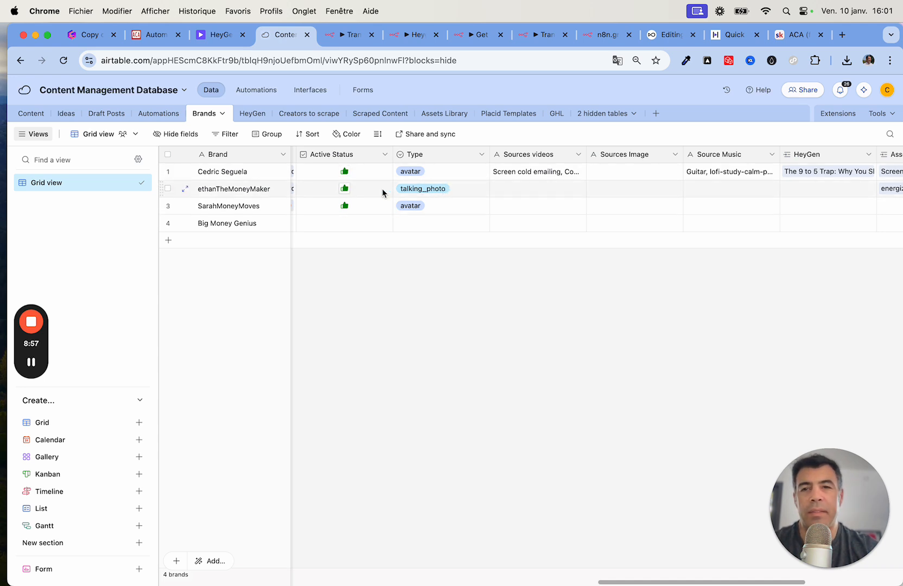
mouse_move(455, 207)
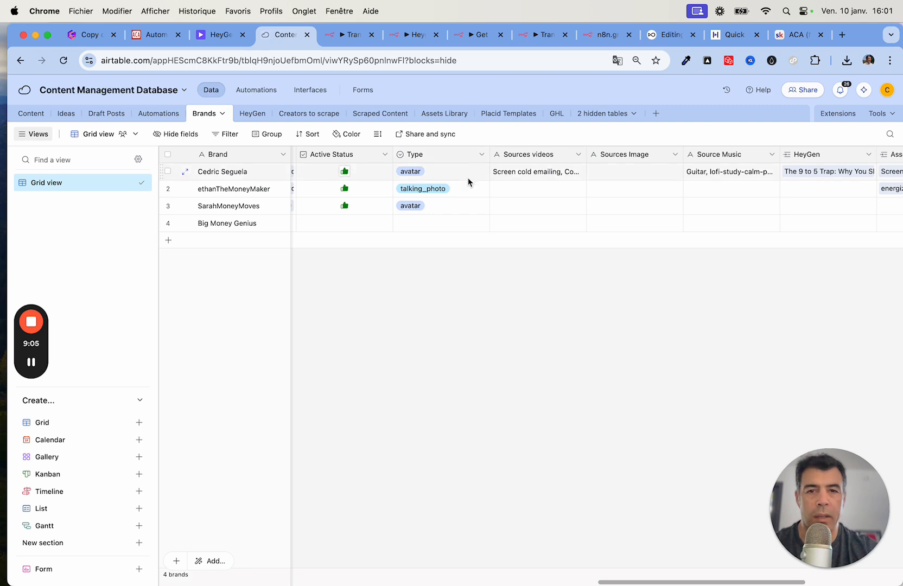
scroll(right, 3)
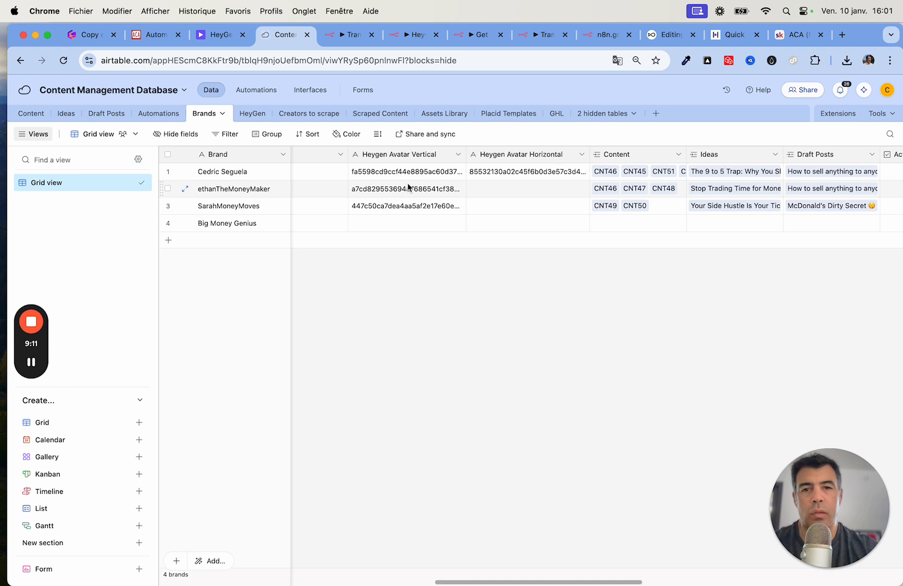
mouse_move(406, 189)
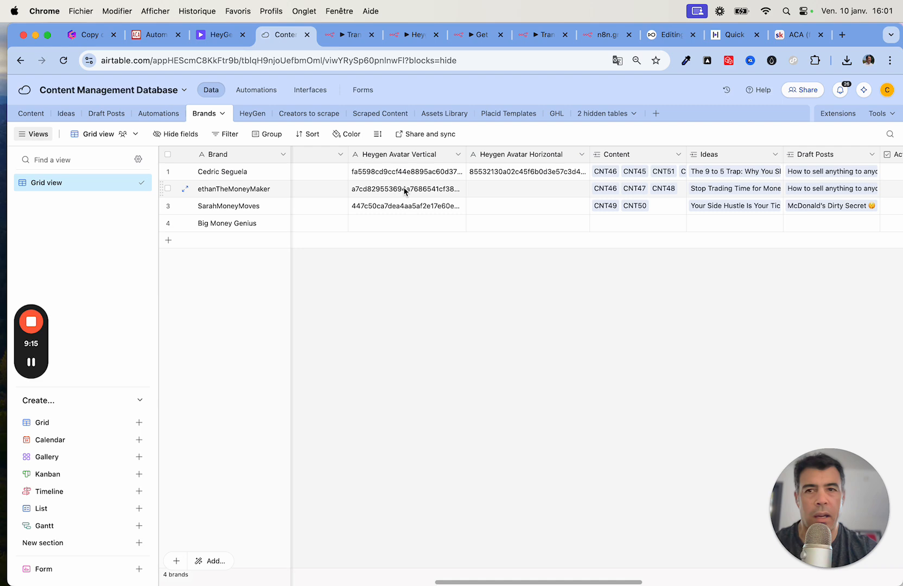
click(220, 35)
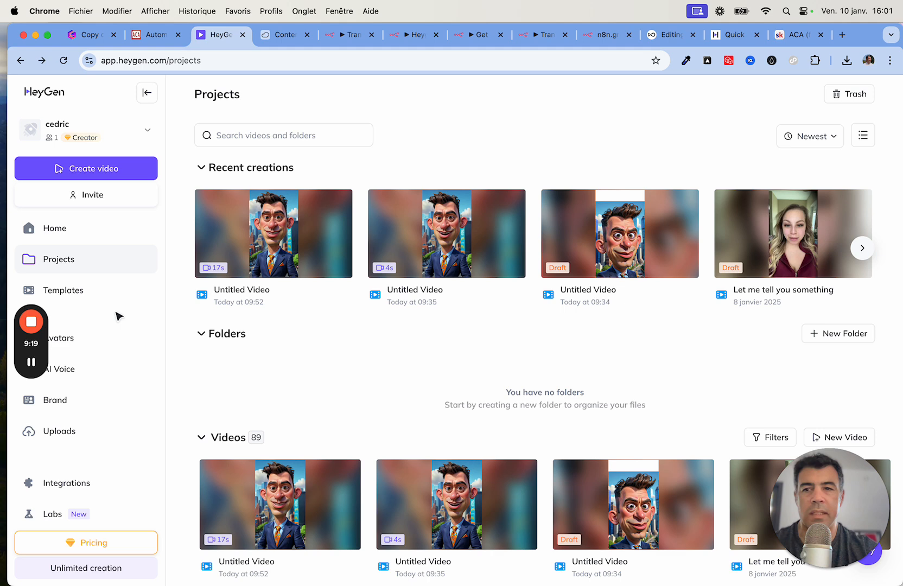
- Paste l'affreux jojo look ID 537daf544e20adcd4cfe138fc20c into ethanTheMoneyMaker's Heygen Avatar Vertical cell
click(59, 338)
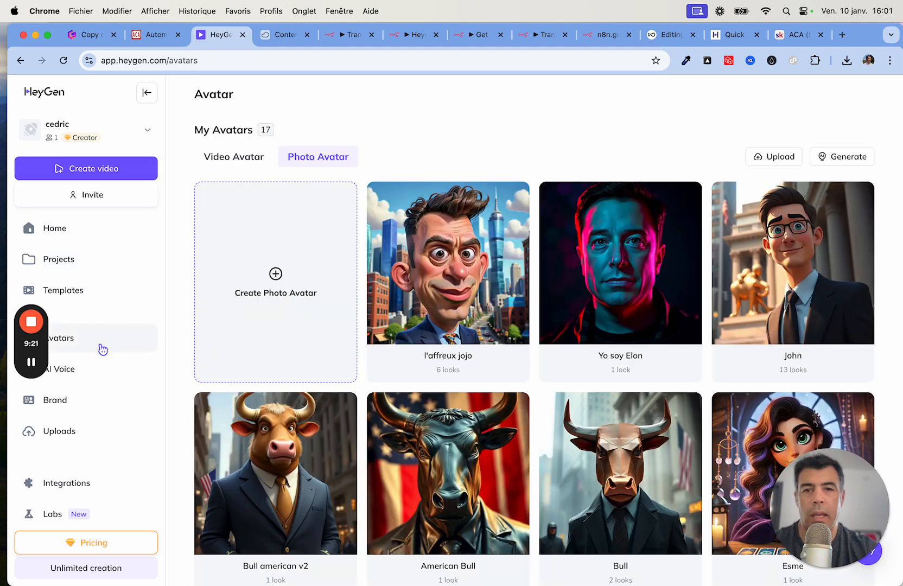
mouse_move(448, 261)
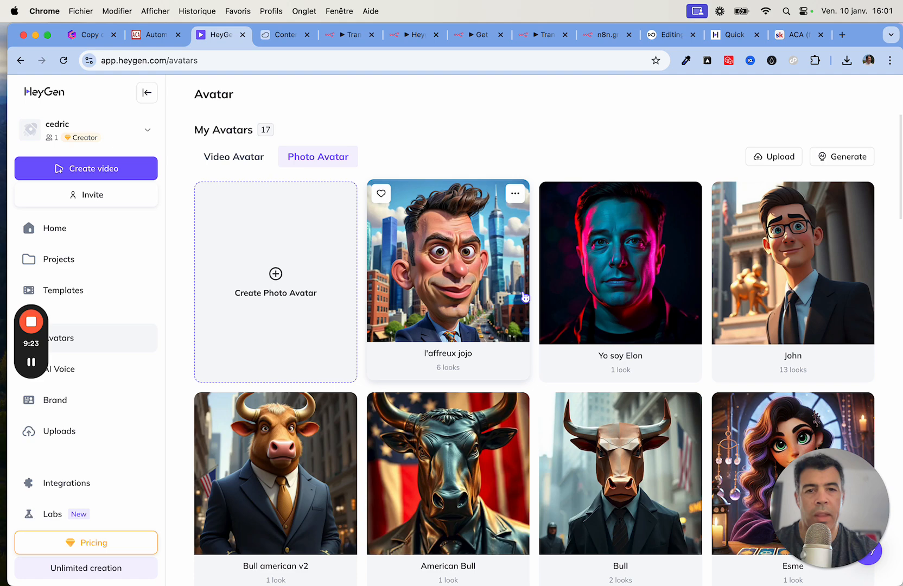
click(448, 261)
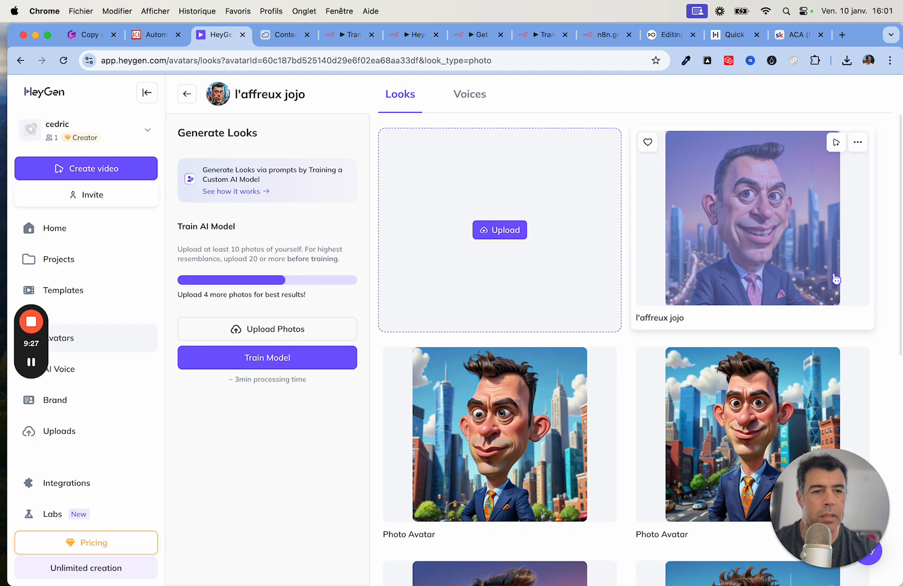
scroll(down, 3)
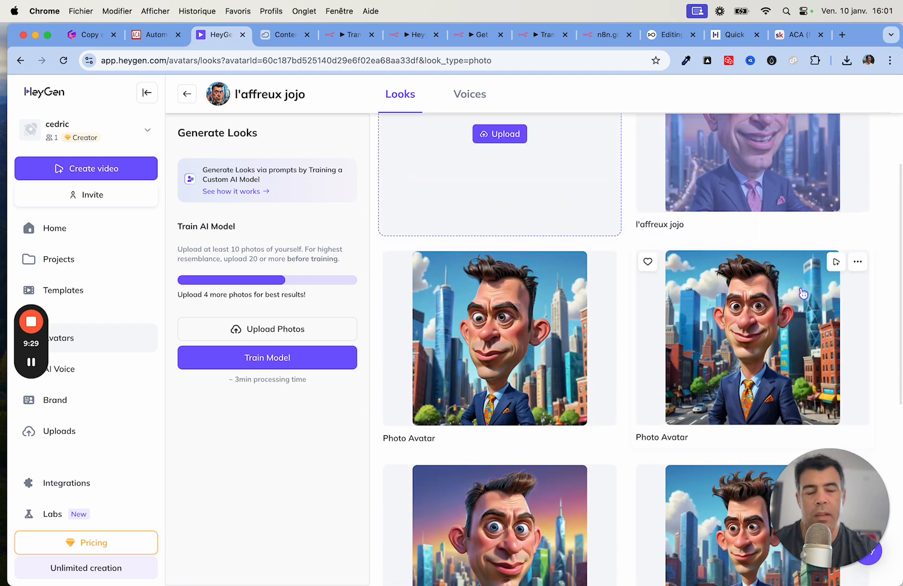
click(604, 261)
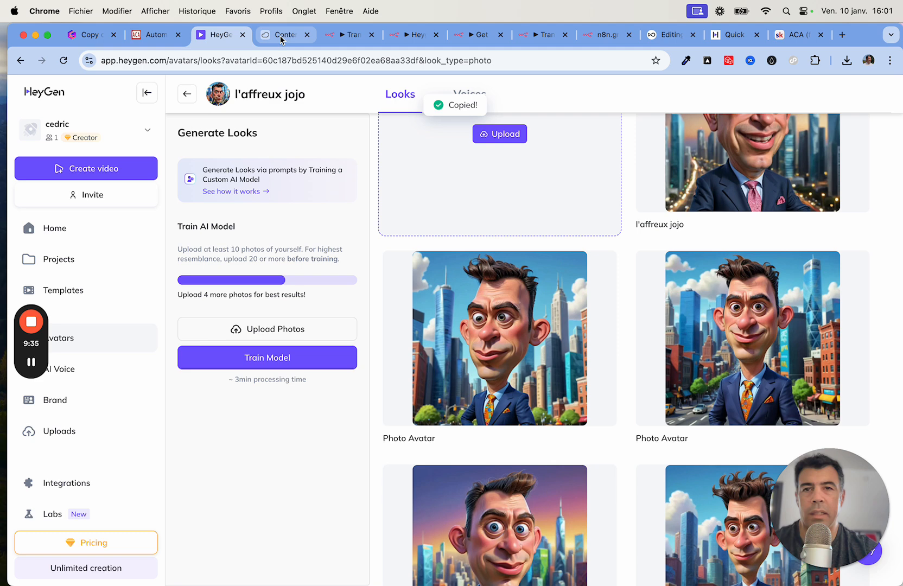
click(284, 35)
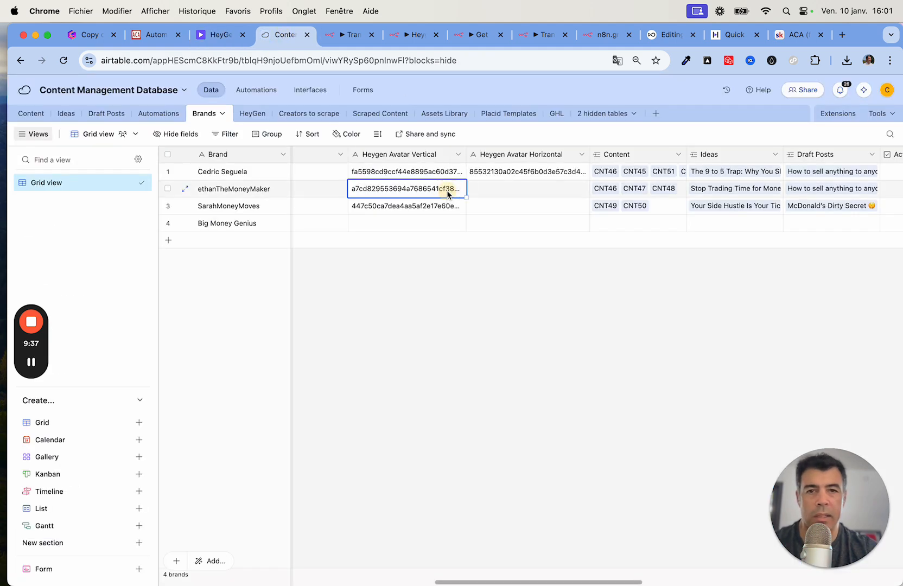
text(537daf544e20adcd4cfe138fc20c)
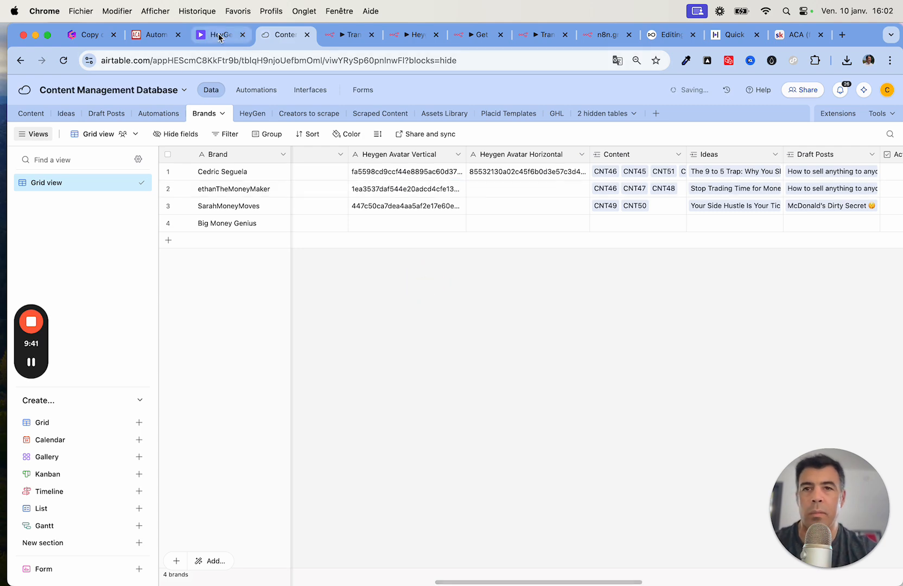
click(218, 35)
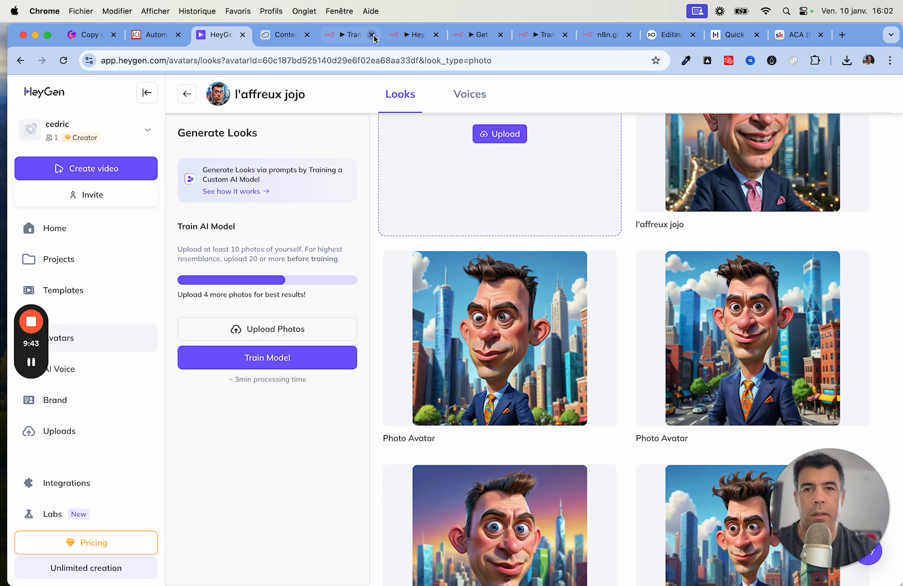
- Inspect the Switch rules sending avatar and talking_photo types to separate HeyGen branches
click(349, 34)
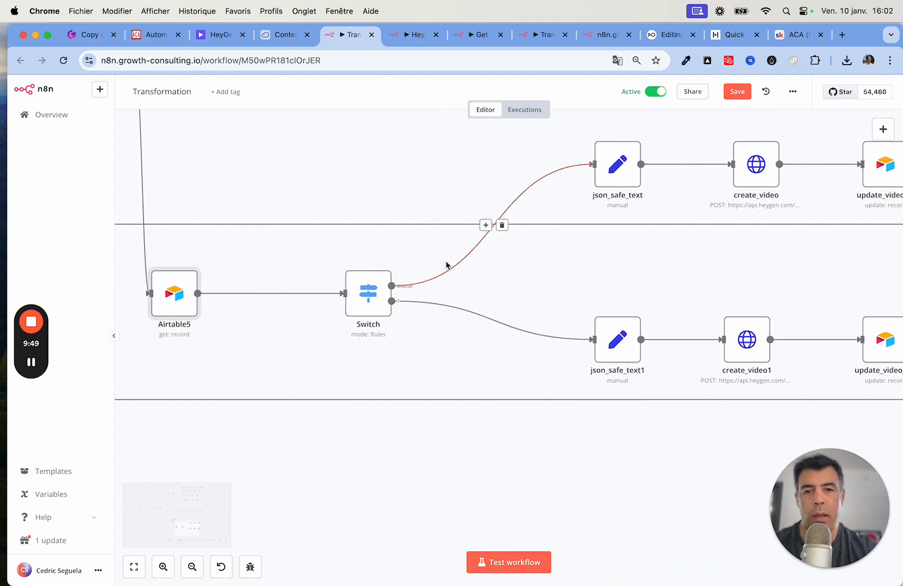
double_click(368, 294)
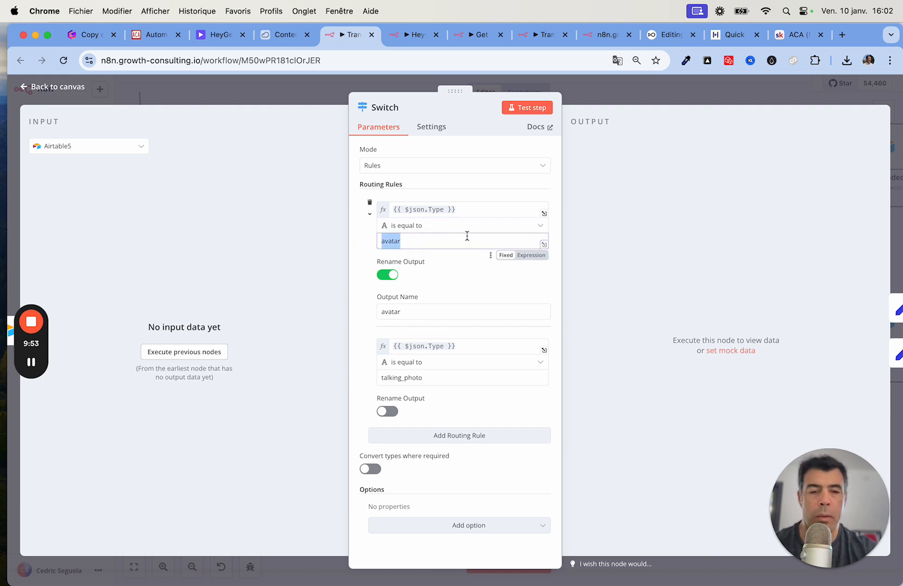
mouse_move(461, 240)
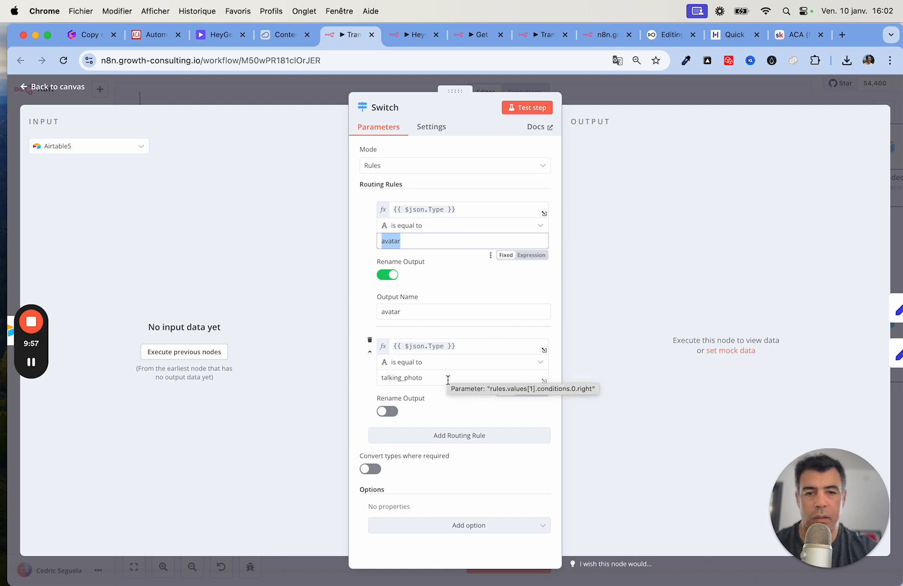
click(401, 377)
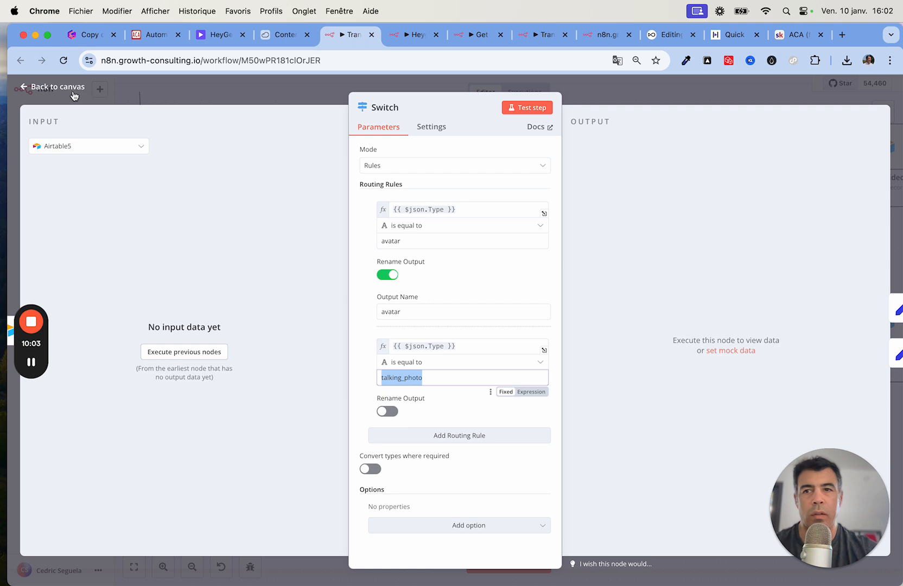
click(57, 87)
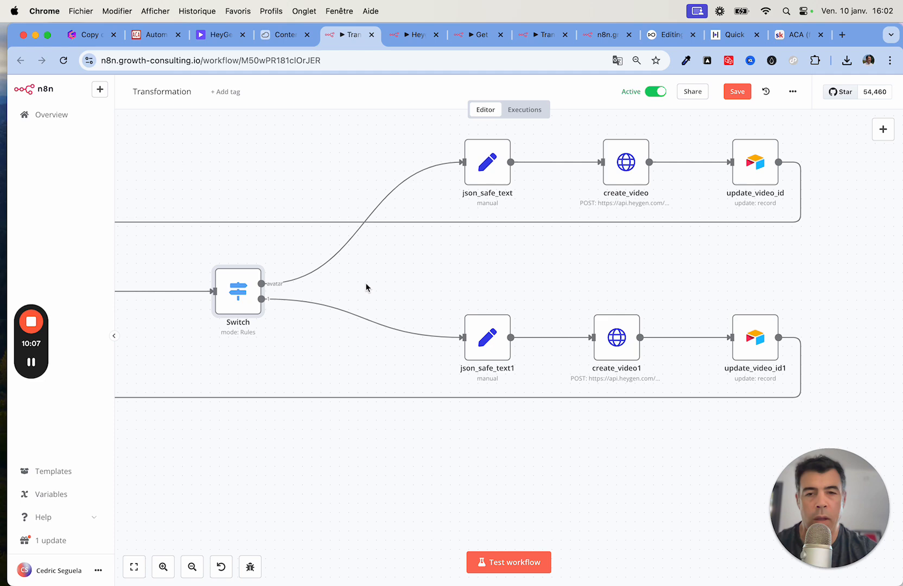
mouse_move(284, 307)
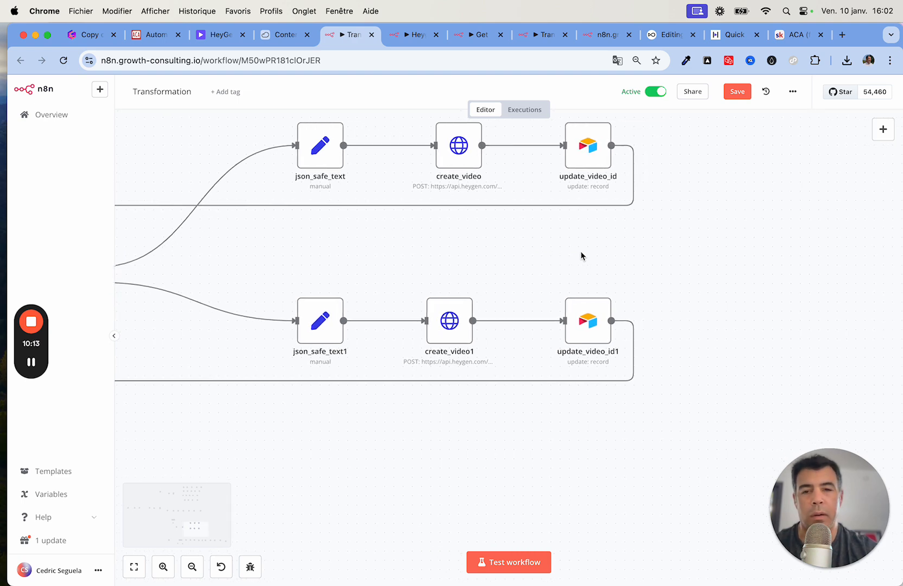
- Examine json_safe_text1's newline-escaping, emoji-stripping expression, then open Skool's ACA Xtreme classroom
double_click(320, 321)
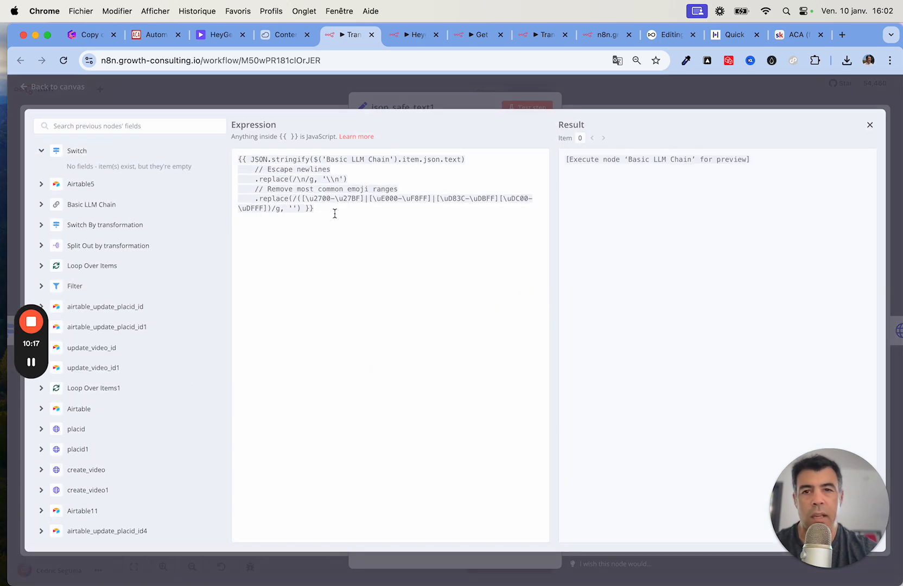
key(cmd+a)
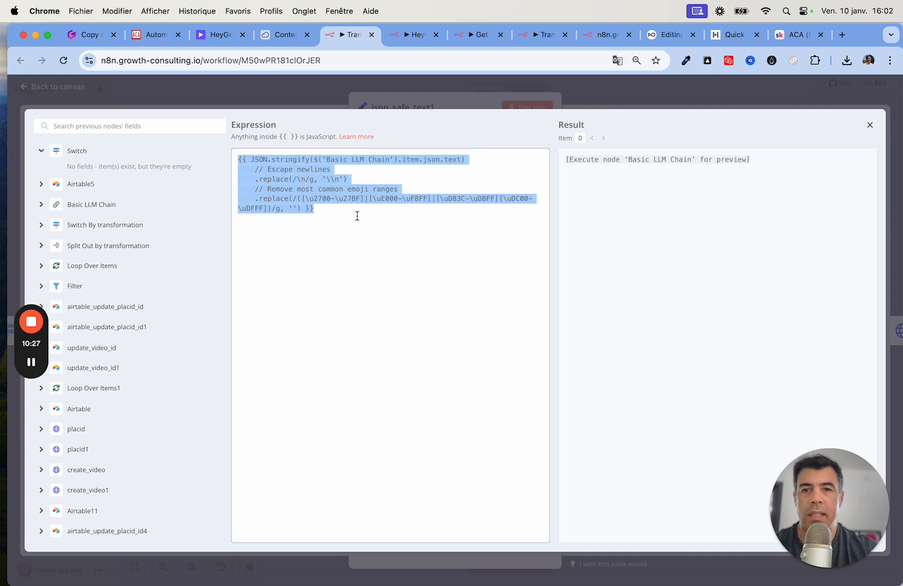
click(369, 219)
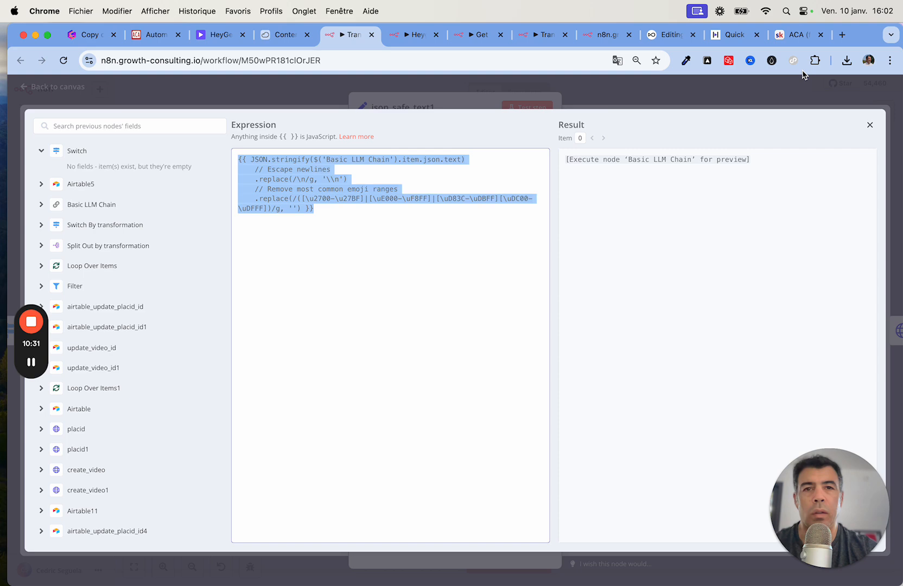
click(799, 35)
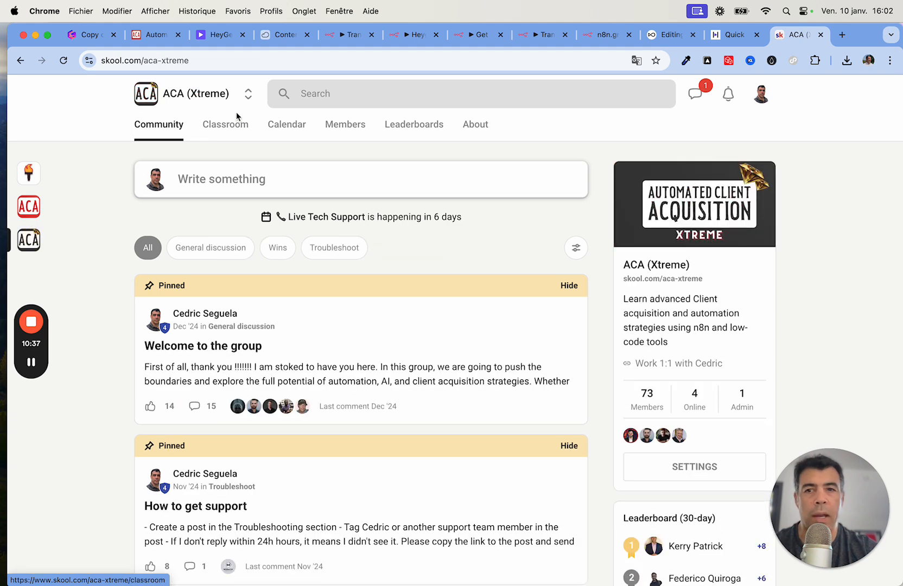
click(225, 125)
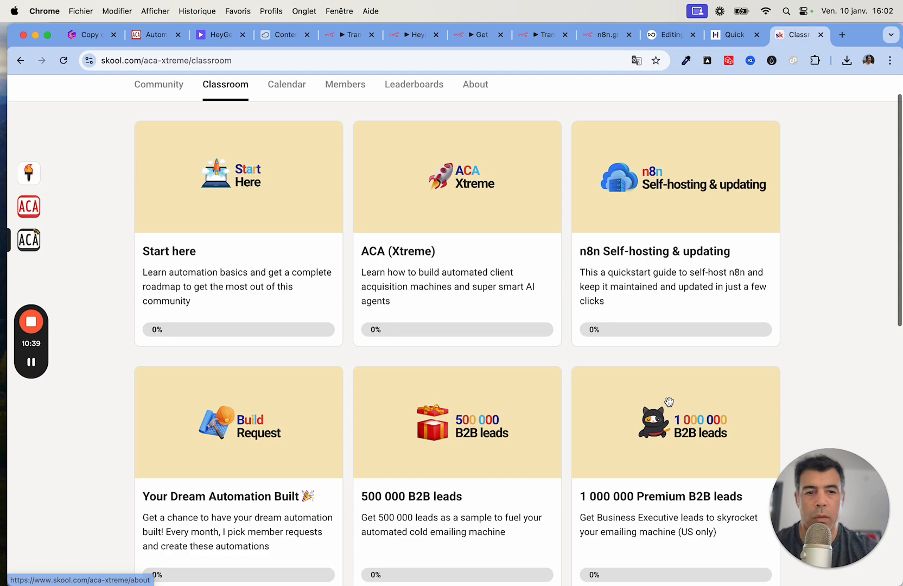
- Open Skool's Template Vault course to its Airtable database (V2) lesson, then return to n8n
scroll(down, 3)
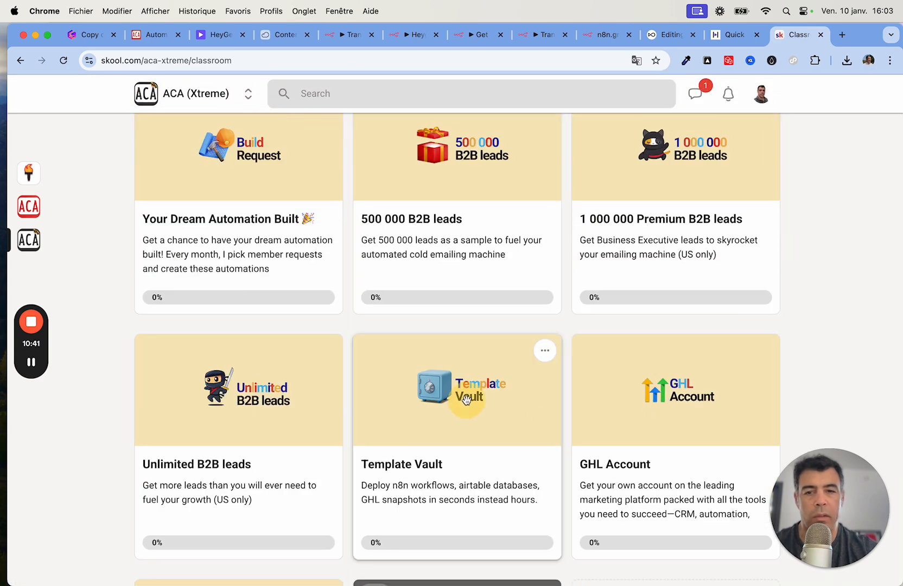
click(457, 389)
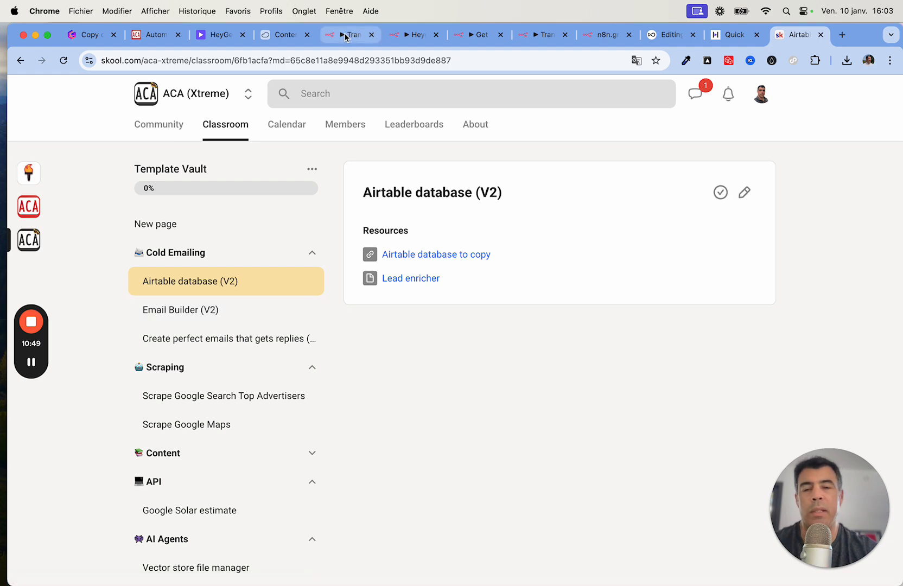
click(348, 34)
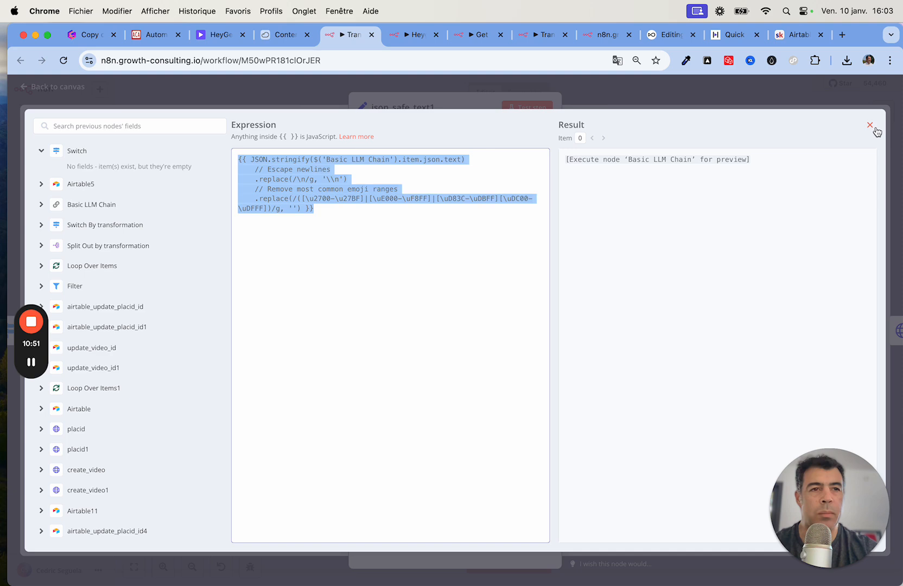
- Close the expression editor and open the create_video1 HeyGen POST request node
click(871, 125)
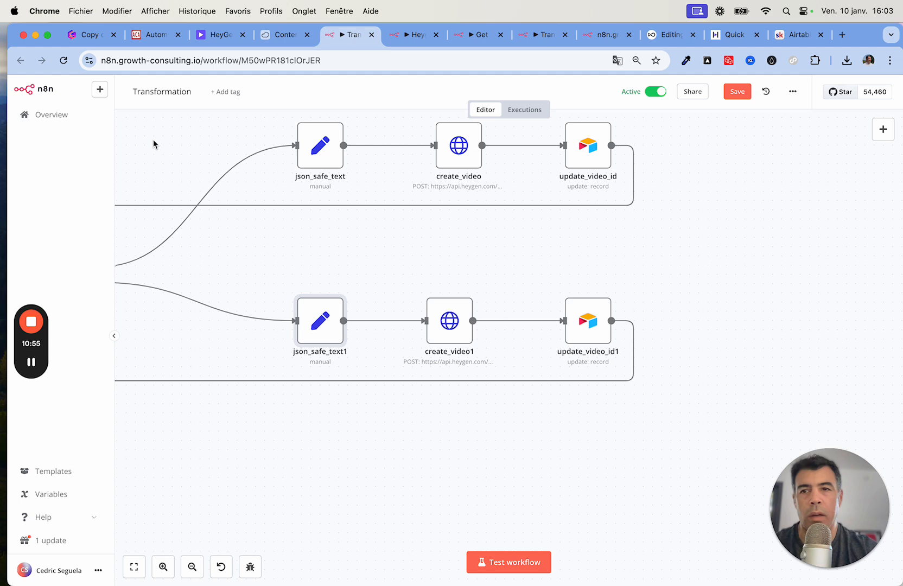
click(792, 91)
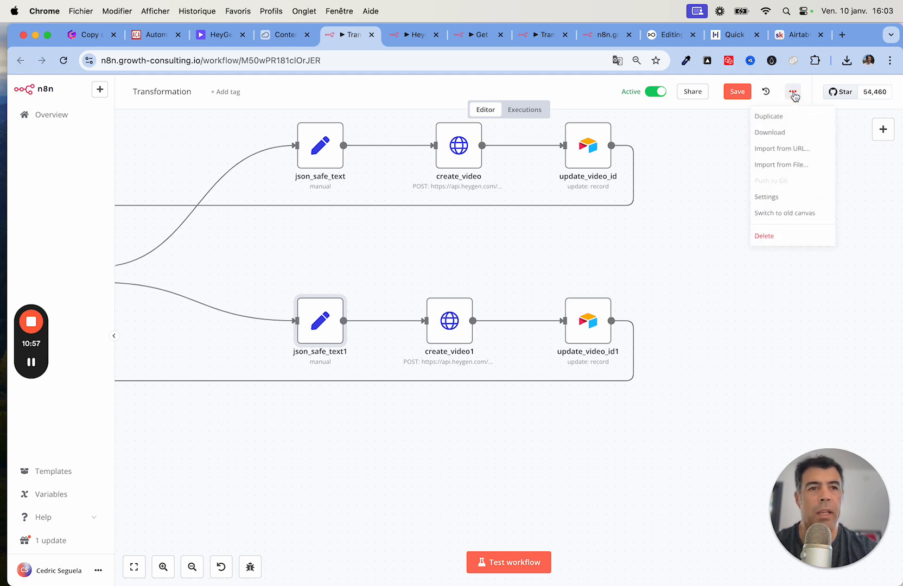
mouse_move(781, 164)
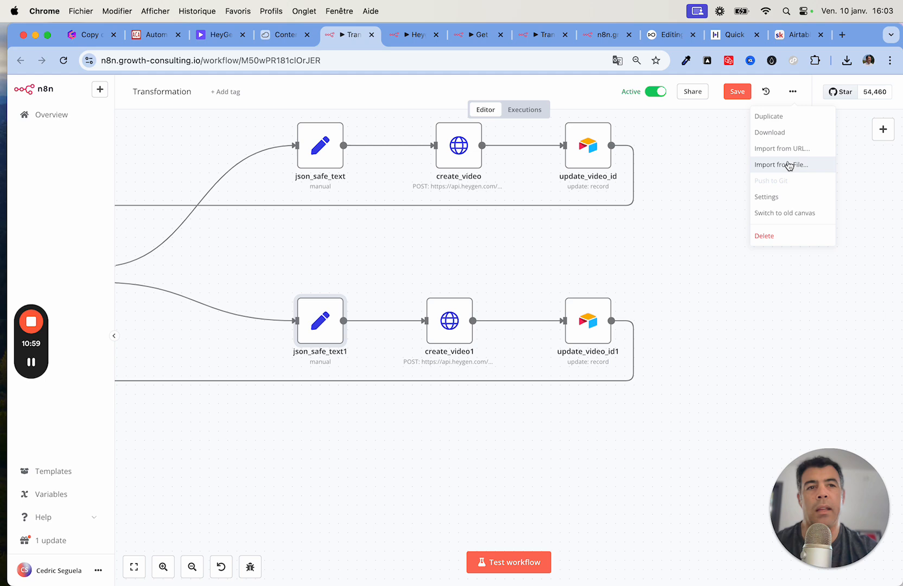
mouse_move(380, 237)
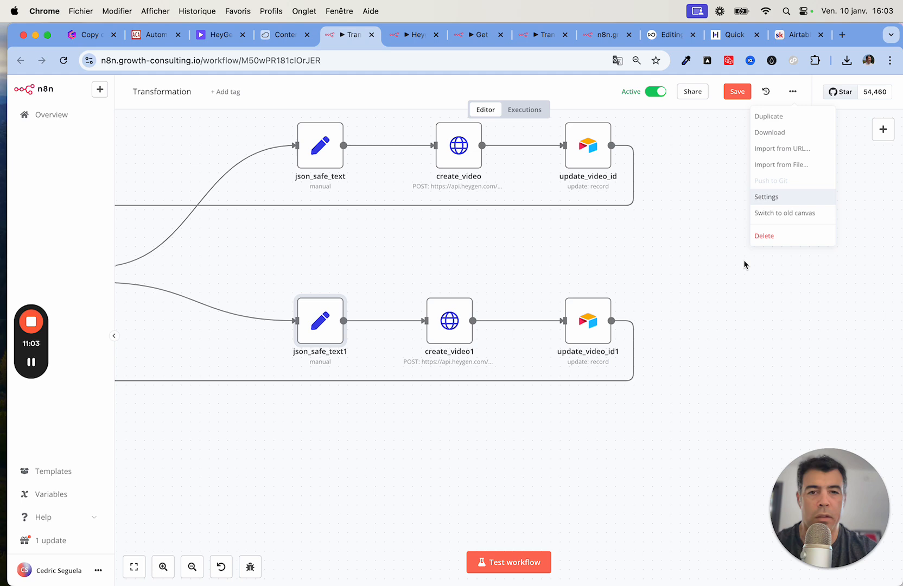
click(723, 293)
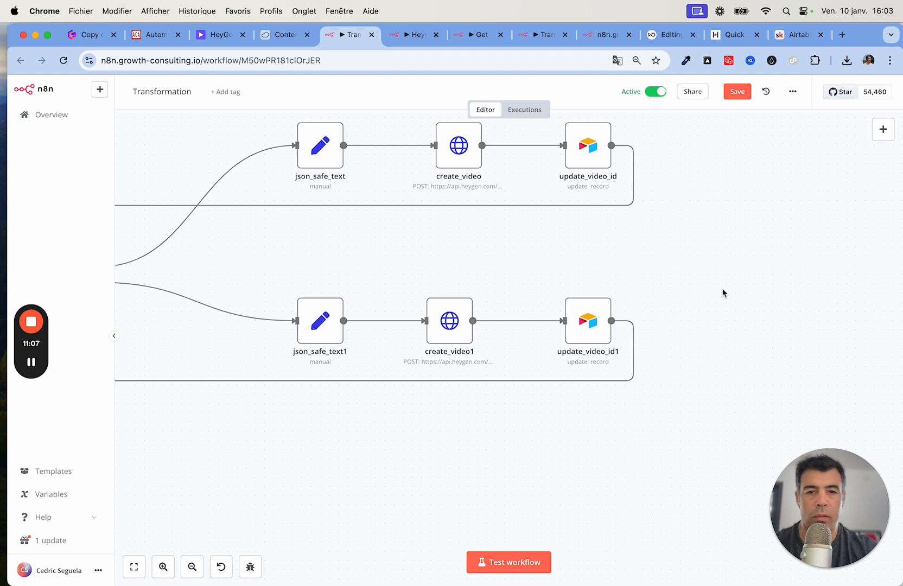
mouse_move(450, 321)
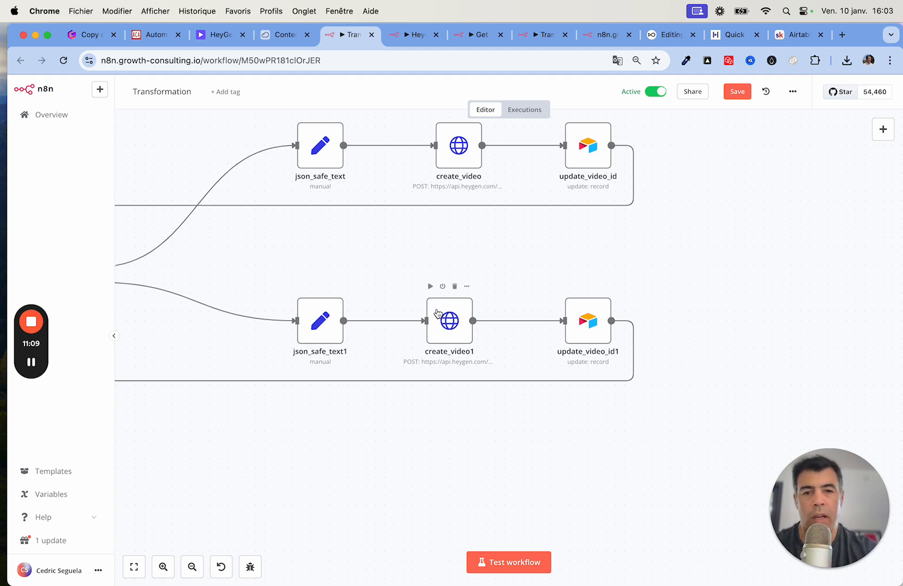
double_click(449, 321)
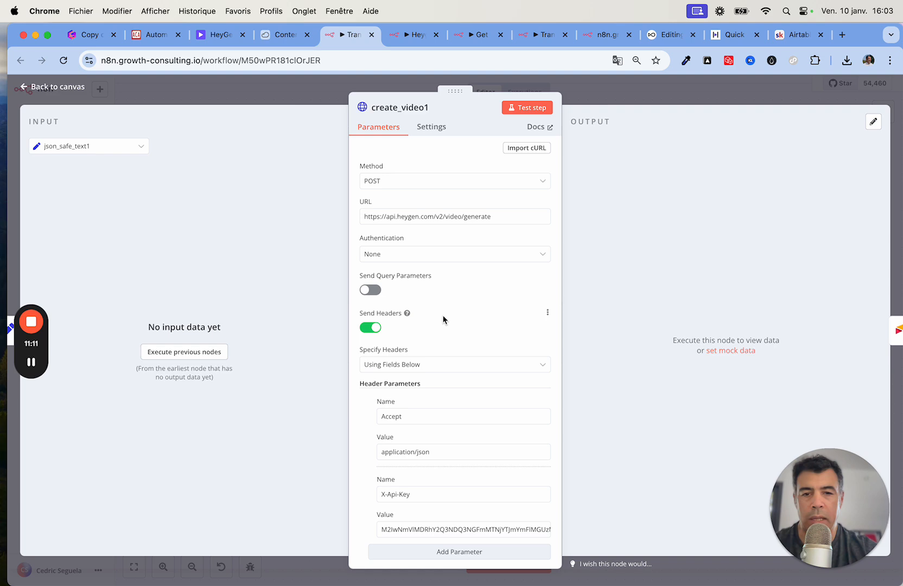
- Scroll to create_video1's JSON body using the brand's vertical avatar, then switch to Airtable
scroll(down, 3)
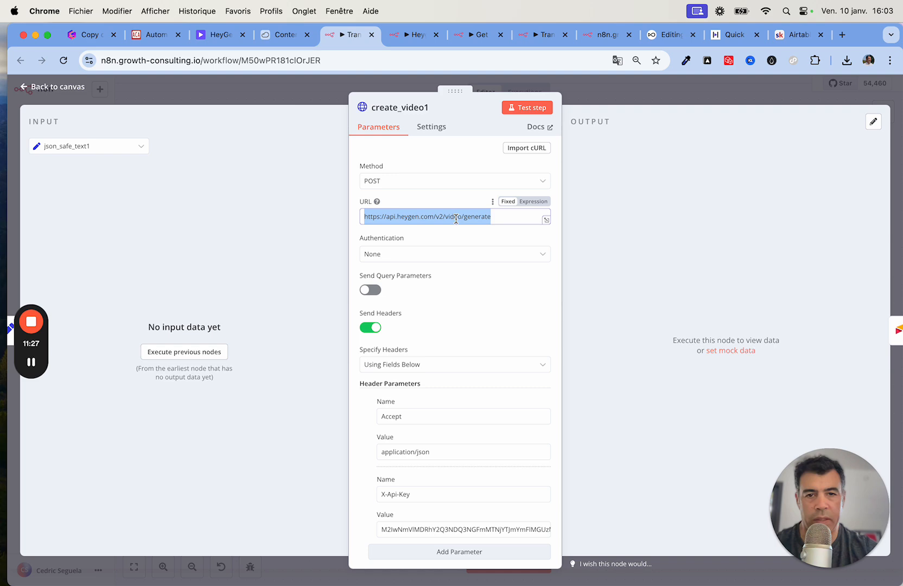
scroll(down, 3)
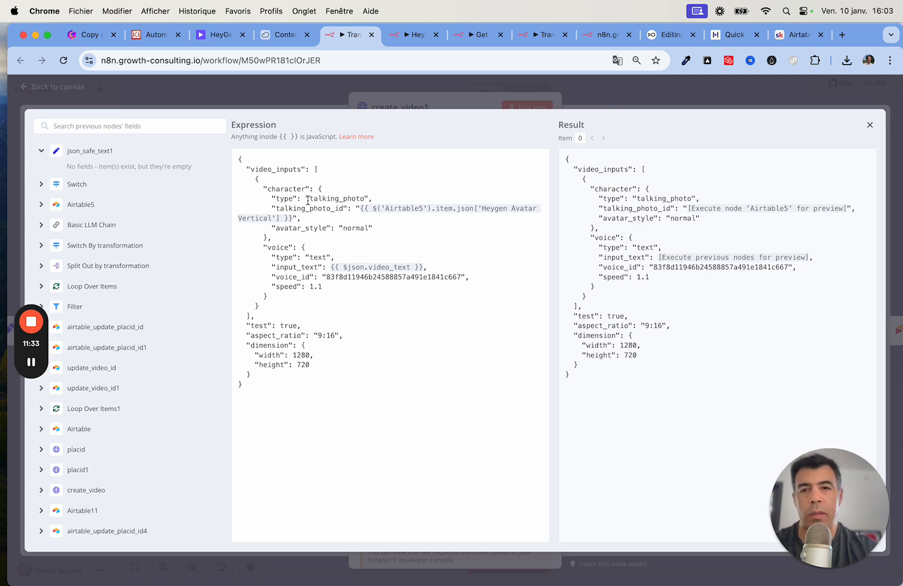
click(282, 35)
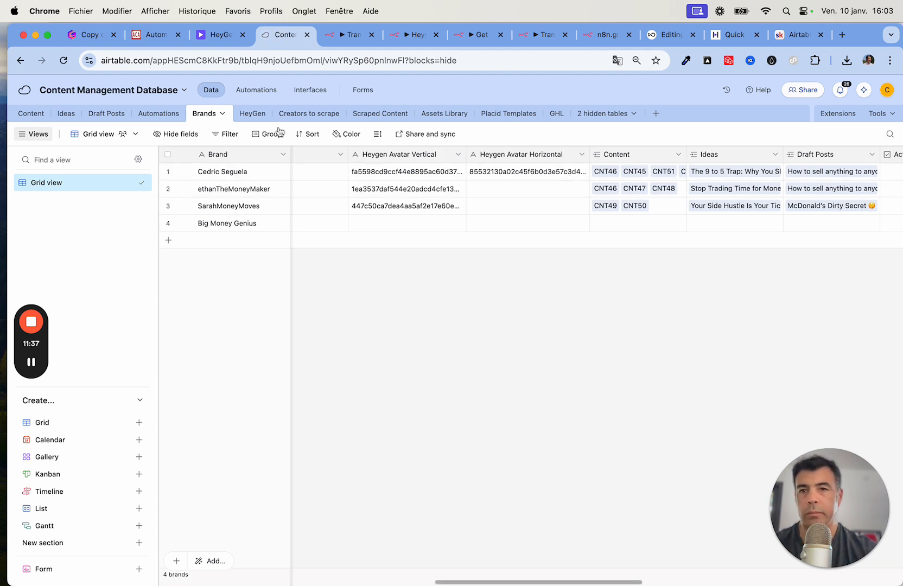
scroll(right, 3)
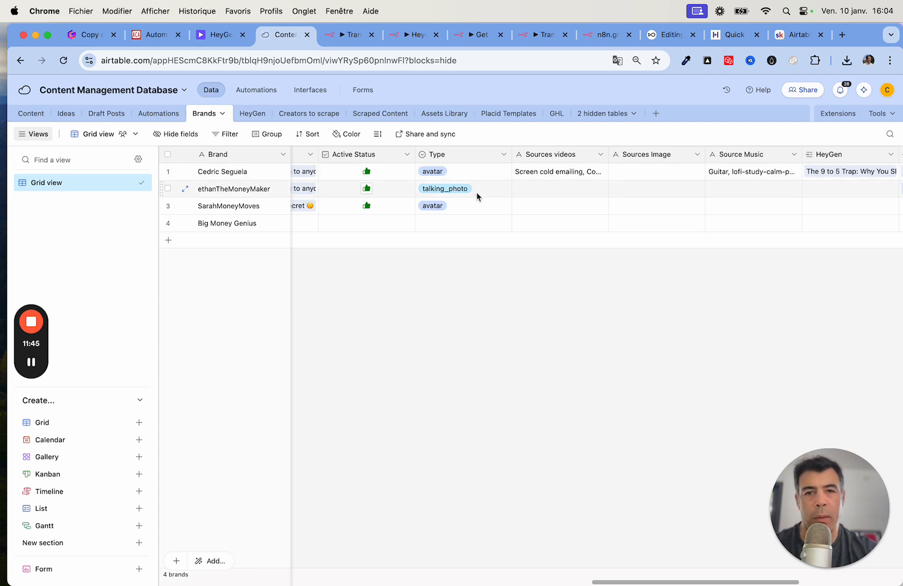
click(351, 35)
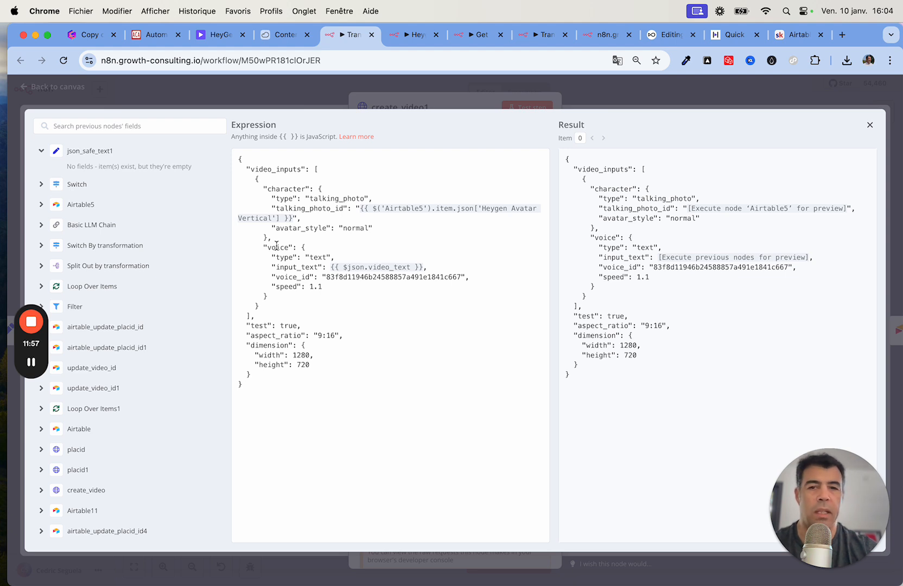
mouse_move(653, 84)
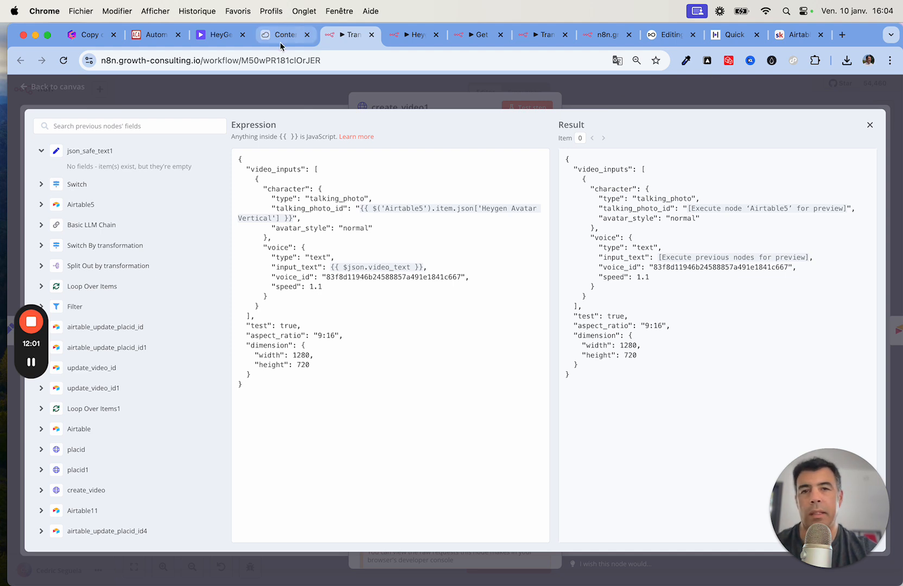
mouse_move(283, 35)
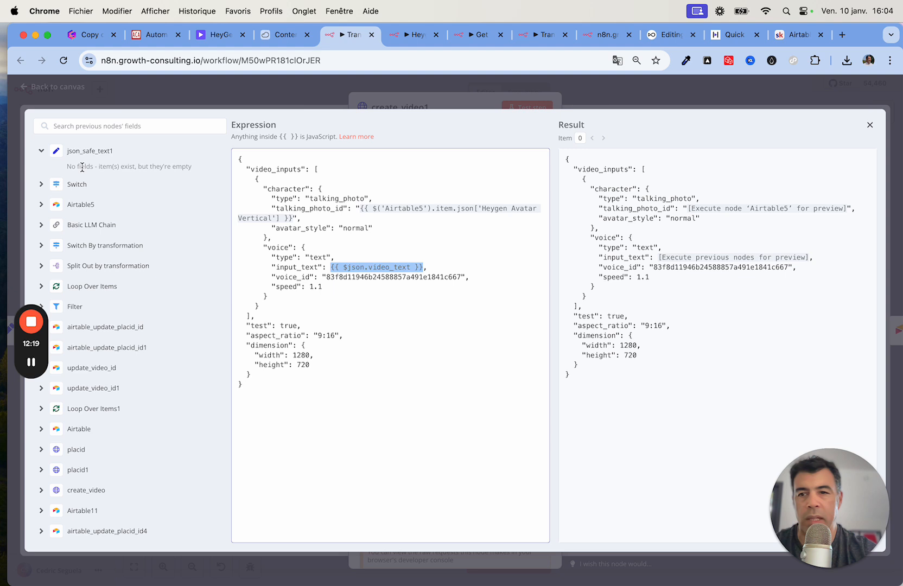
mouse_move(102, 229)
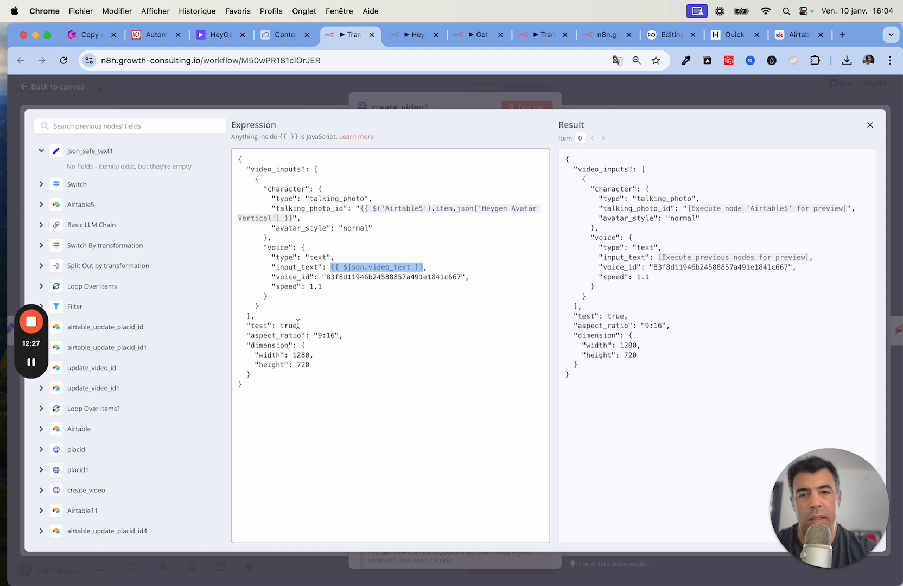
- Check the talking-photo JSON's 9:16 ratio and 1280×720 width and height, then close the editor
double_click(289, 325)
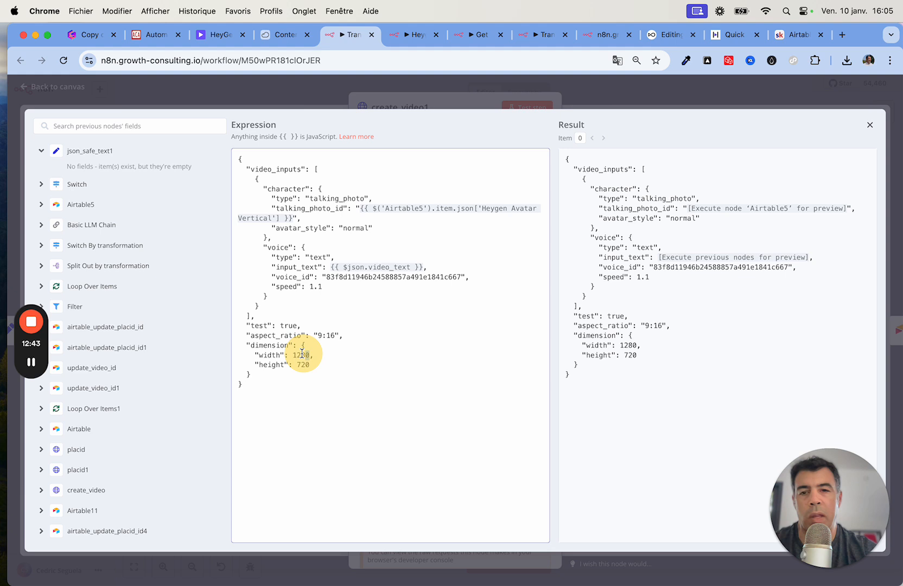
double_click(300, 356)
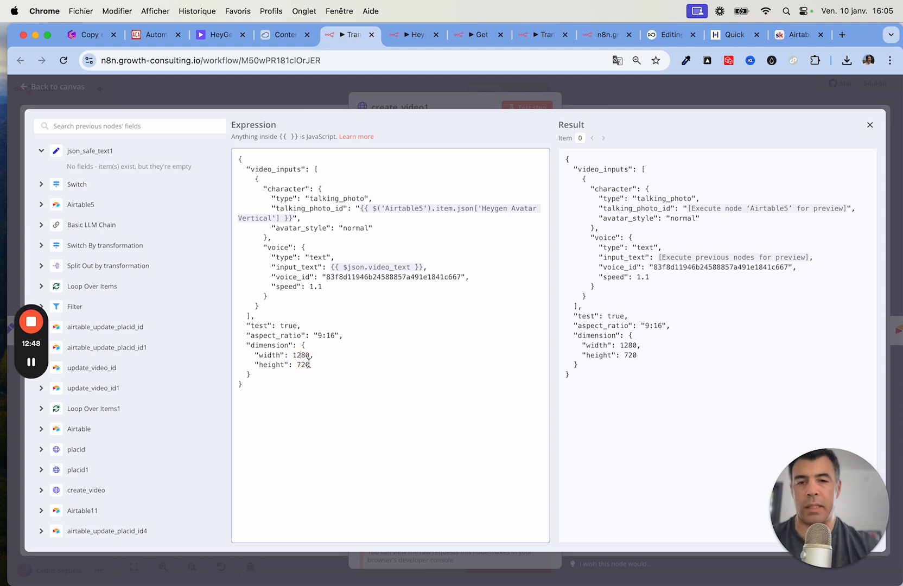
double_click(302, 364)
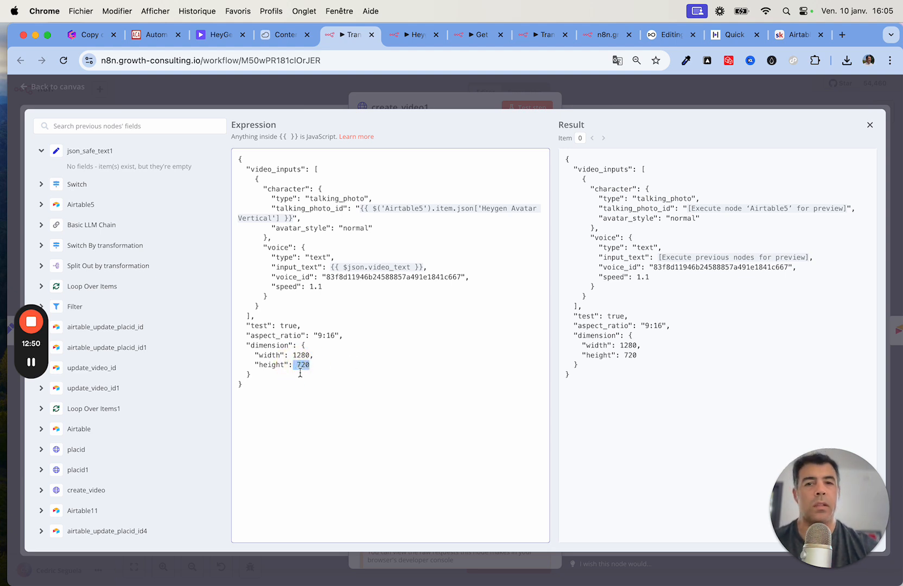
click(56, 86)
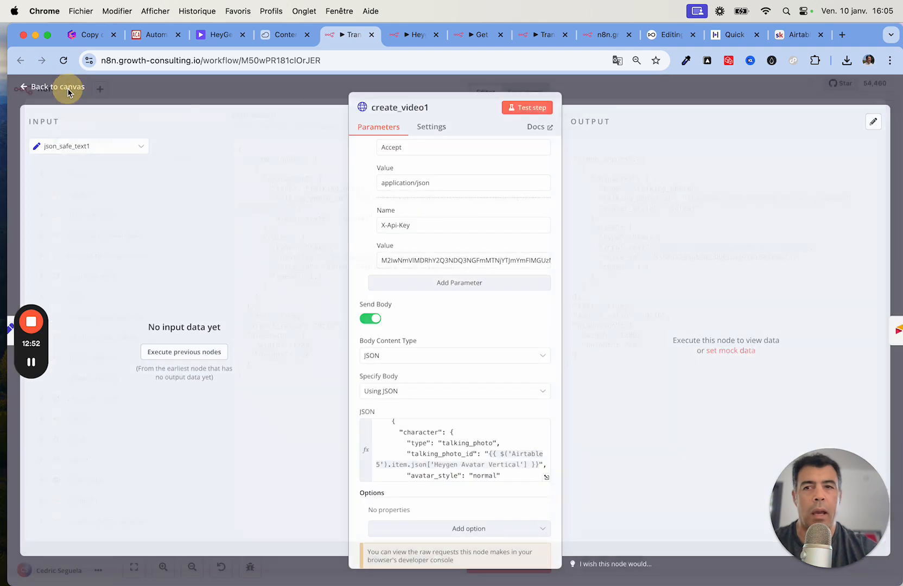
- Open the update_video_id1 Airtable node and scroll to its Values to Update
click(56, 86)
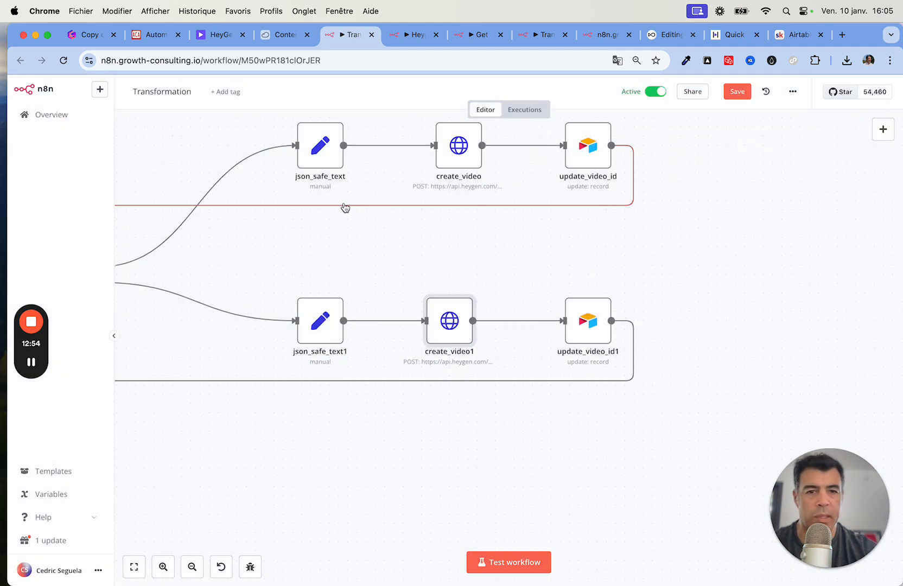
double_click(586, 320)
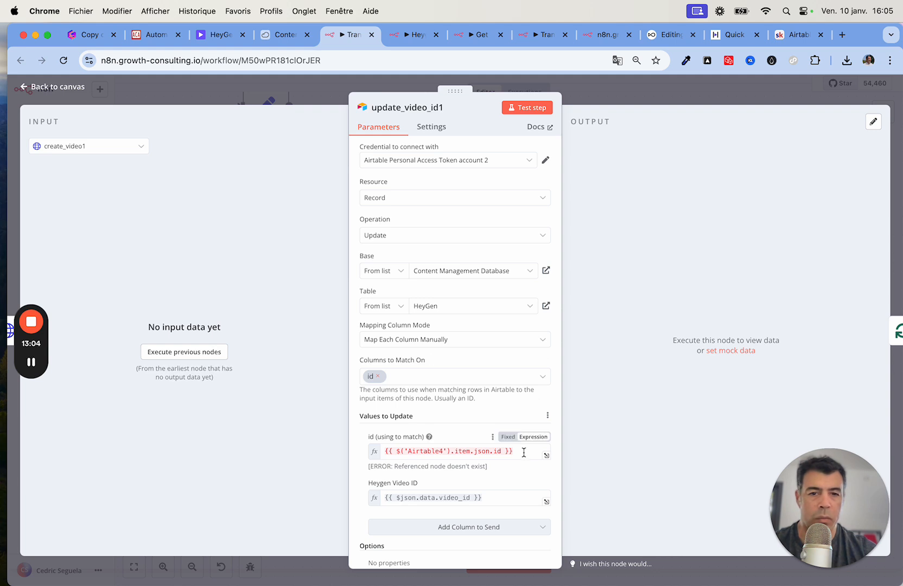
scroll(down, 3)
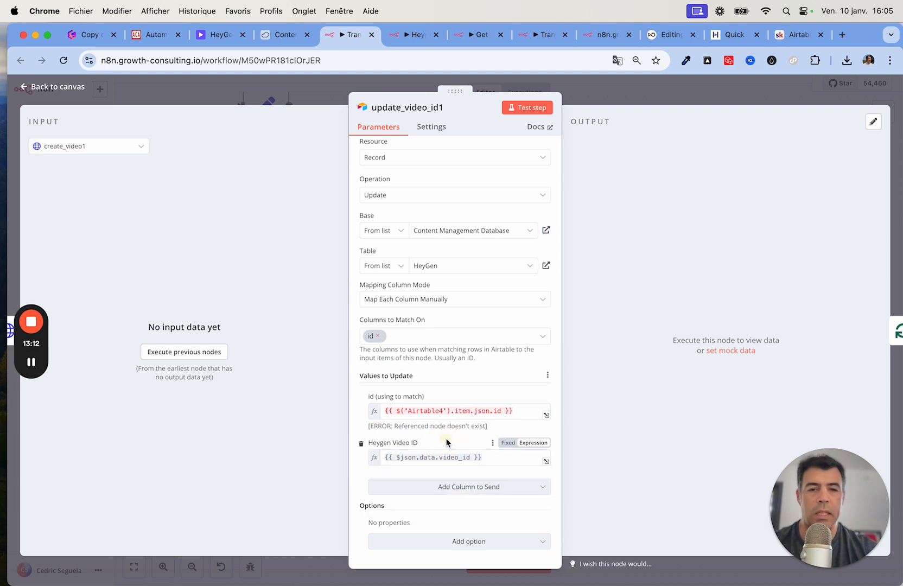
mouse_move(423, 449)
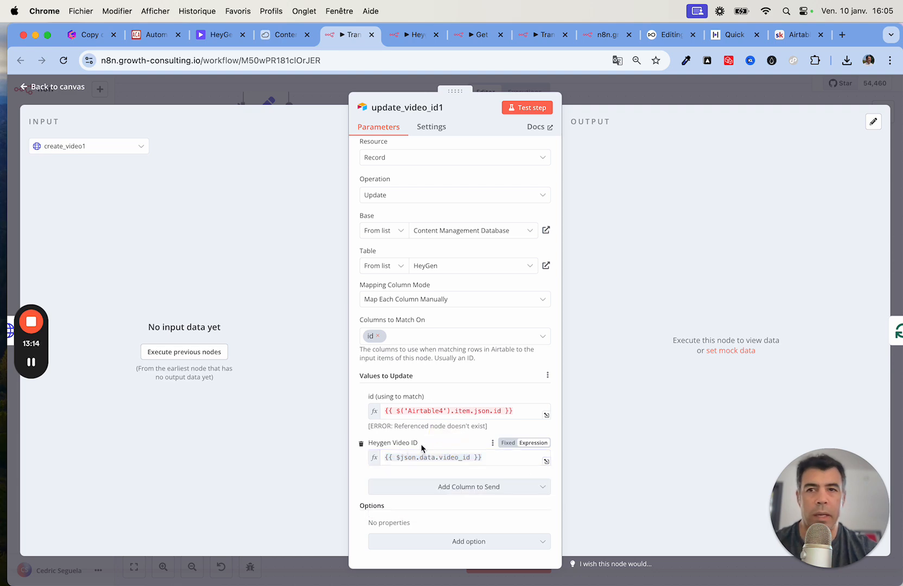
- Open Airtable's Draft Posts table and scroll right to the Placid ID and Heygen ID columns
click(282, 35)
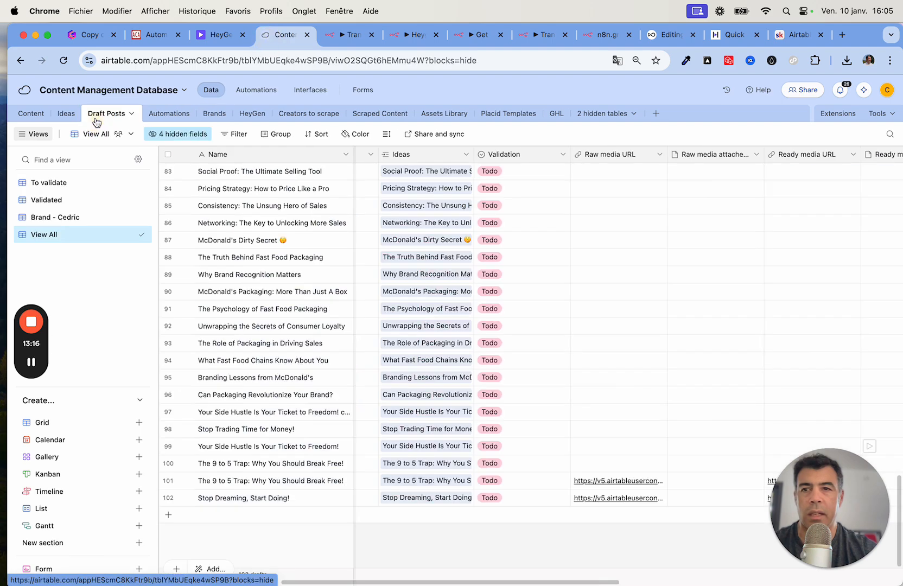
scroll(right, 3)
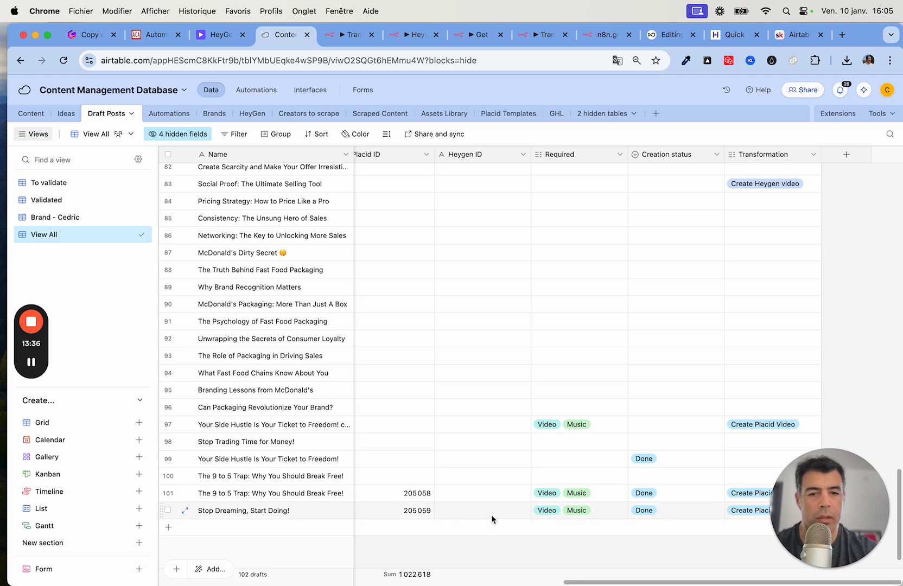
scroll(right, 3)
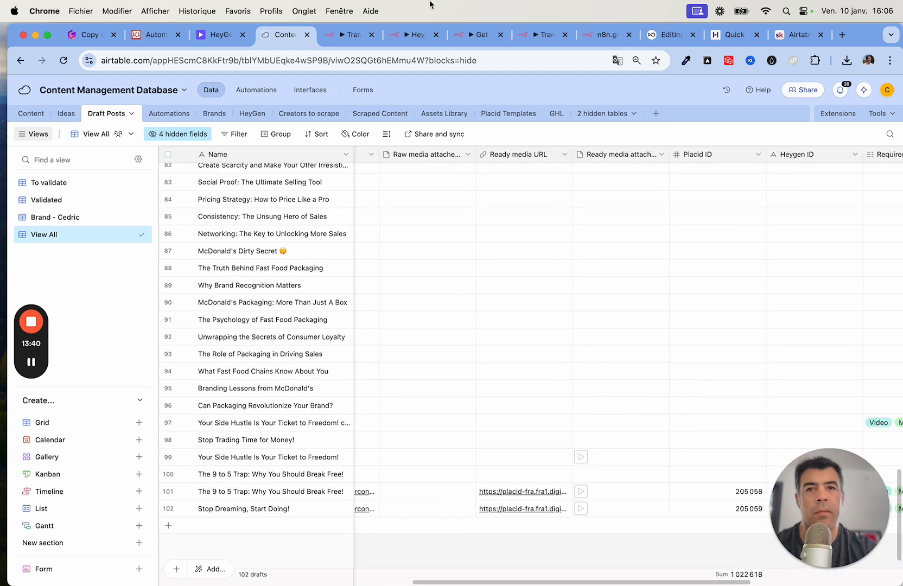
- Inspect the Get Heygen video Webhook's Airtable1 node matching Draft Posts by Placid ID, then switch to OpenArt
click(350, 34)
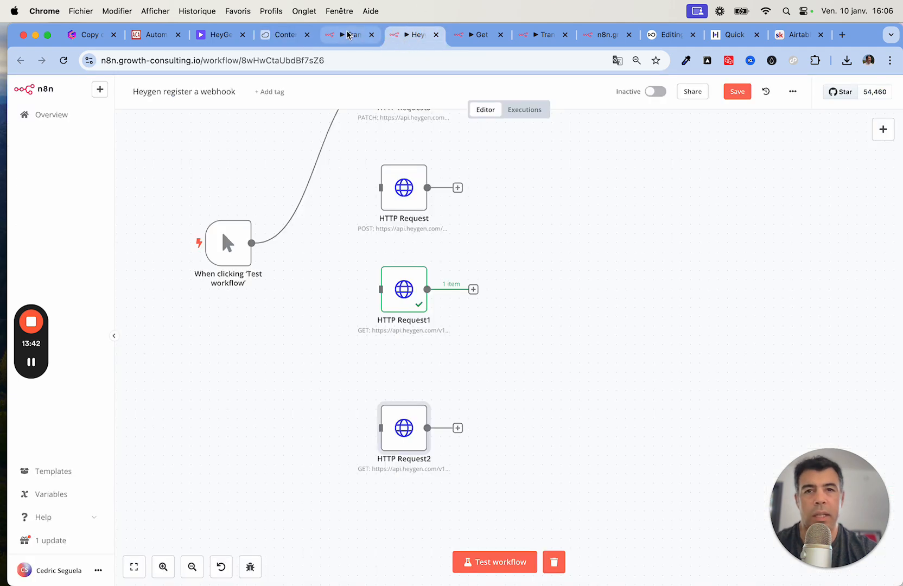
click(478, 35)
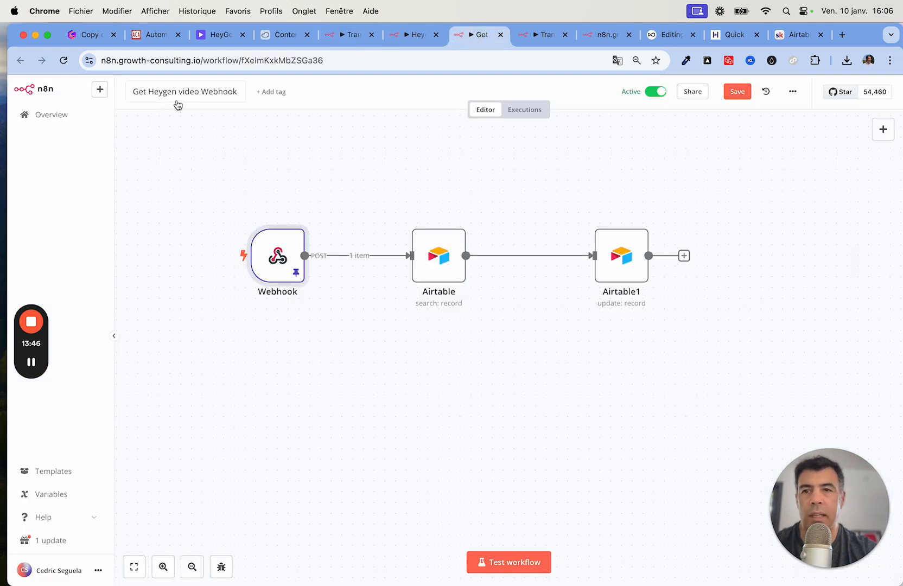
mouse_move(330, 193)
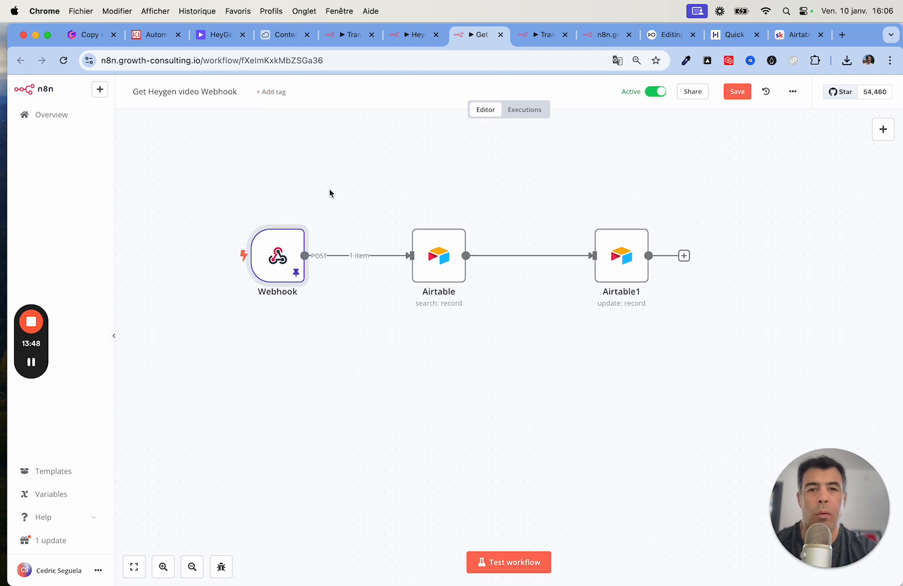
double_click(620, 256)
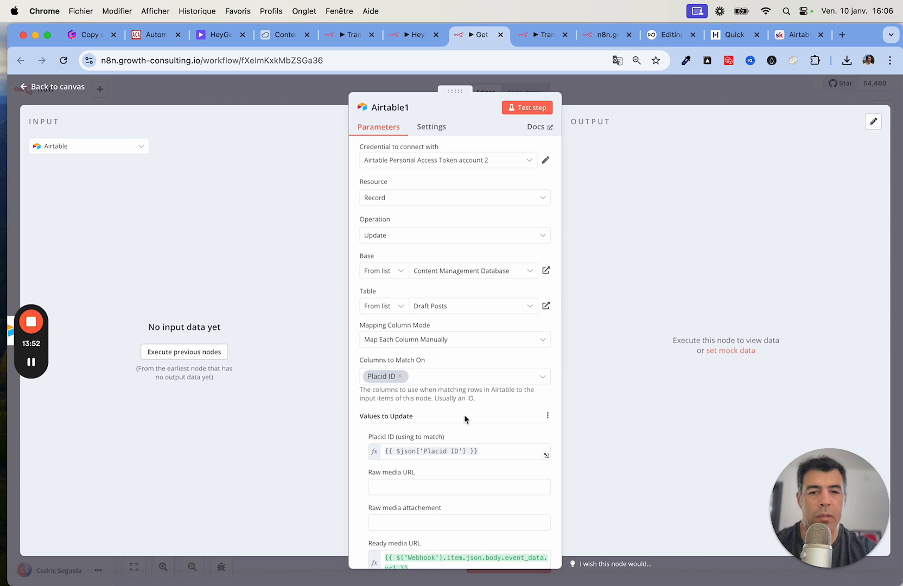
scroll(down, 3)
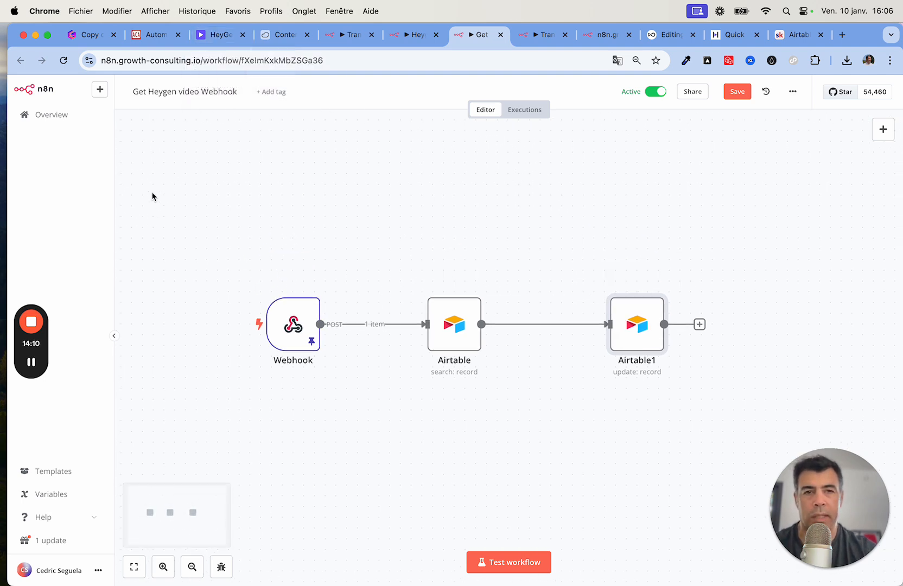
click(669, 35)
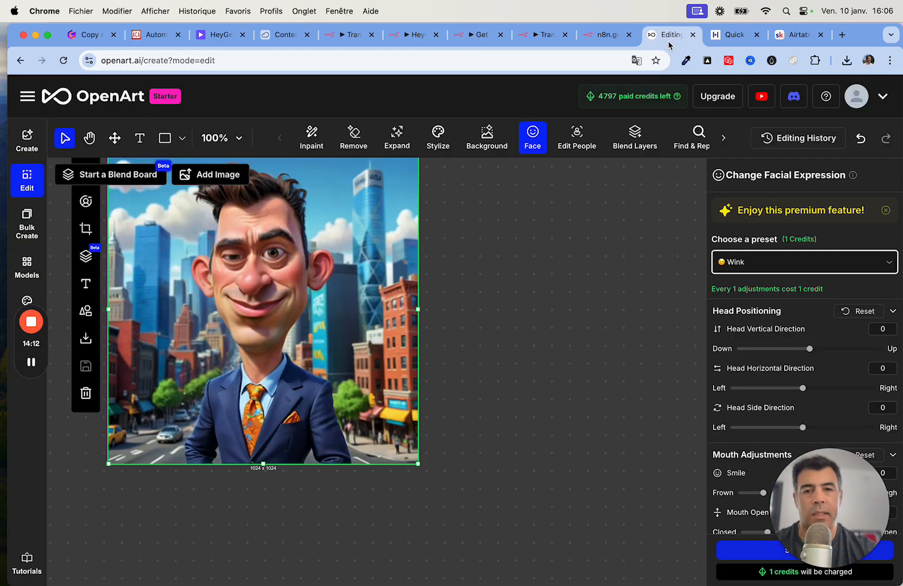